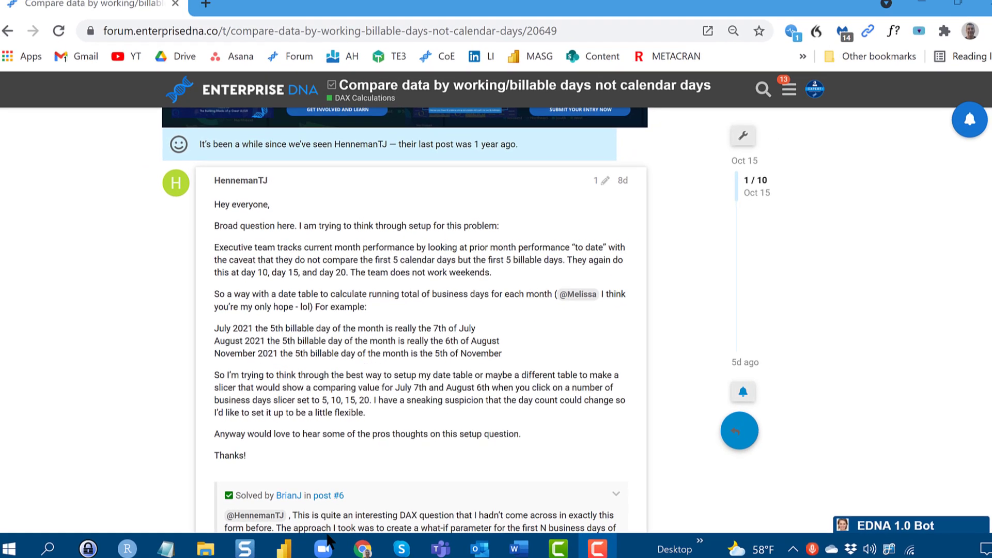
- Switch from the browser to the Power BI Desktop report with the practice dataset
{"action": "left_click", "coordinate": [283, 548]}
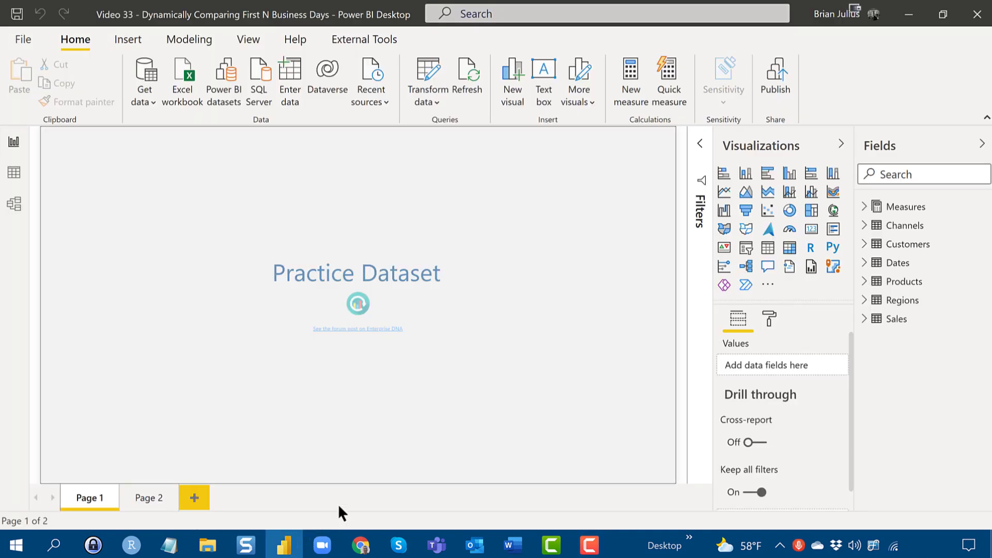
{"action": "mouse_move", "coordinate": [582, 264]}
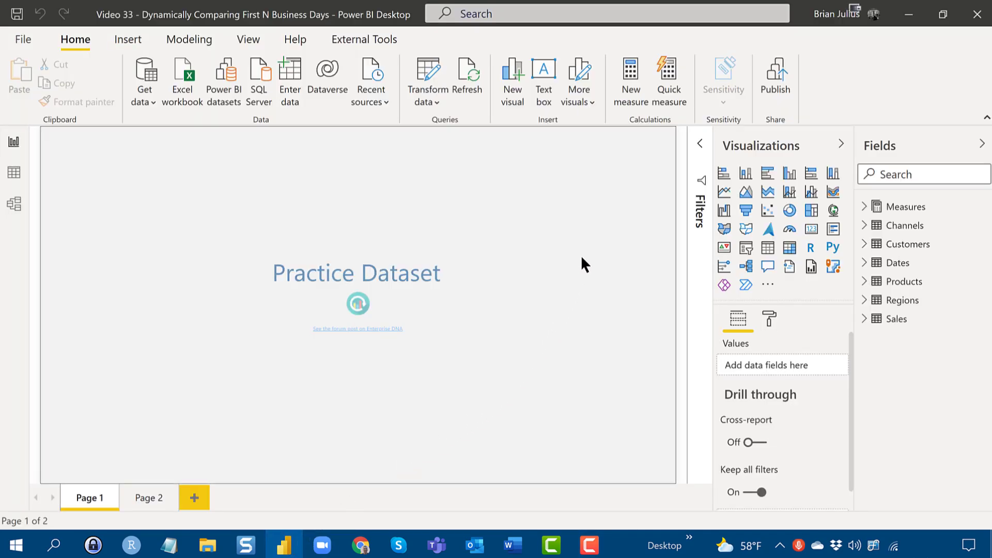
{"action": "mouse_move", "coordinate": [461, 271]}
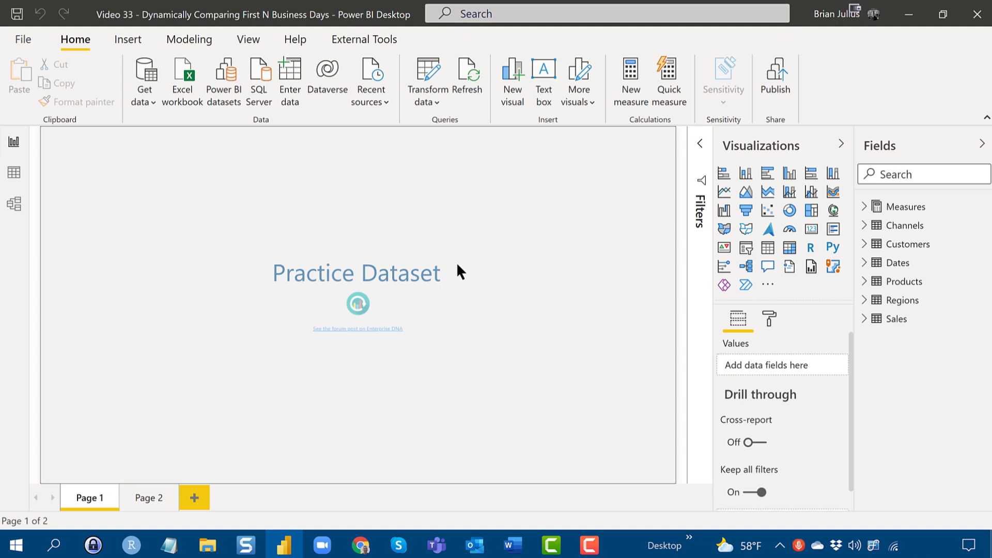
{"action": "mouse_move", "coordinate": [449, 266]}
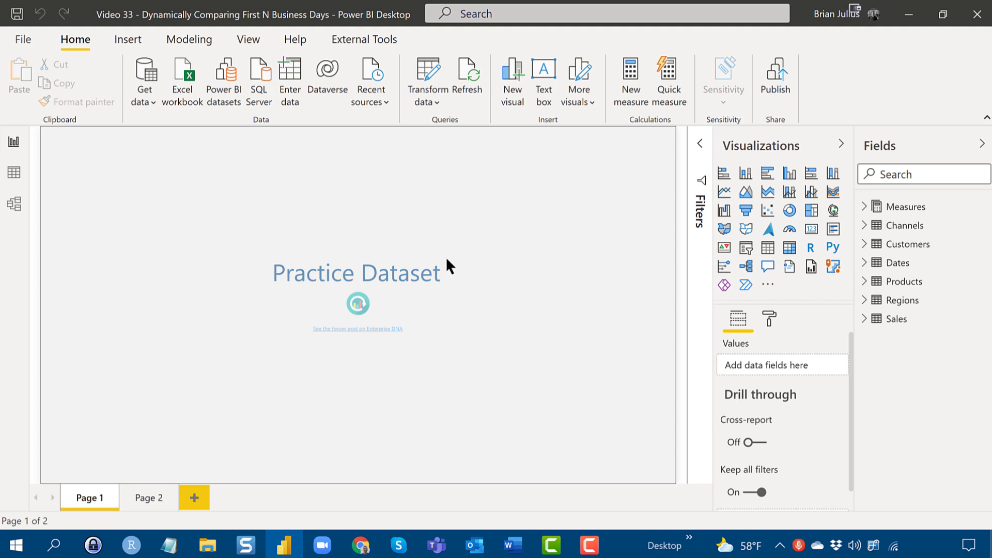
{"action": "mouse_move", "coordinate": [465, 242]}
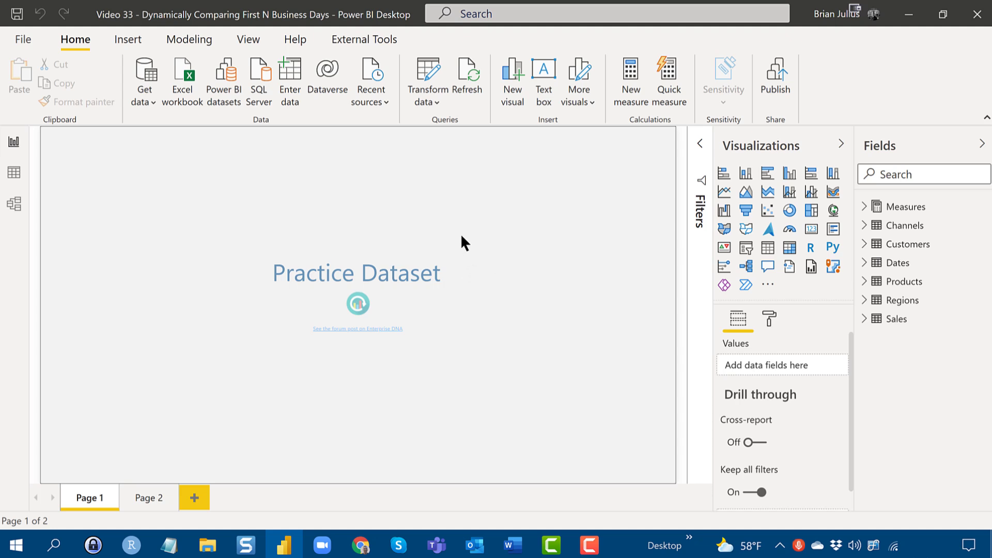
{"action": "mouse_move", "coordinate": [424, 179]}
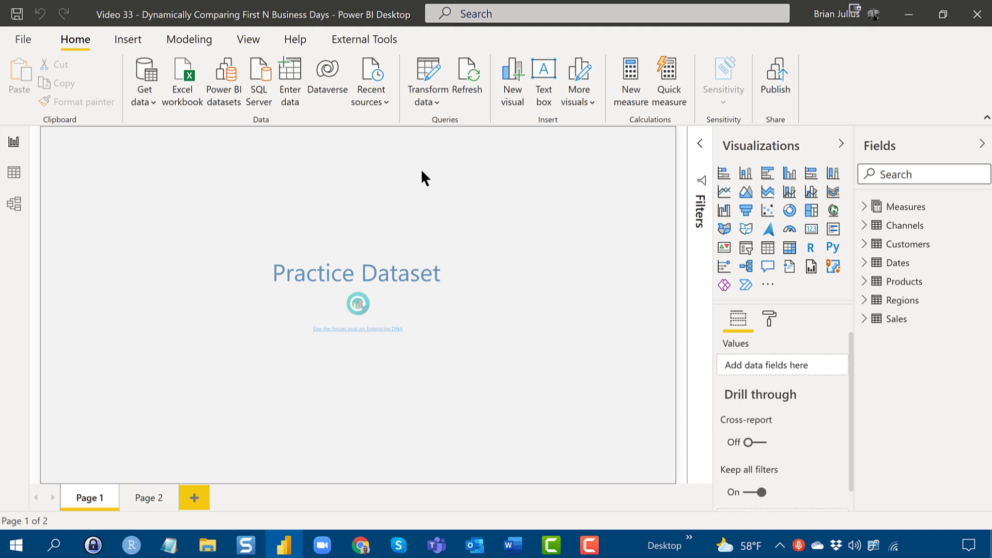
{"action": "mouse_move", "coordinate": [391, 176]}
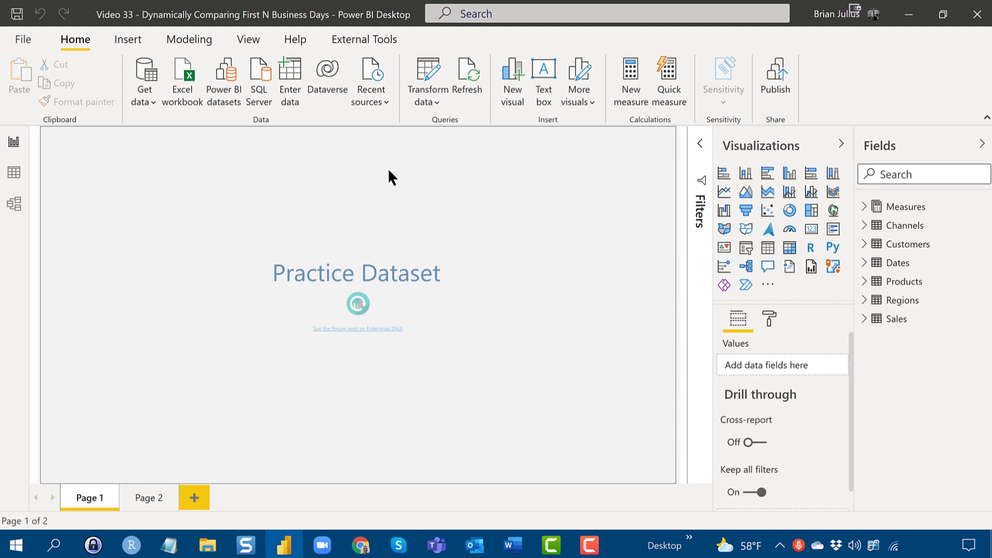
{"action": "mouse_move", "coordinate": [461, 242]}
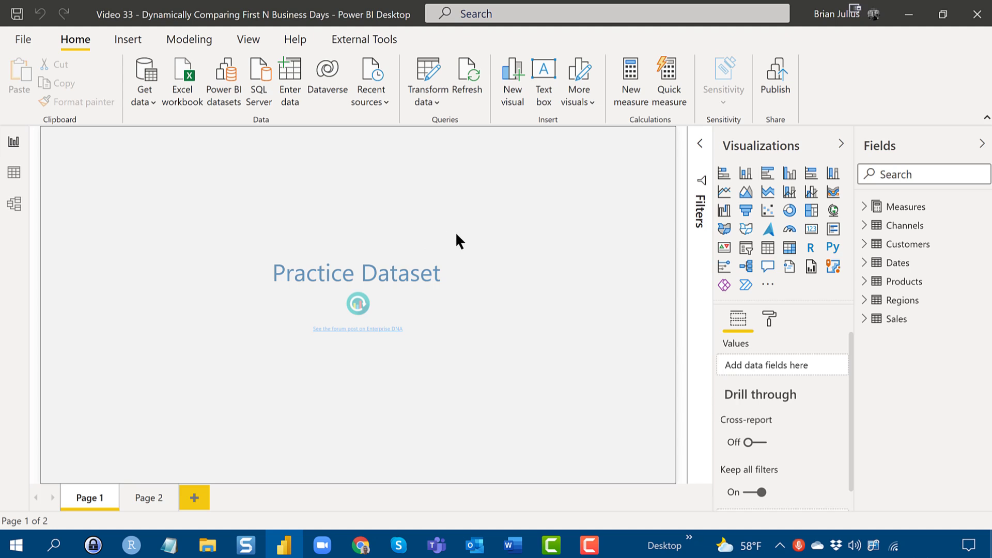
{"action": "mouse_move", "coordinate": [470, 255]}
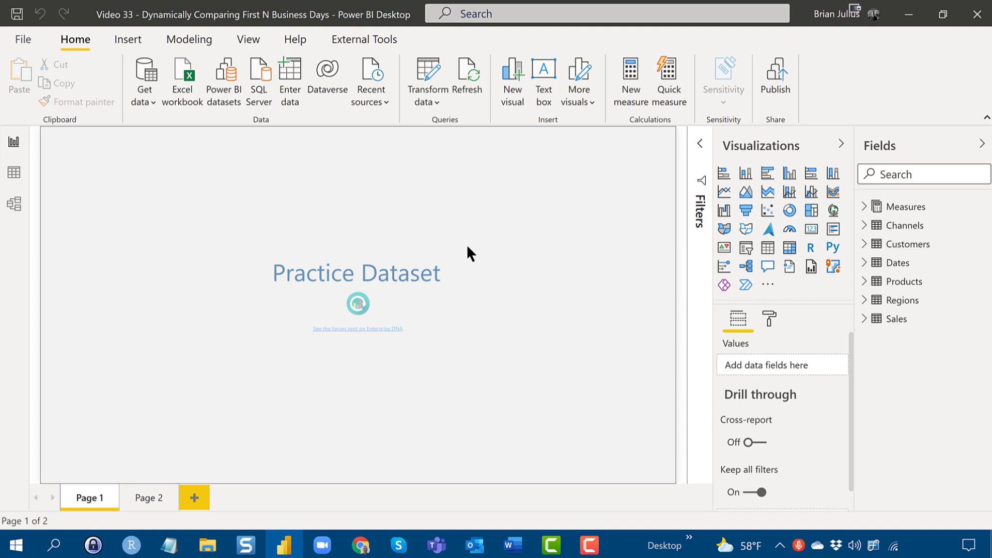
{"action": "mouse_move", "coordinate": [219, 204]}
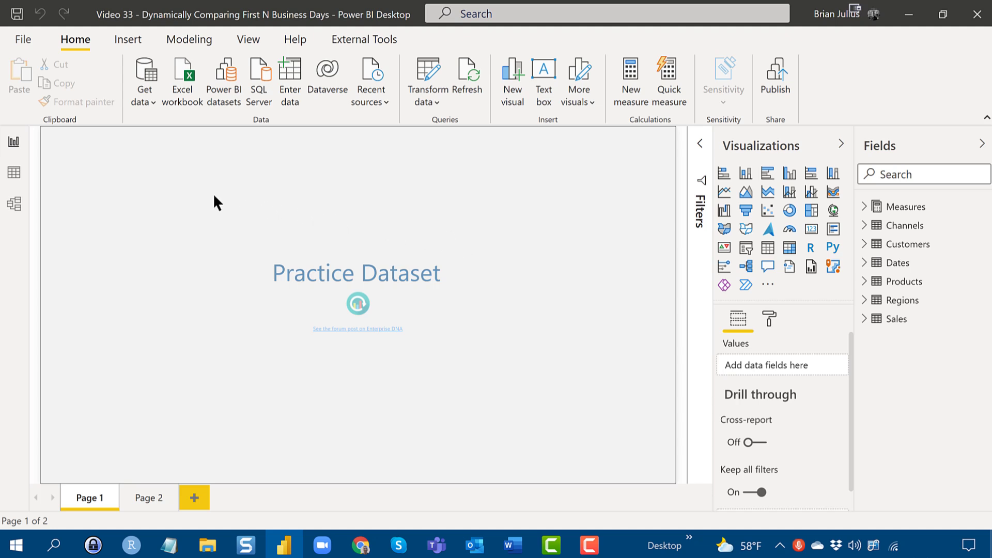
- Show the Model view with Sales linked to Dates, Channels, Customers, Products and Regions
{"action": "left_click", "coordinate": [13, 204]}
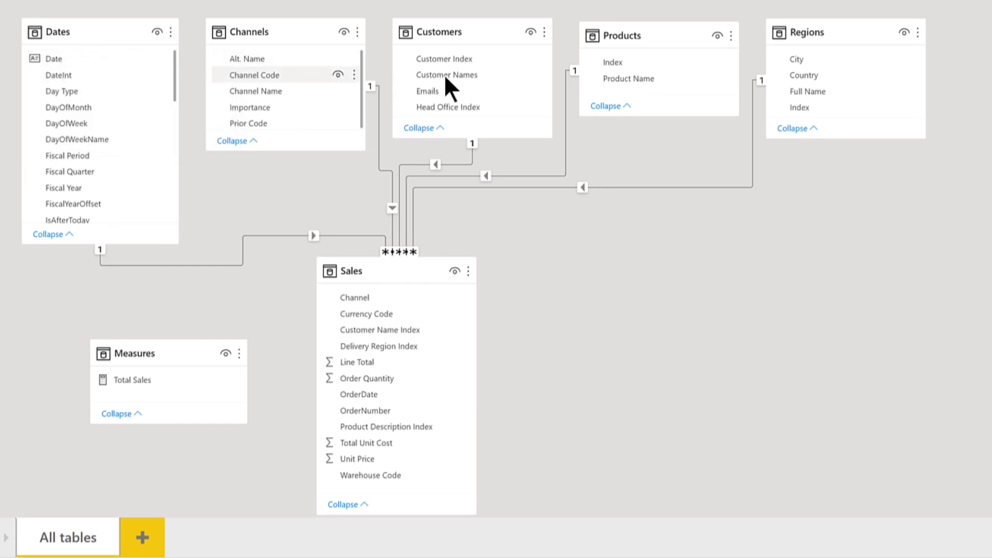
{"action": "mouse_move", "coordinate": [512, 254]}
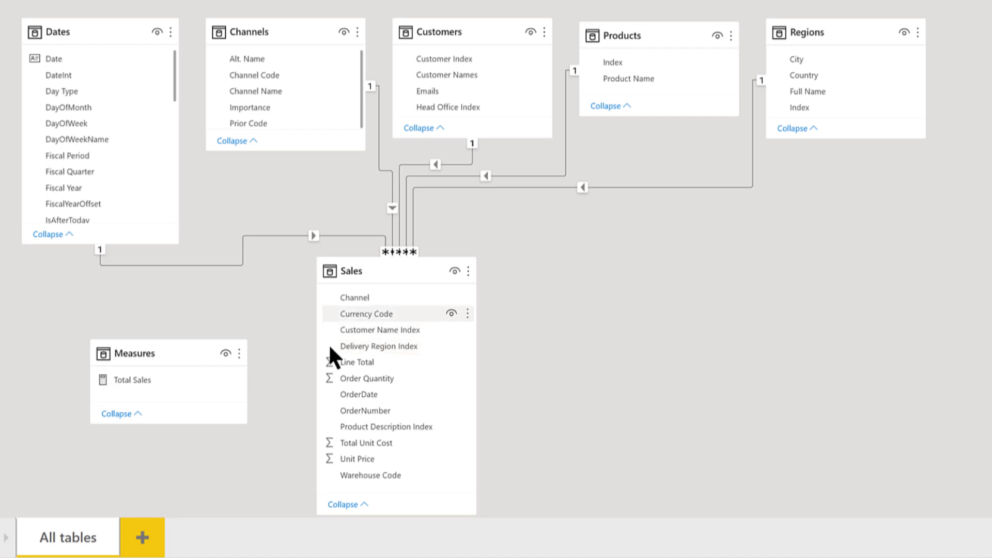
{"action": "mouse_move", "coordinate": [166, 384]}
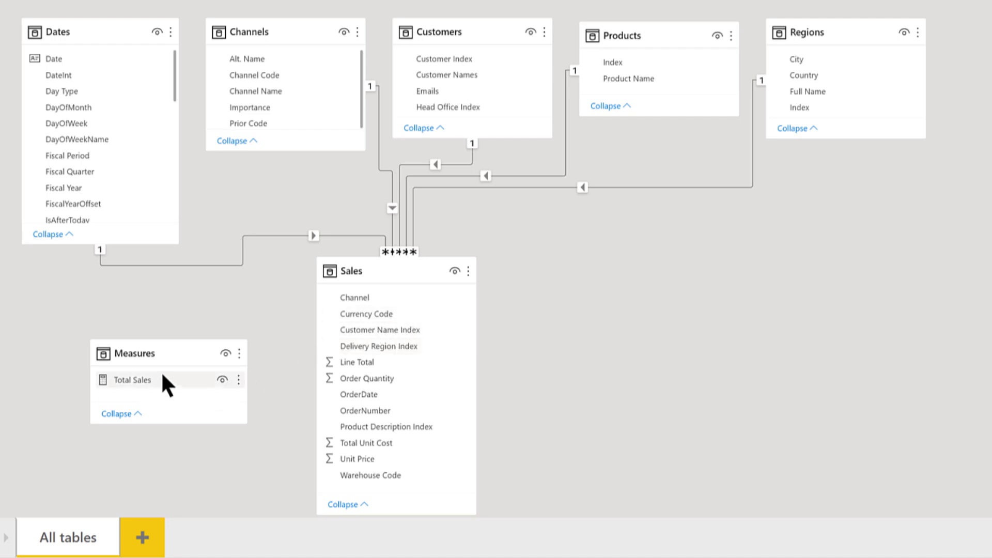
{"action": "mouse_move", "coordinate": [573, 308]}
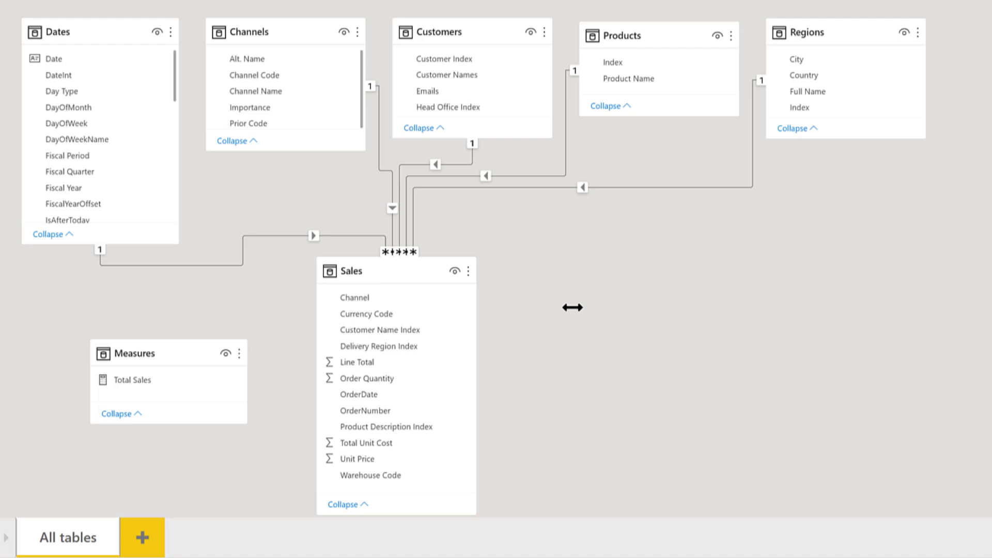
{"action": "mouse_move", "coordinate": [221, 214]}
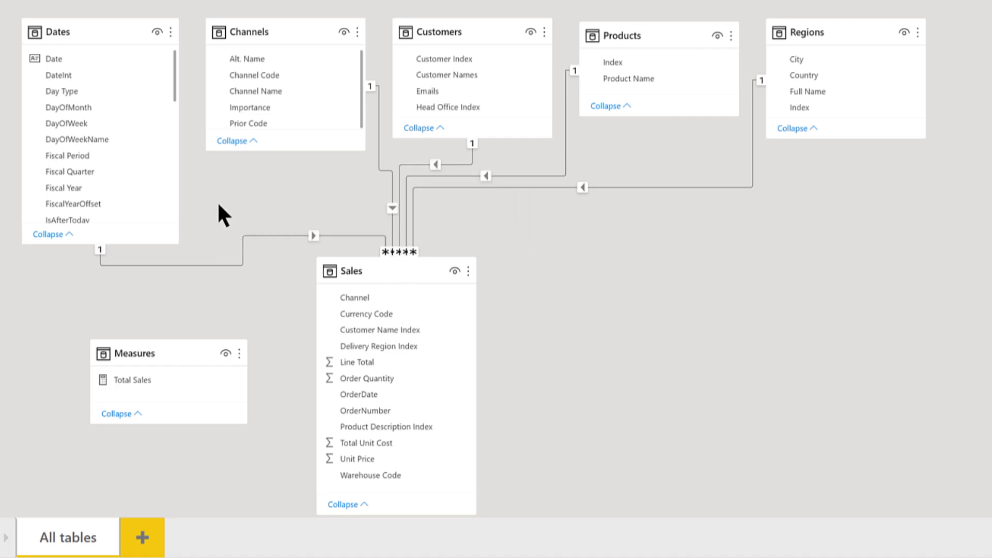
{"action": "mouse_move", "coordinate": [662, 293]}
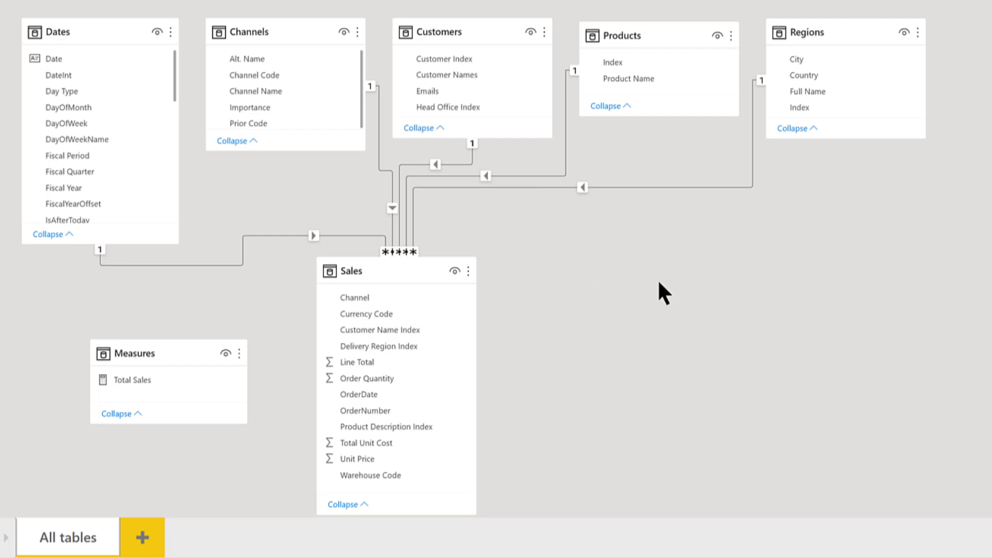
{"action": "mouse_move", "coordinate": [662, 292]}
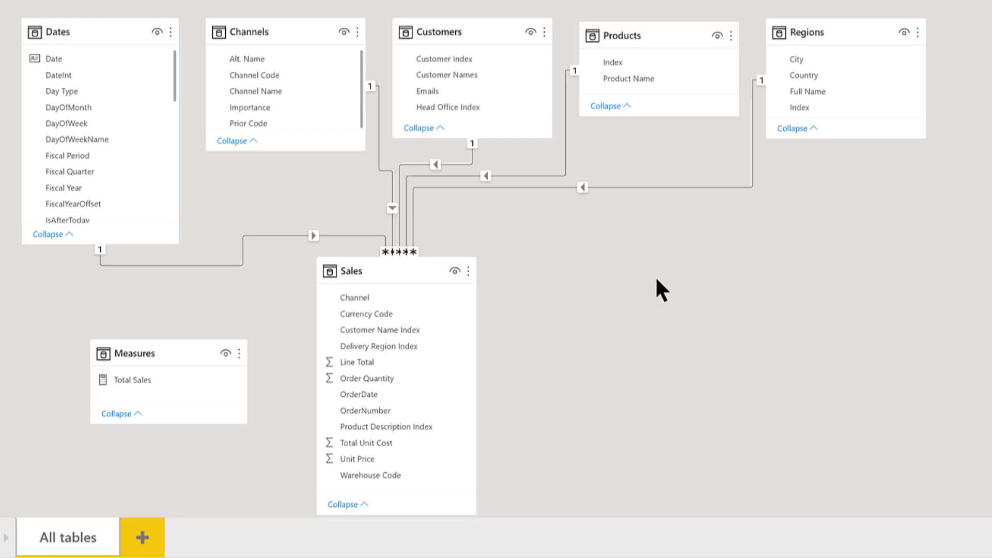
{"action": "mouse_move", "coordinate": [524, 286]}
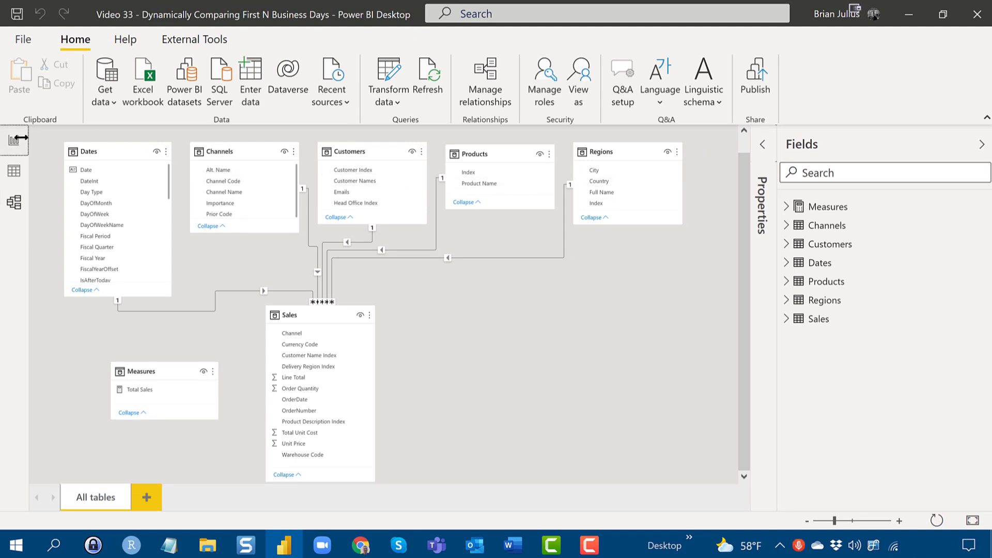
- Return to Report view and launch Power Query Editor via Transform data
{"action": "left_click", "coordinate": [14, 142]}
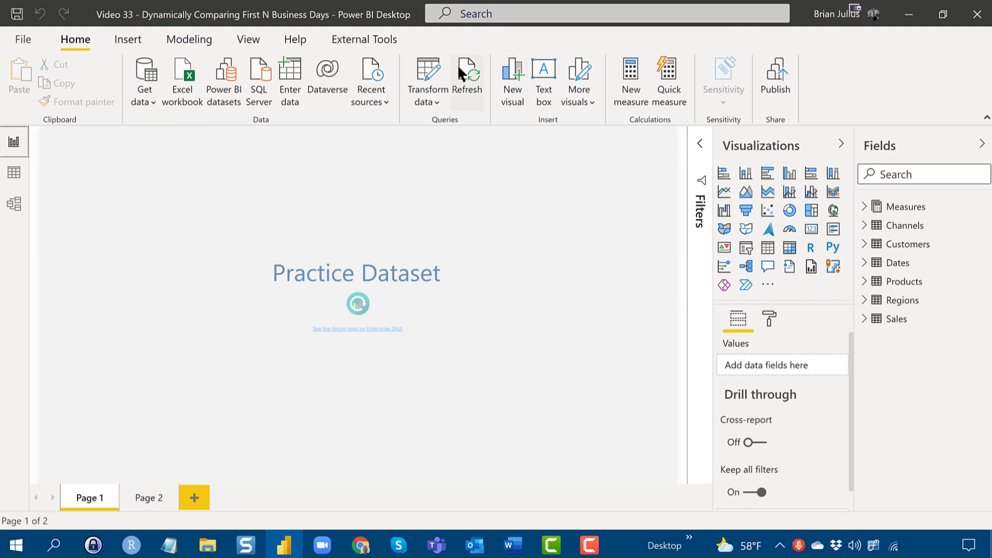
{"action": "left_click", "coordinate": [426, 81]}
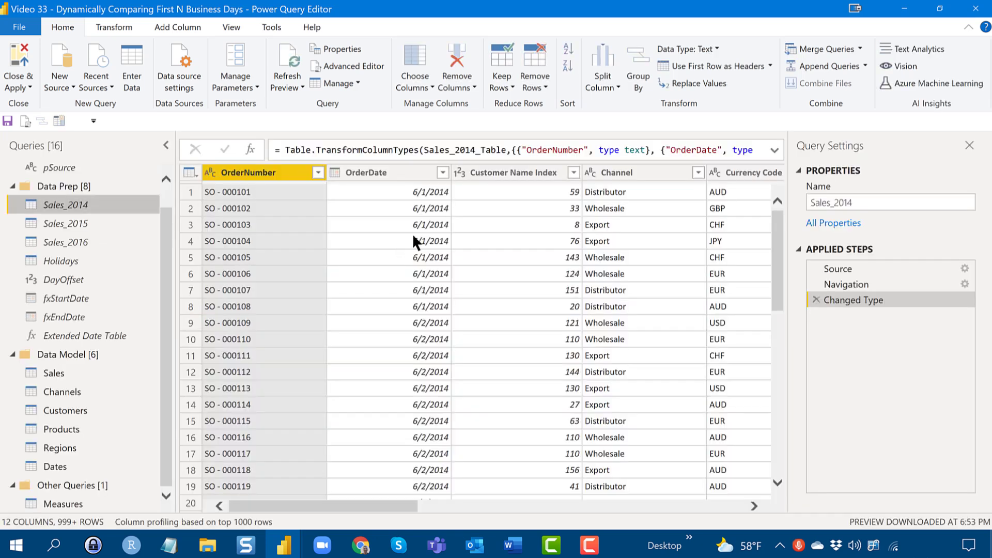
{"action": "mouse_move", "coordinate": [87, 376]}
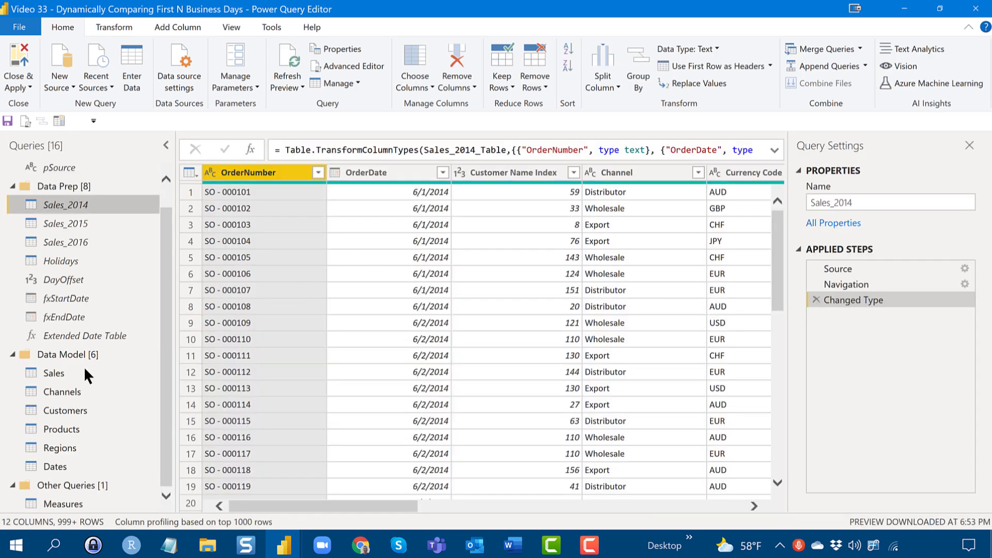
{"action": "left_click", "coordinate": [54, 374]}
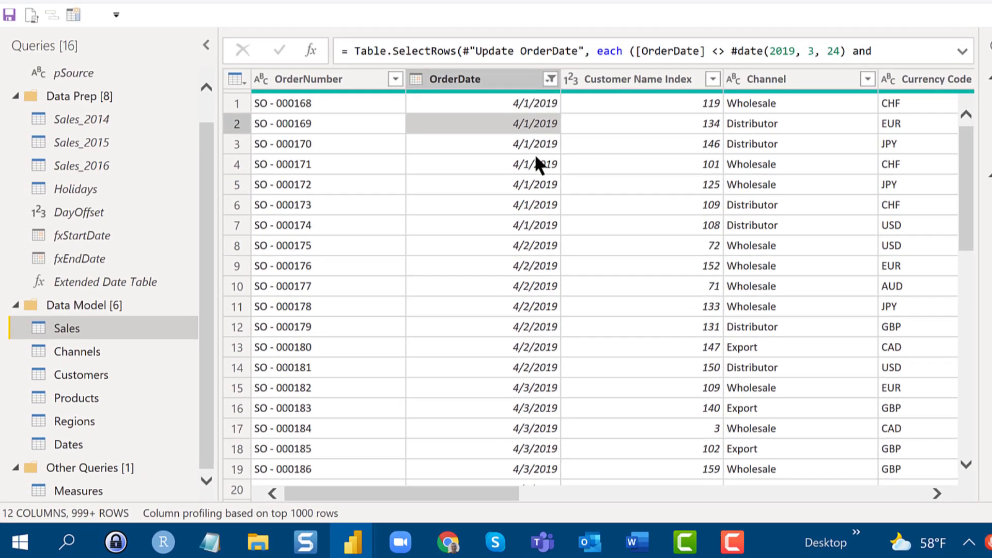
{"action": "mouse_move", "coordinate": [540, 231]}
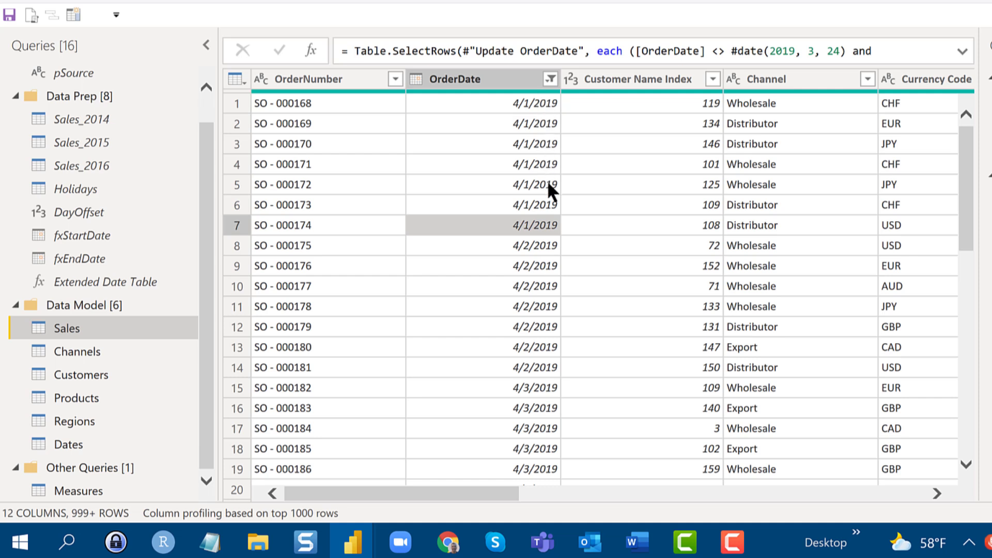
{"action": "mouse_move", "coordinate": [534, 226]}
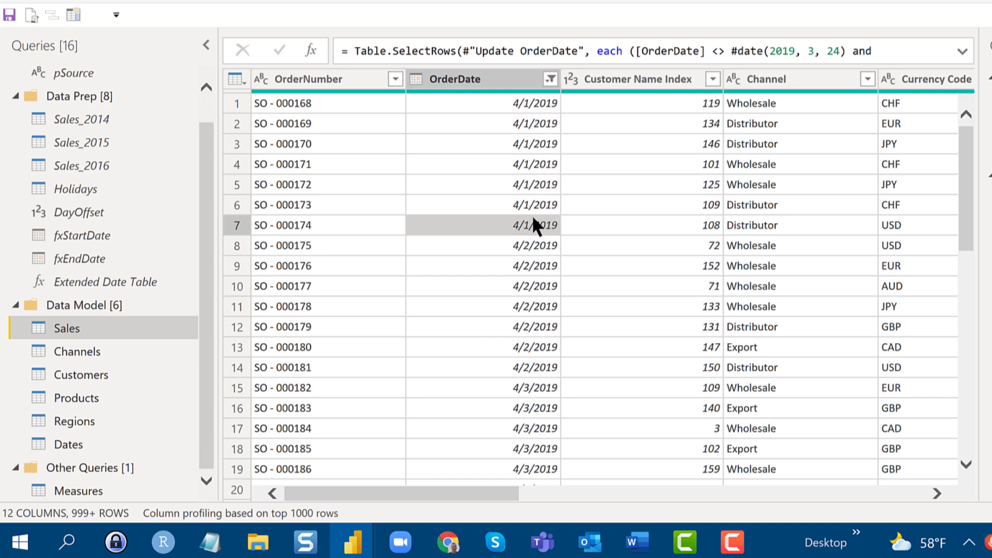
{"action": "mouse_move", "coordinate": [556, 154]}
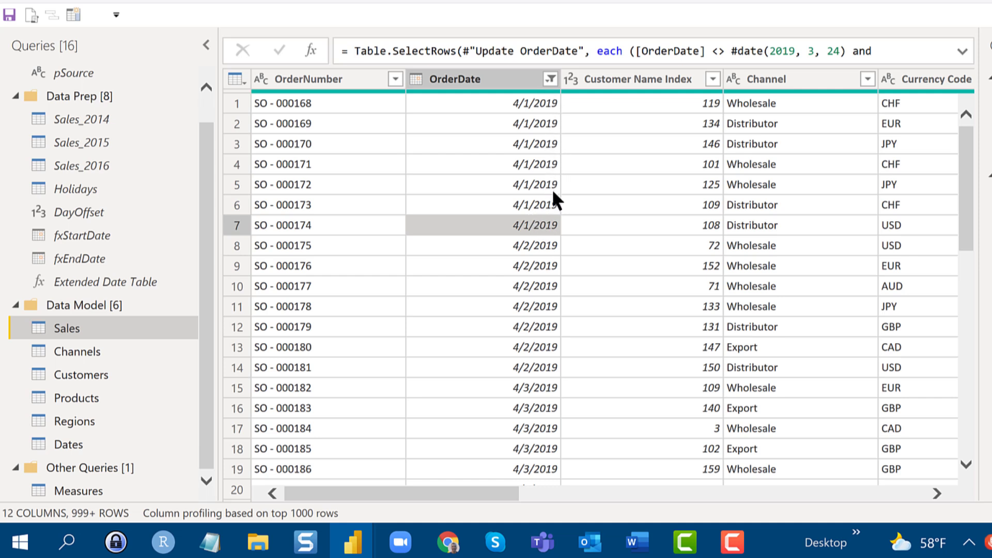
{"action": "mouse_move", "coordinate": [557, 131]}
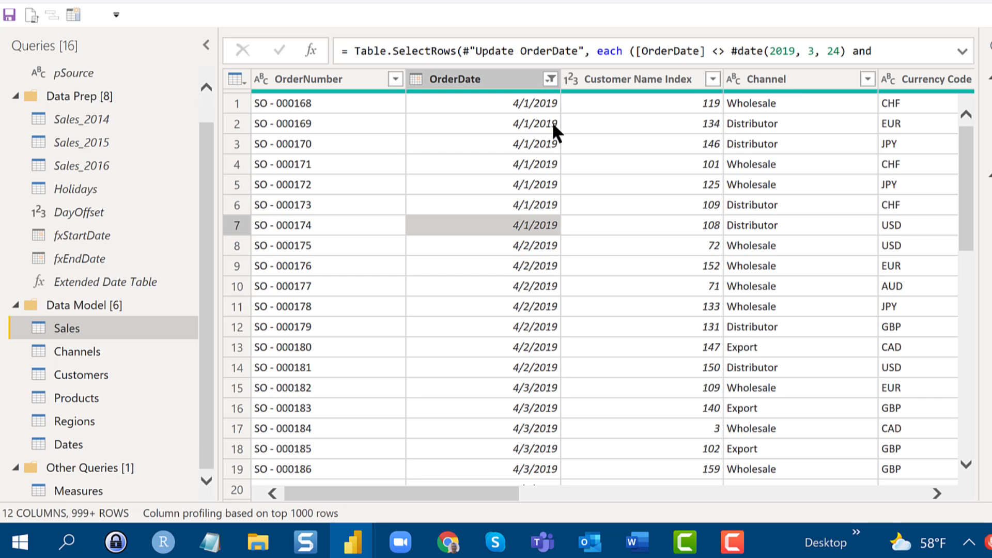
{"action": "mouse_move", "coordinate": [552, 137]}
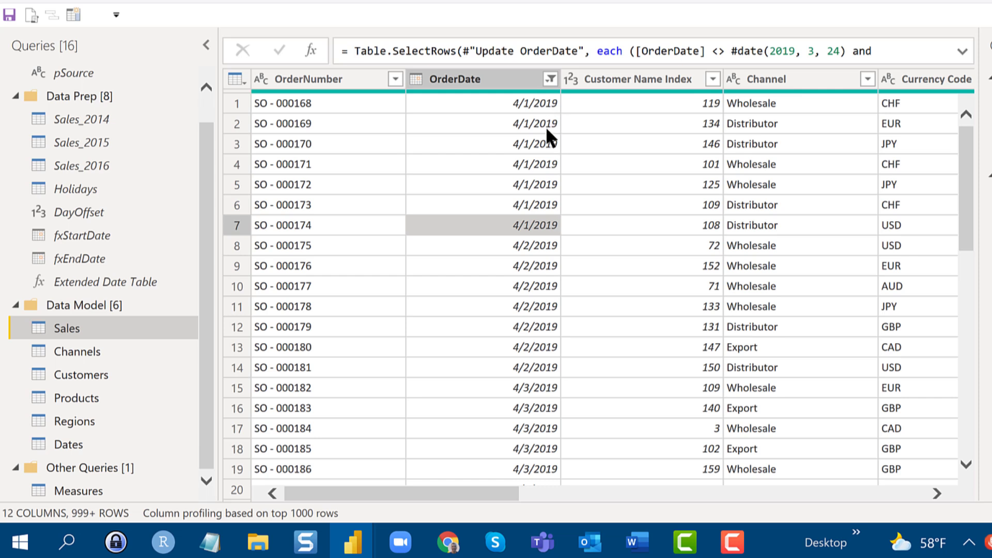
{"action": "mouse_move", "coordinate": [549, 228]}
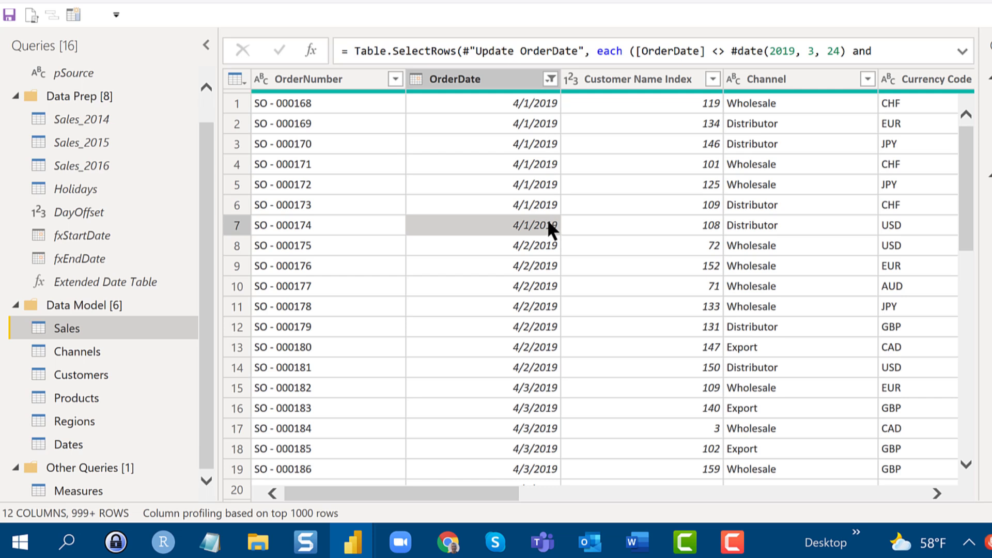
{"action": "mouse_move", "coordinate": [546, 256]}
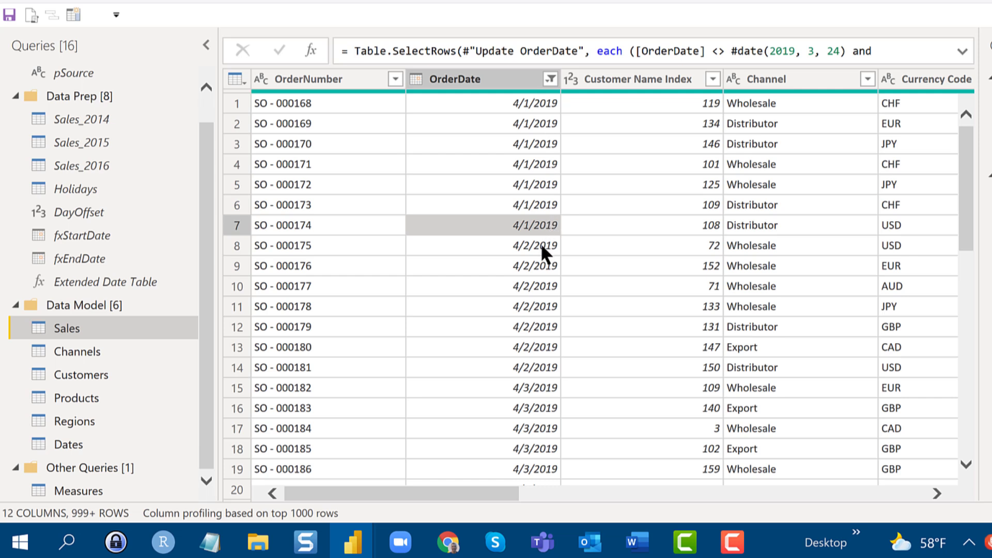
{"action": "mouse_move", "coordinate": [540, 405]}
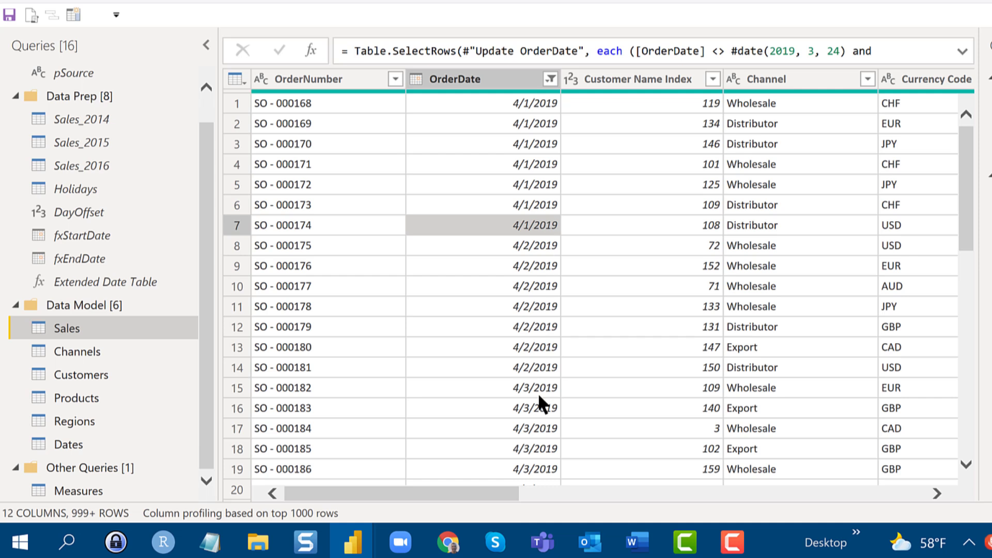
{"action": "mouse_move", "coordinate": [585, 425]}
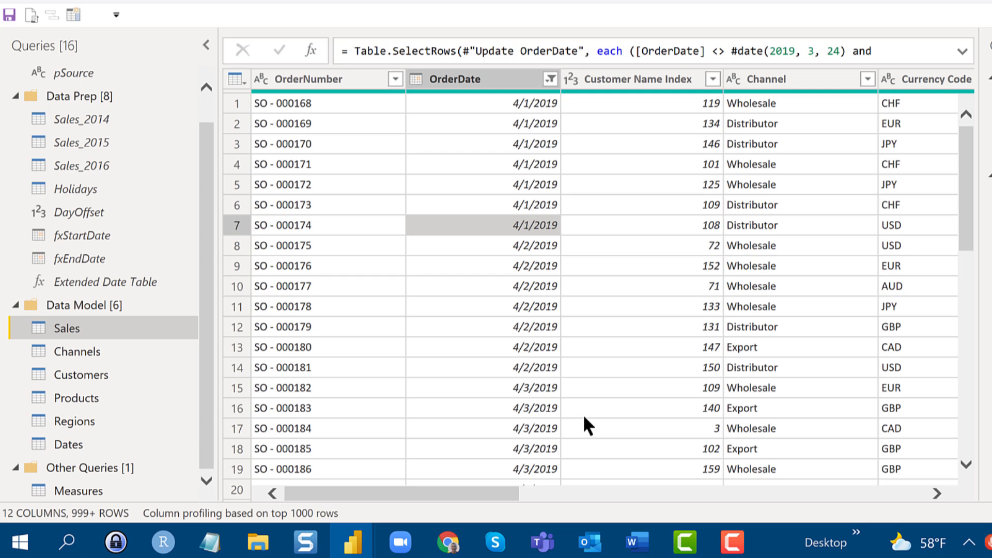
{"action": "mouse_move", "coordinate": [577, 426]}
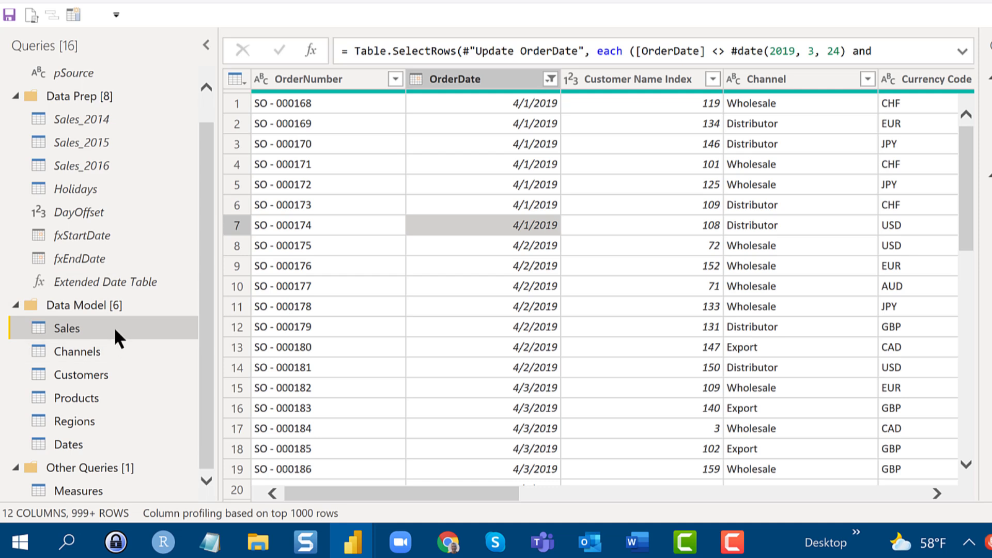
- Duplicate the Sales query and rename the copy Sales Agg
{"action": "right_click", "coordinate": [66, 329]}
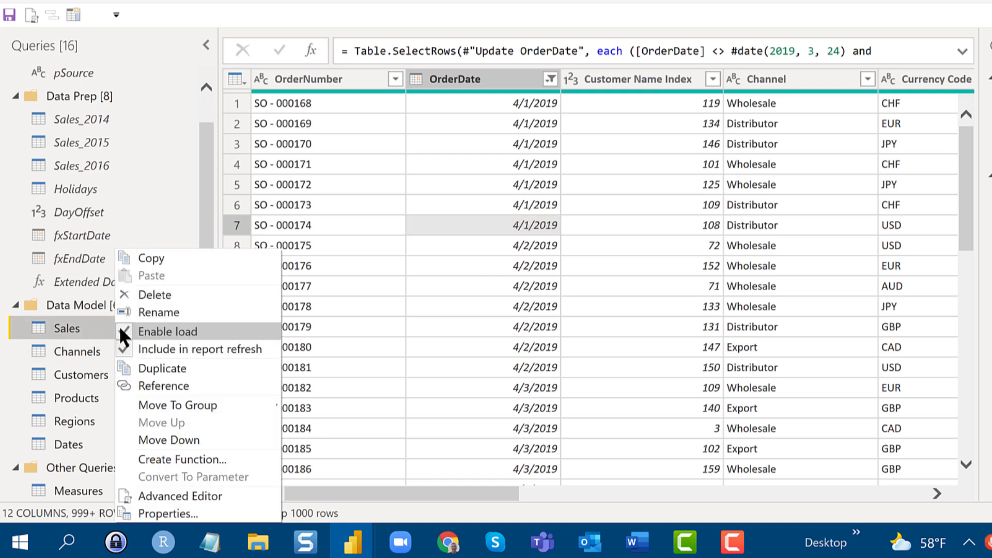
{"action": "mouse_move", "coordinate": [162, 368]}
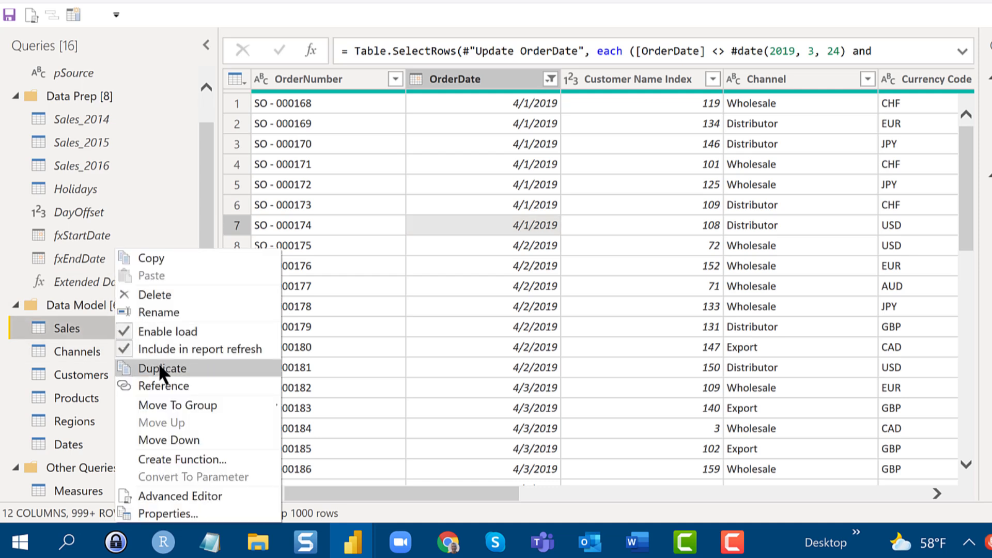
{"action": "left_click", "coordinate": [162, 368]}
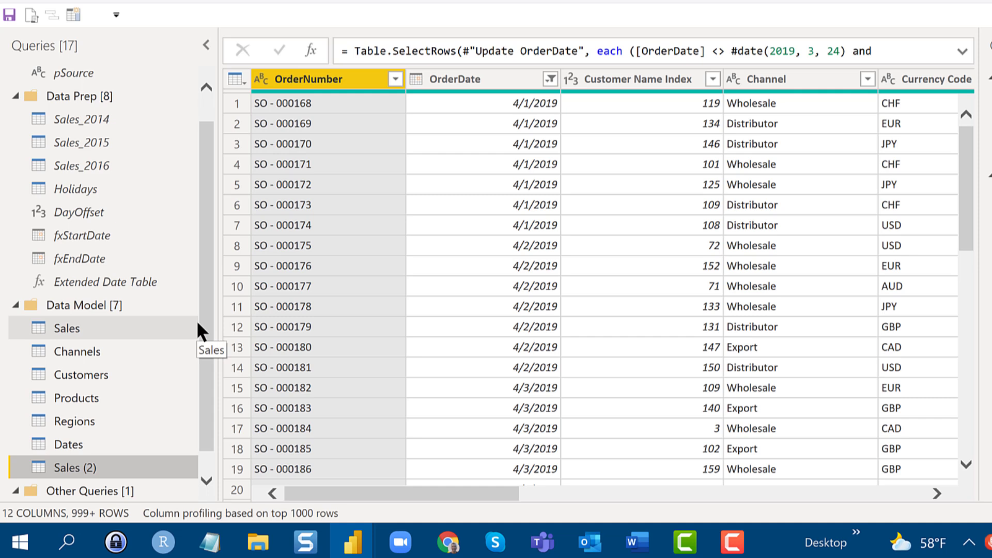
{"action": "mouse_move", "coordinate": [355, 241]}
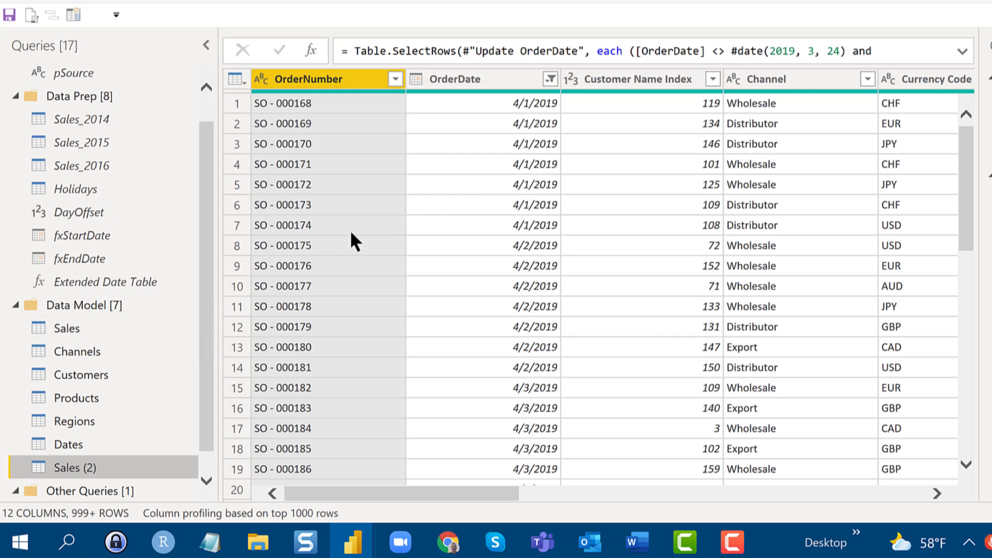
{"action": "mouse_move", "coordinate": [64, 467]}
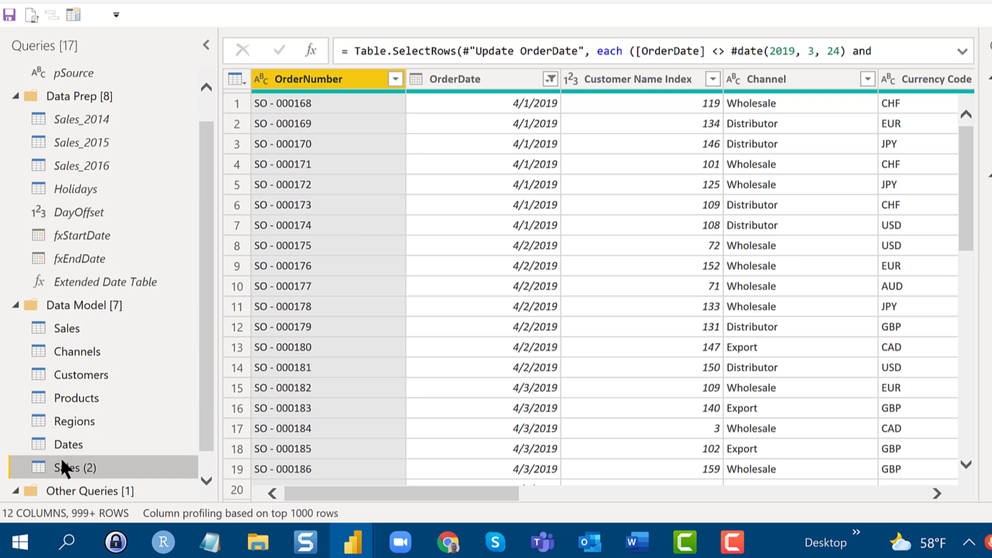
{"action": "double_click", "coordinate": [75, 467]}
{"action": "type", "text": "A"}
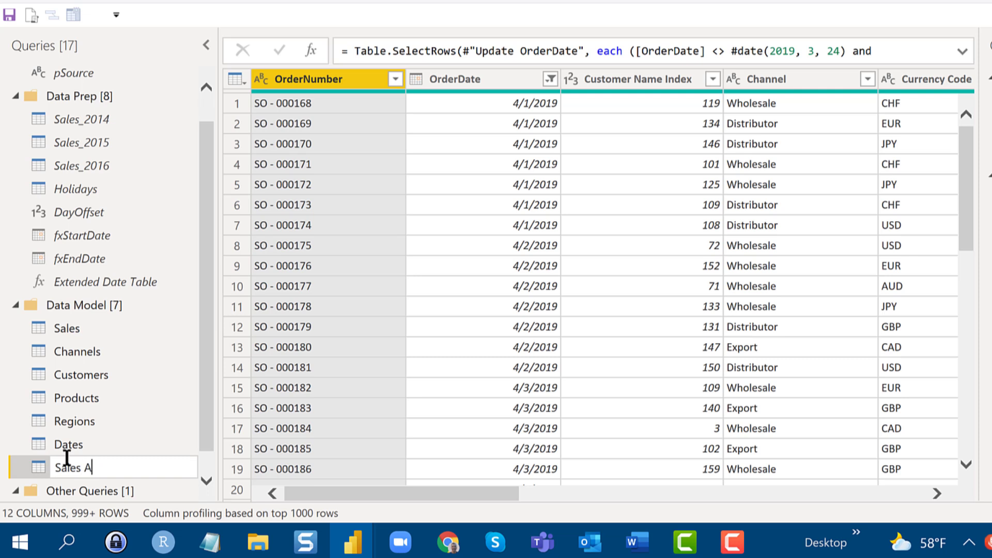
{"action": "type", "text": "gg"}
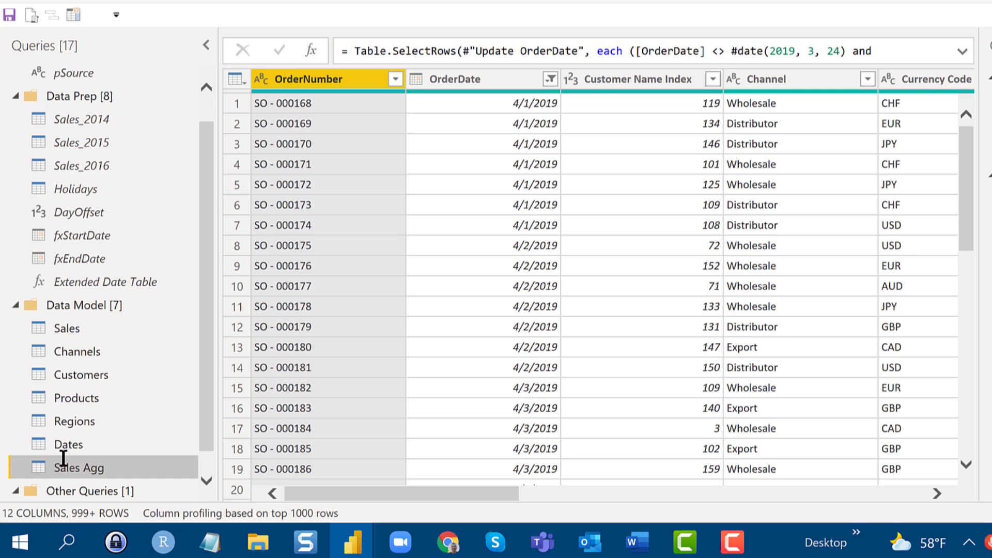
{"action": "mouse_move", "coordinate": [110, 471]}
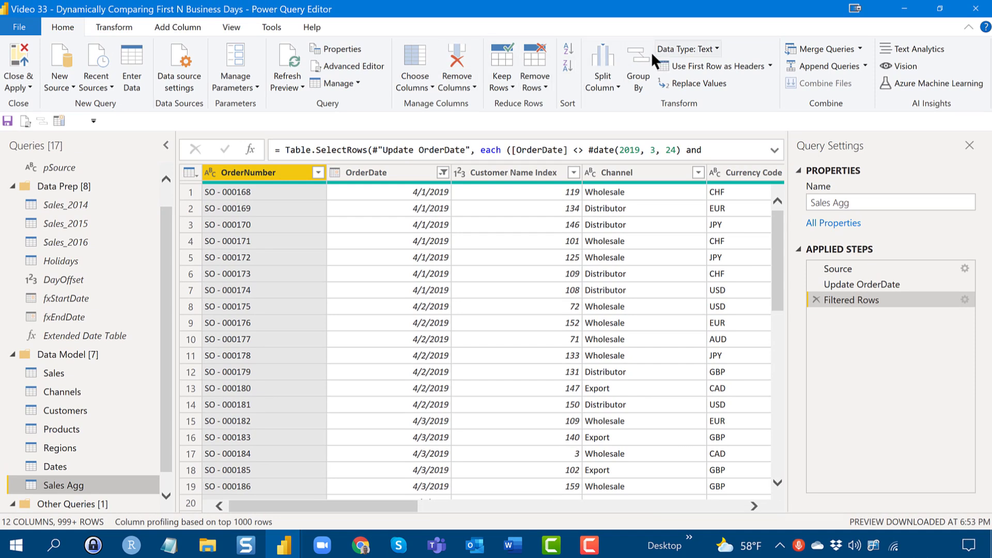
{"action": "mouse_move", "coordinate": [644, 57]}
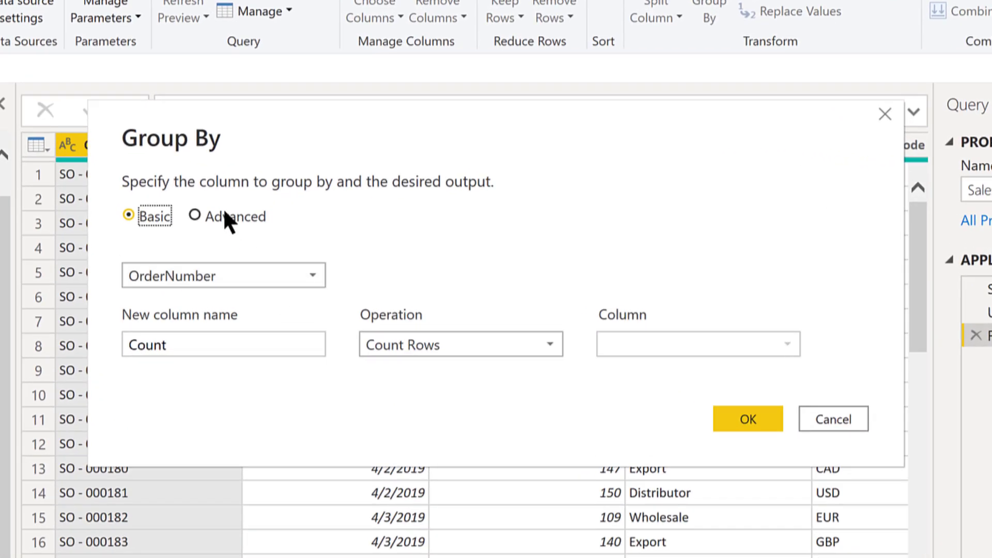
- Group Sales Agg by OrderDate into a Total Day Sales column summing Line Total
{"action": "left_click", "coordinate": [195, 216]}
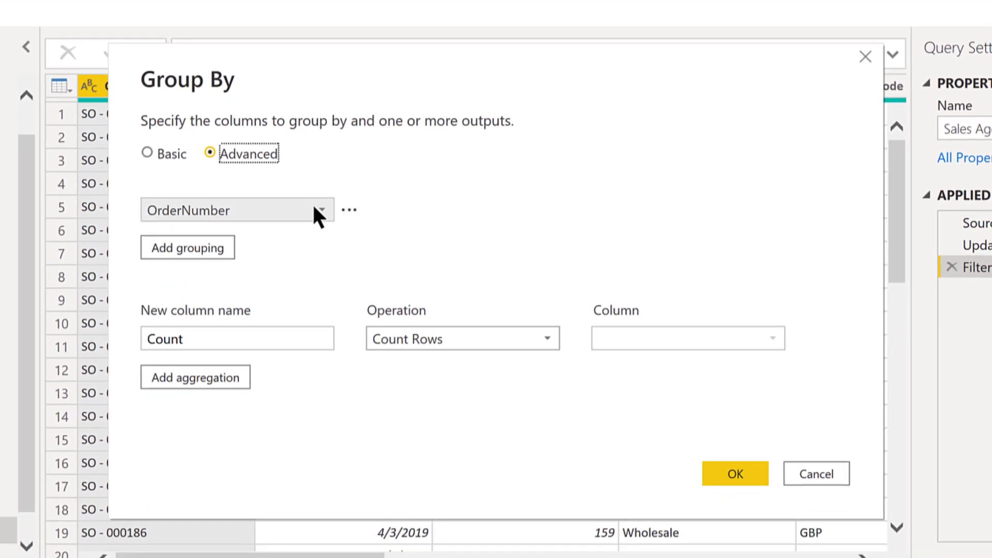
{"action": "left_click", "coordinate": [322, 210]}
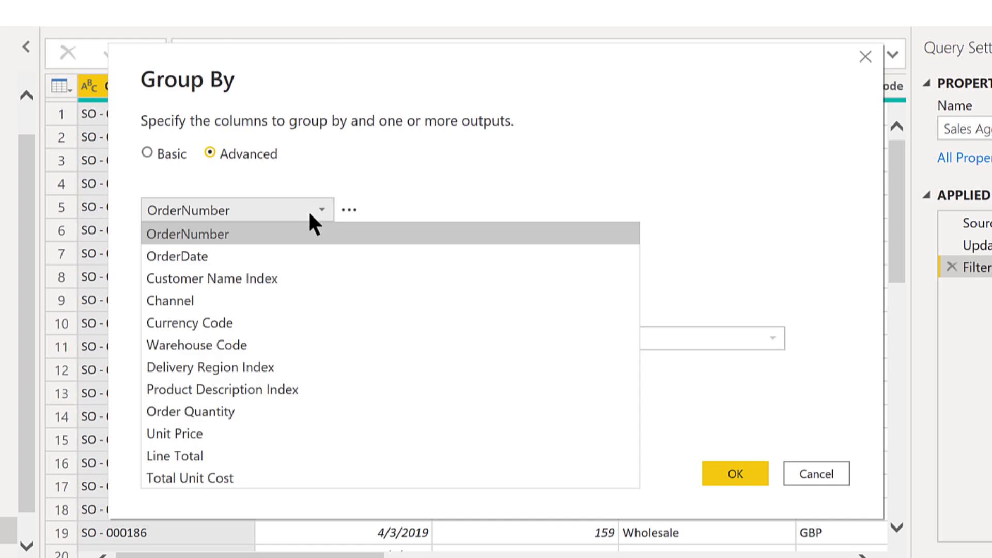
{"action": "left_click", "coordinate": [178, 256]}
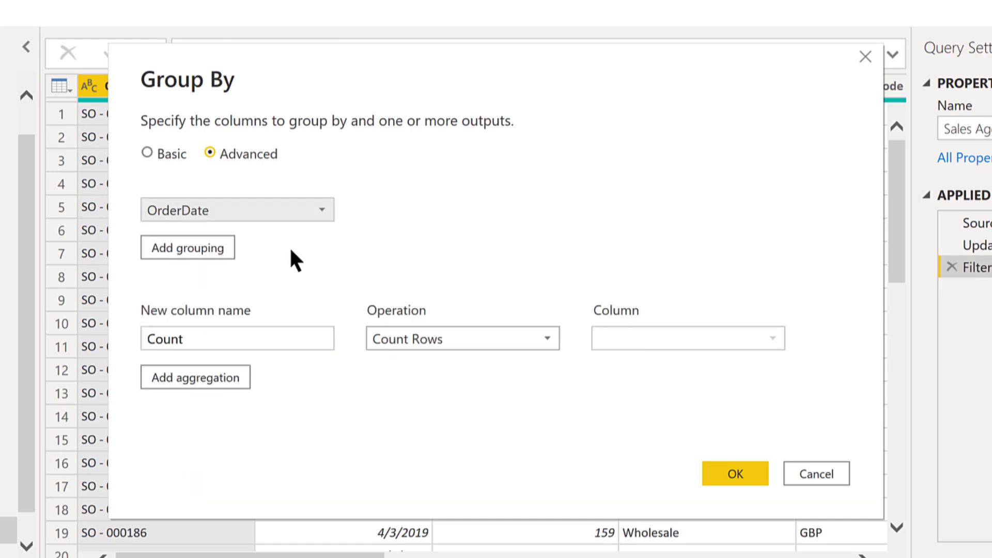
{"action": "mouse_move", "coordinate": [260, 361]}
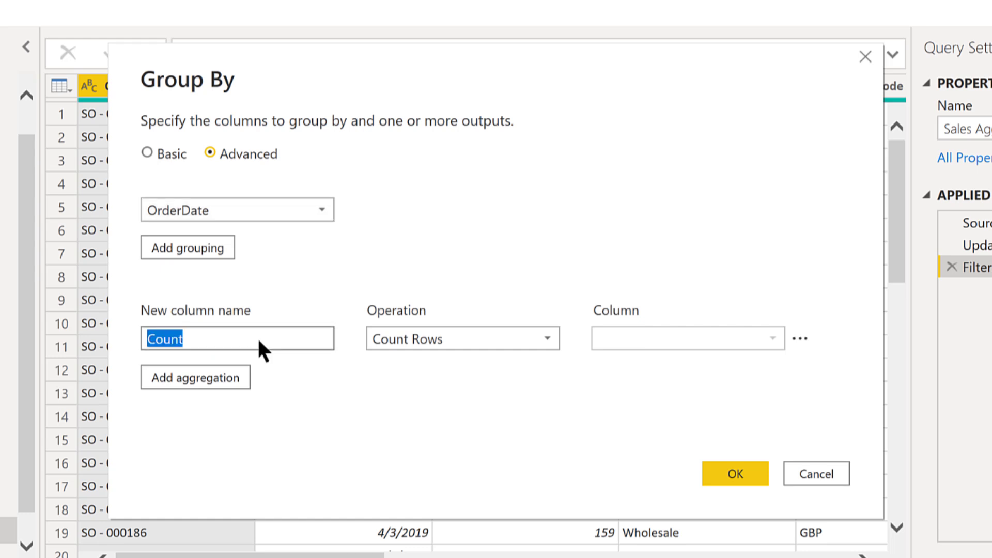
{"action": "mouse_move", "coordinate": [265, 324]}
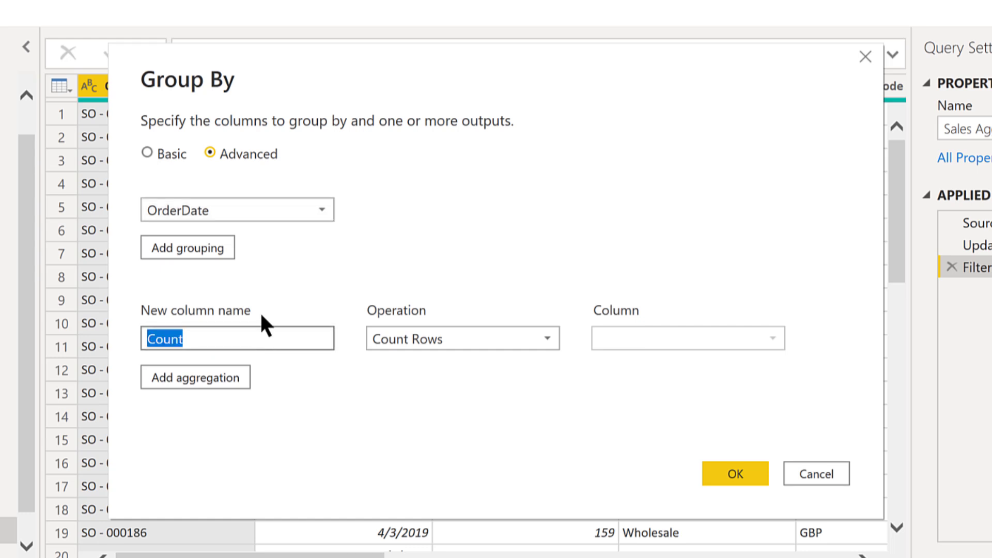
{"action": "type", "text": "Total"}
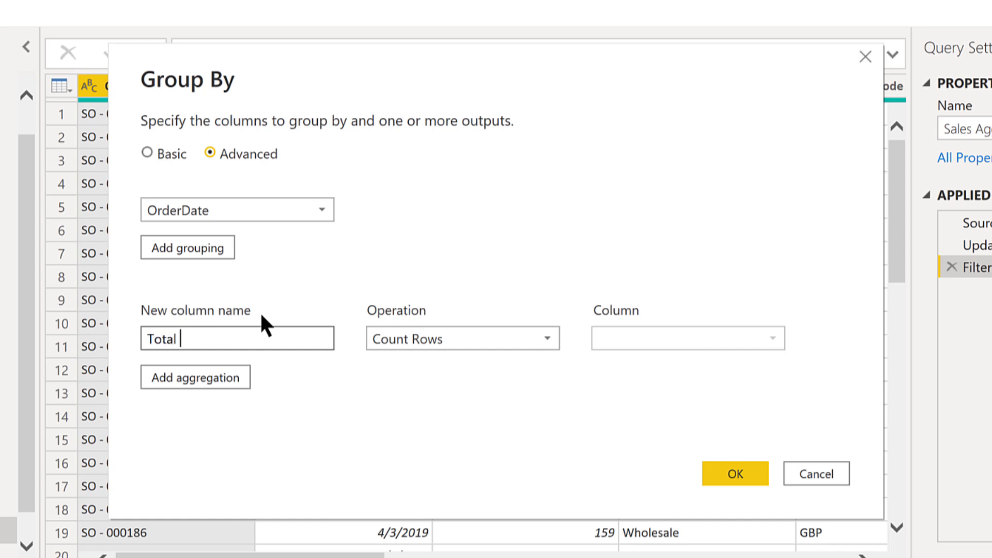
{"action": "type", "text": "Day Sa"}
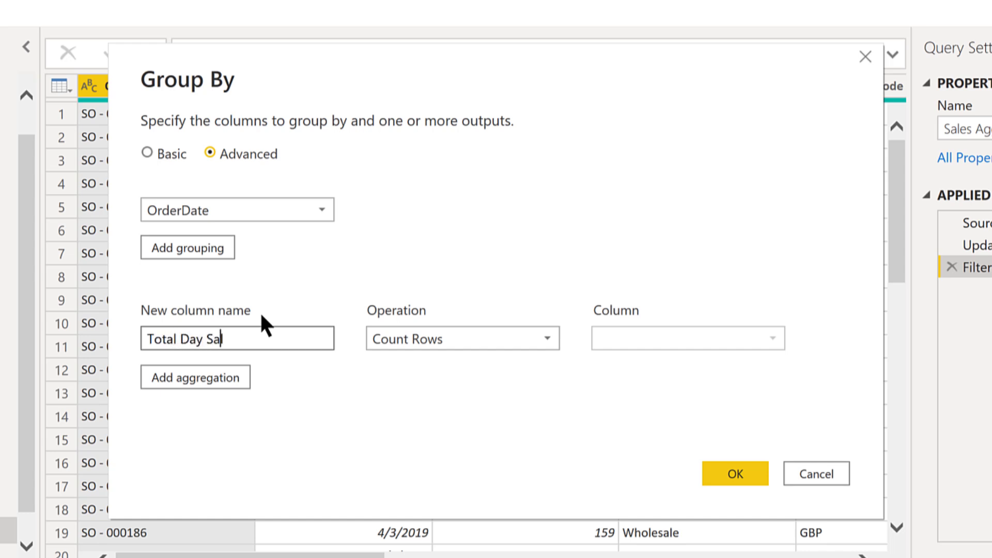
{"action": "type", "text": "es"}
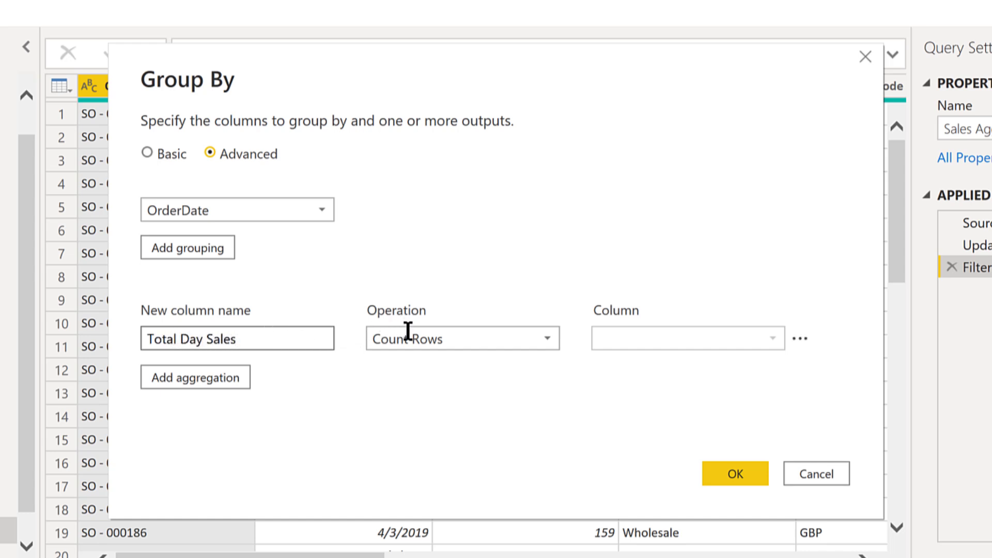
{"action": "left_click", "coordinate": [545, 338]}
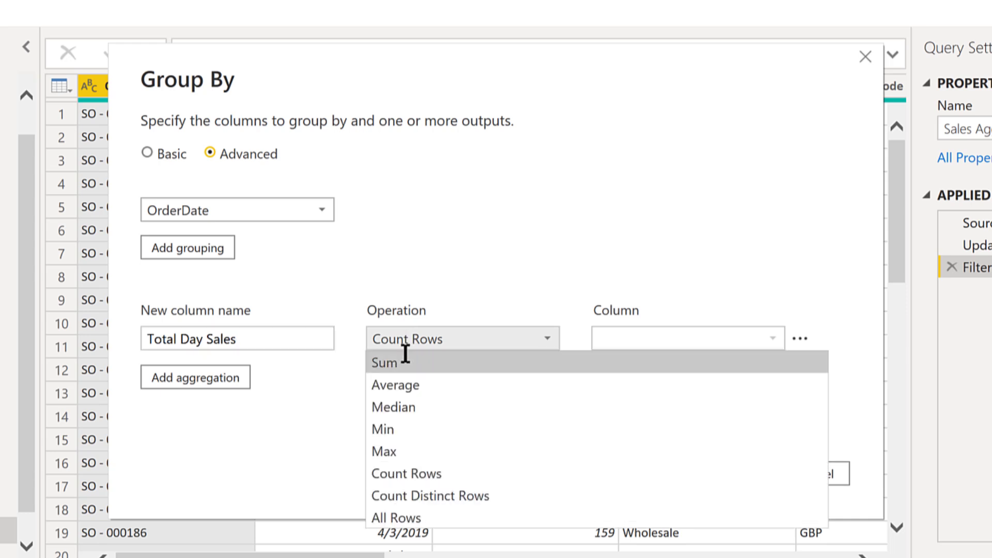
{"action": "left_click", "coordinate": [383, 361]}
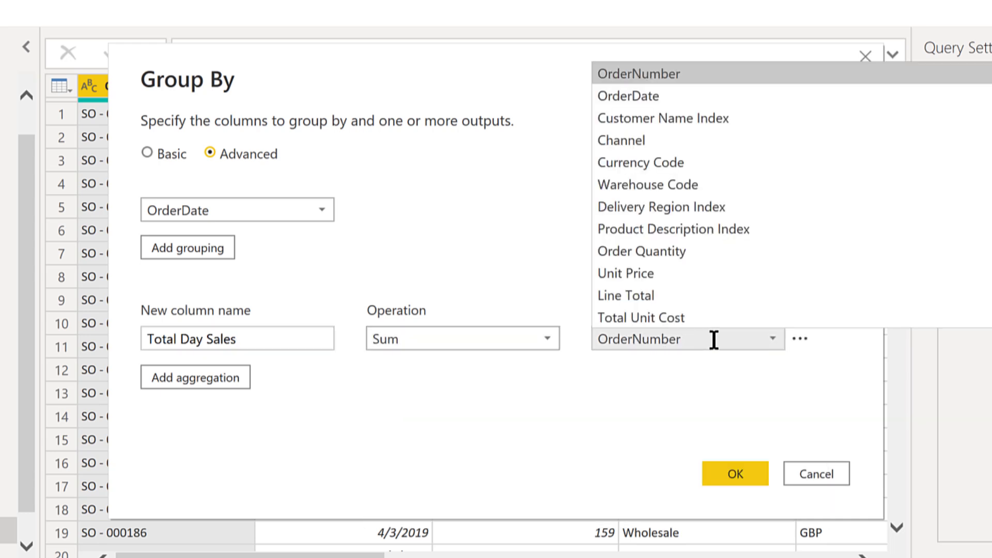
{"action": "left_click", "coordinate": [625, 295]}
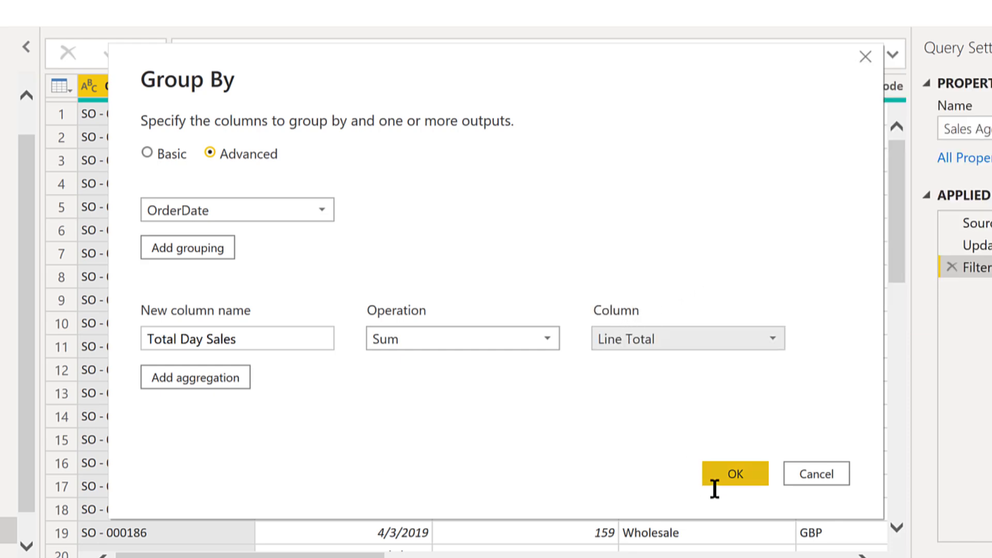
{"action": "left_click", "coordinate": [734, 472]}
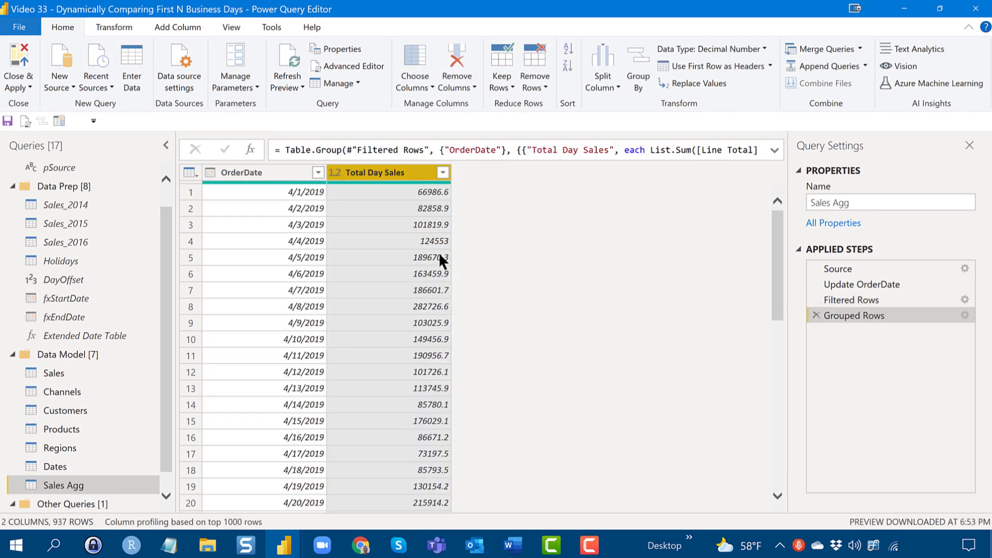
{"action": "mouse_move", "coordinate": [335, 199]}
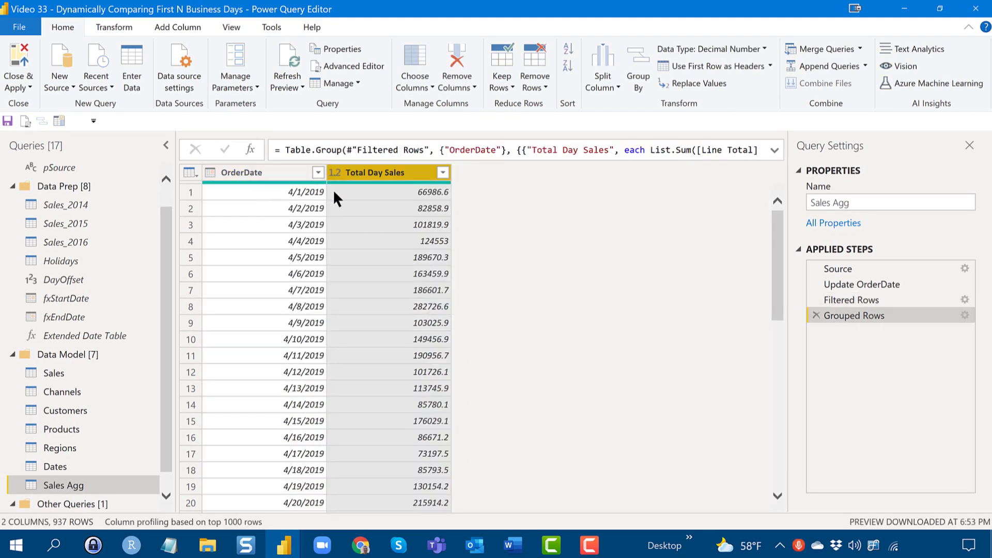
{"action": "mouse_move", "coordinate": [405, 199]}
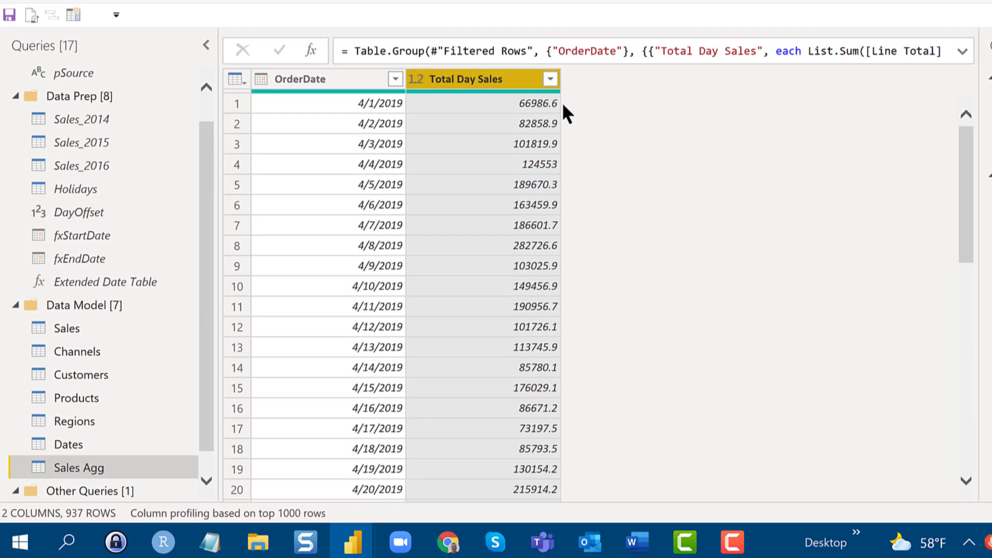
{"action": "mouse_move", "coordinate": [590, 114]}
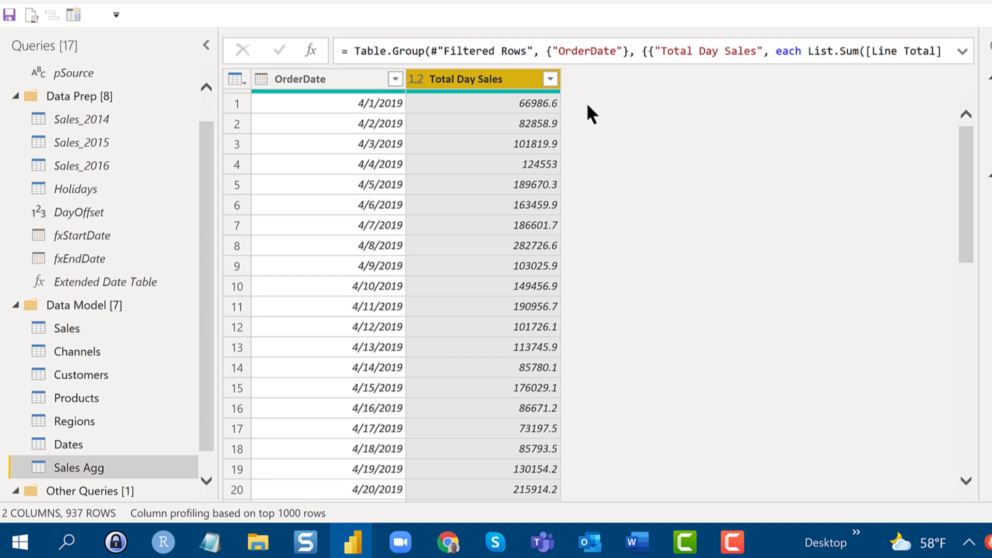
{"action": "mouse_move", "coordinate": [592, 86]}
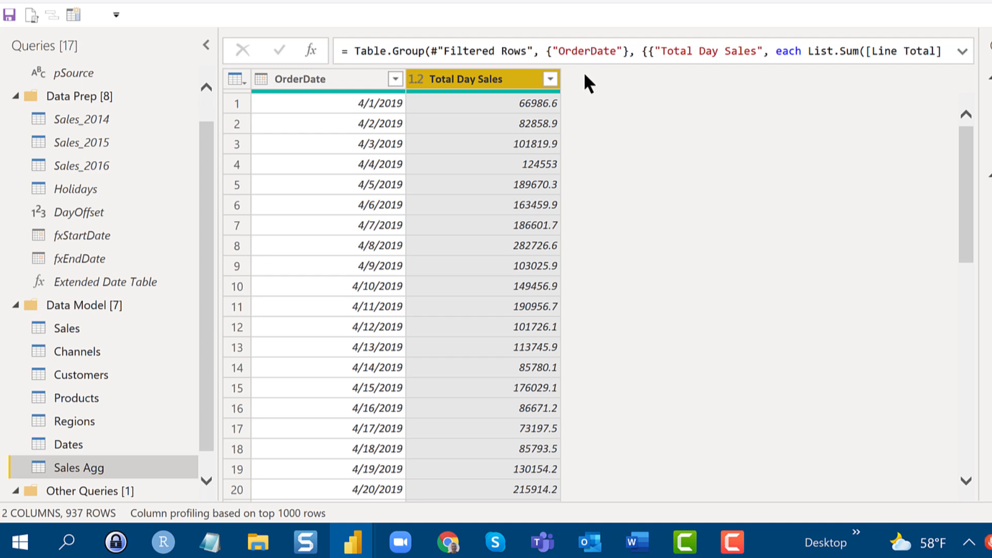
{"action": "mouse_move", "coordinate": [597, 118]}
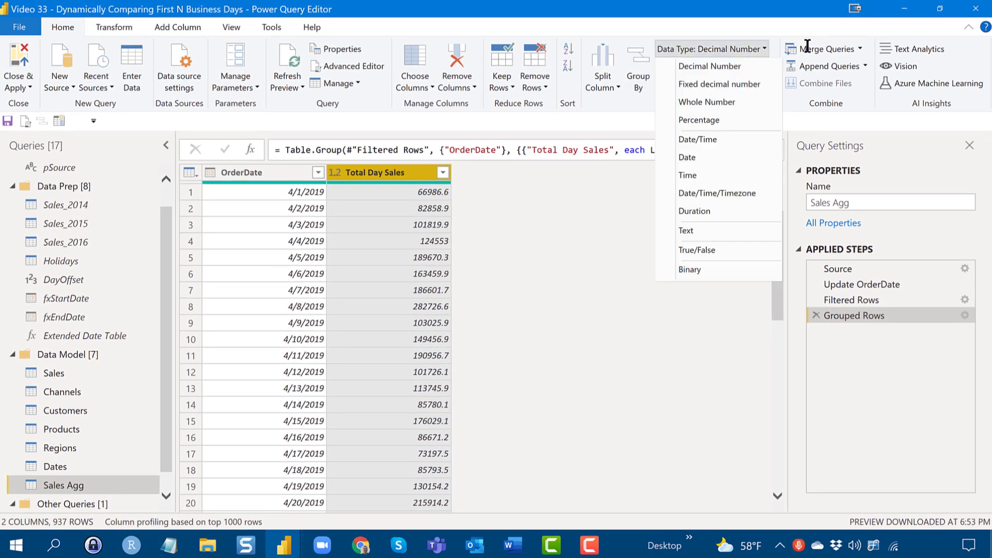
- Merge Sales Agg with Dates, matching OrderDate to Date with a Left Outer join
{"action": "left_click", "coordinate": [825, 48]}
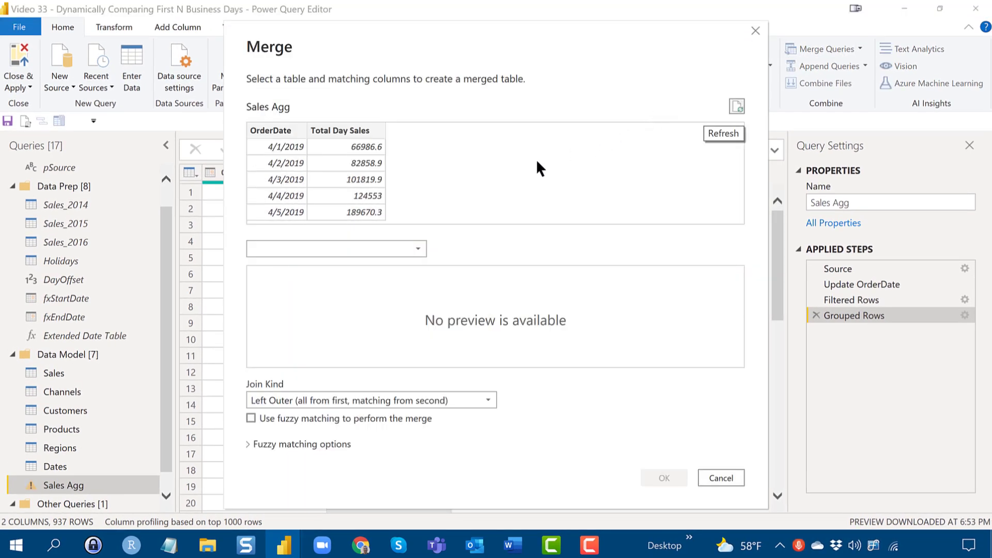
{"action": "left_click", "coordinate": [409, 248]}
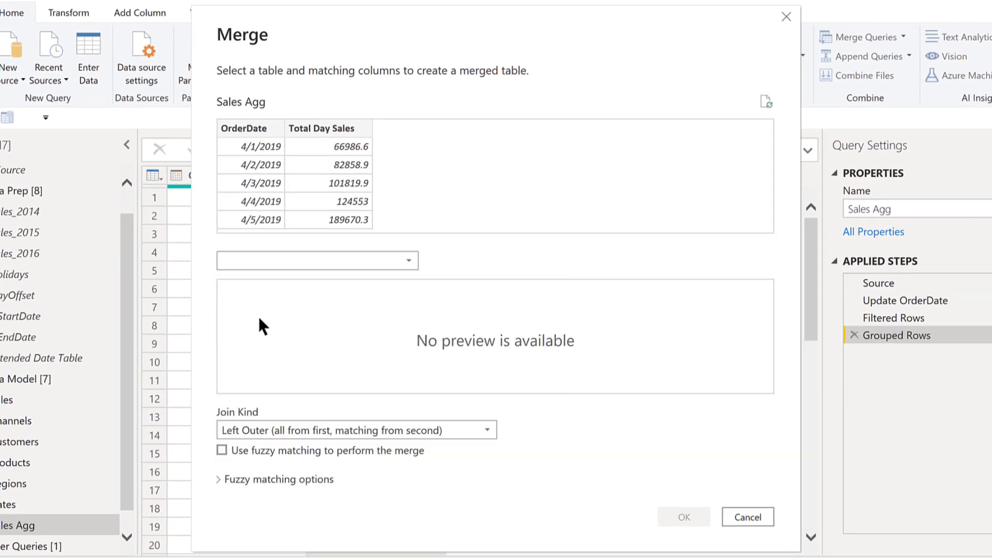
{"action": "left_click", "coordinate": [316, 260]}
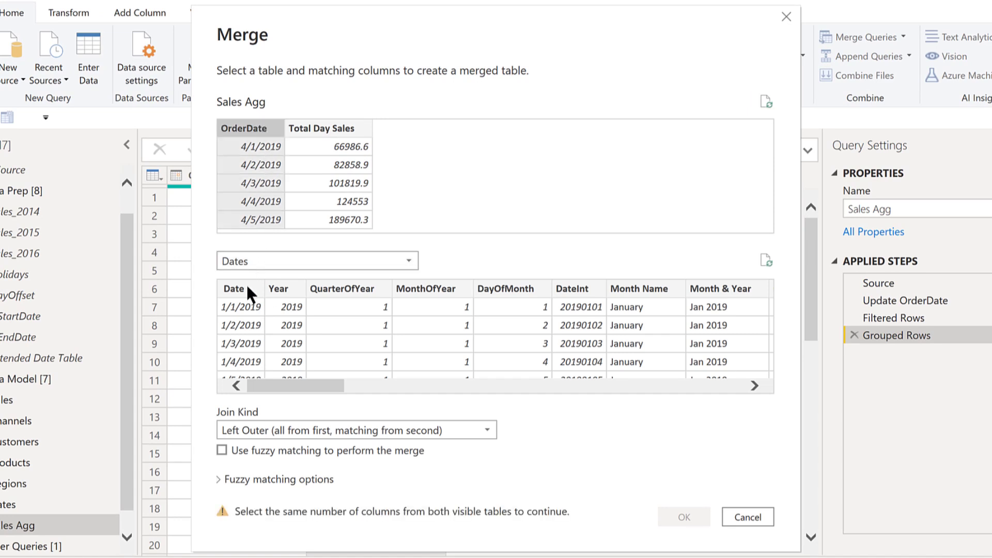
{"action": "left_click", "coordinate": [234, 288]}
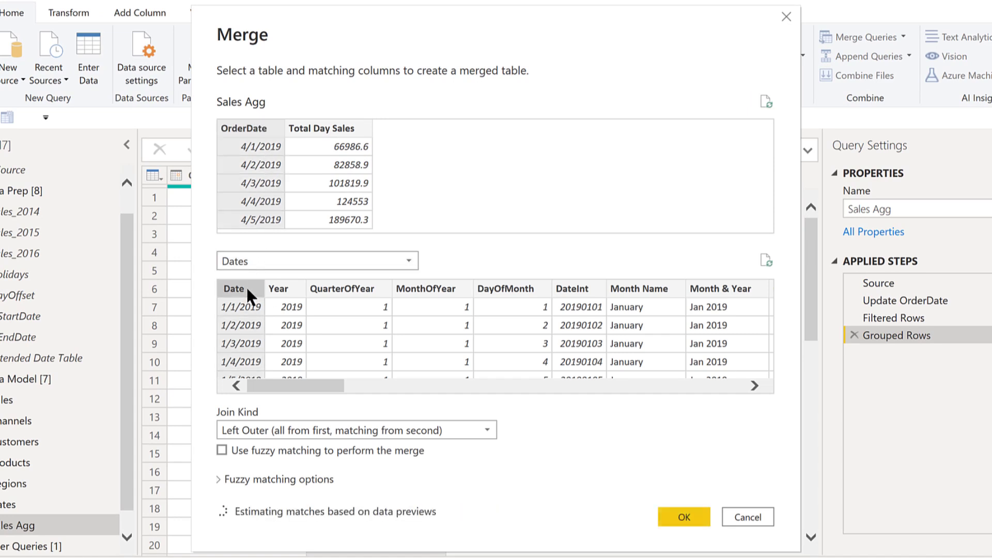
{"action": "left_click", "coordinate": [232, 288]}
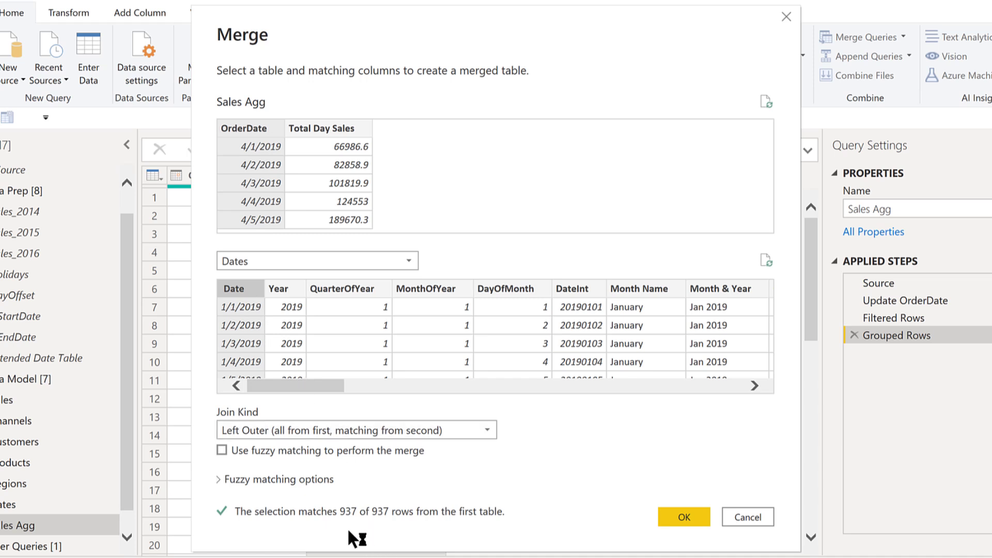
{"action": "mouse_move", "coordinate": [487, 521]}
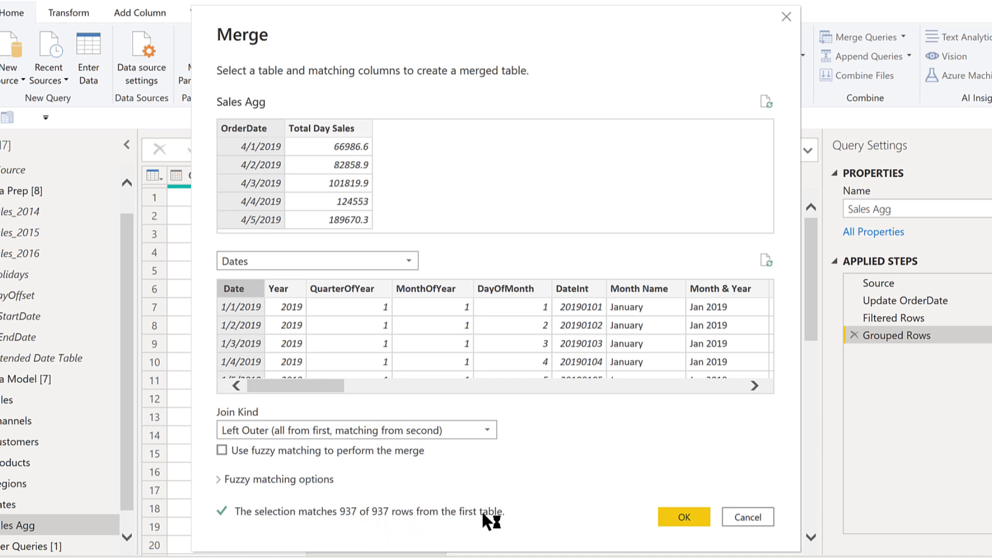
{"action": "mouse_move", "coordinate": [656, 517]}
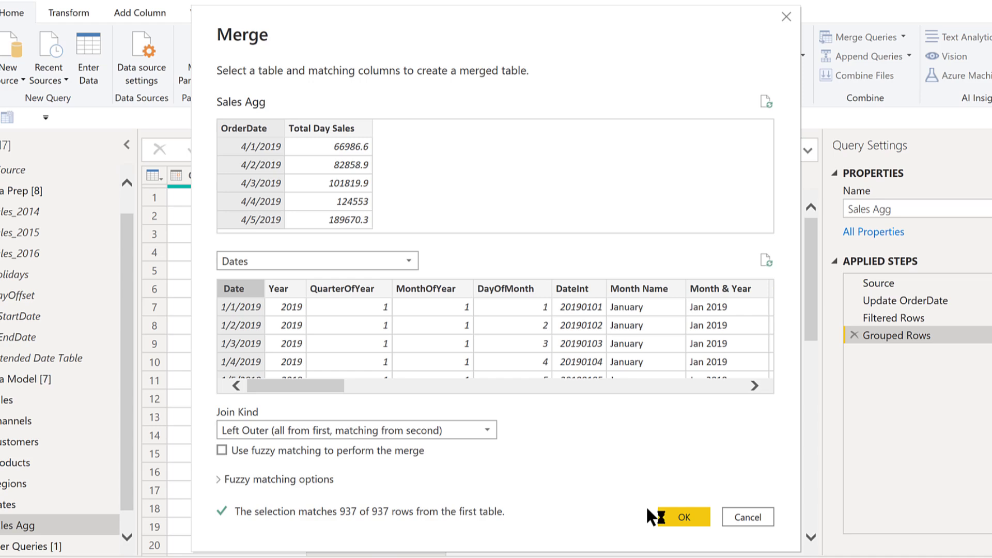
{"action": "left_click", "coordinate": [680, 517]}
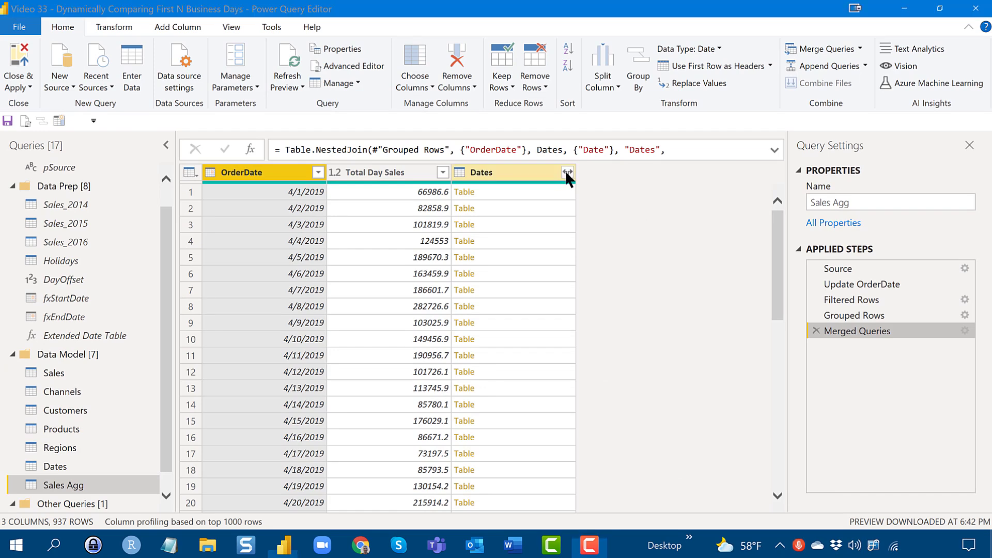
- Expand only IsBusinessDay, Month & Year, MonthnYear and DayOfWeekName from the nested Dates column
{"action": "left_click", "coordinate": [567, 173]}
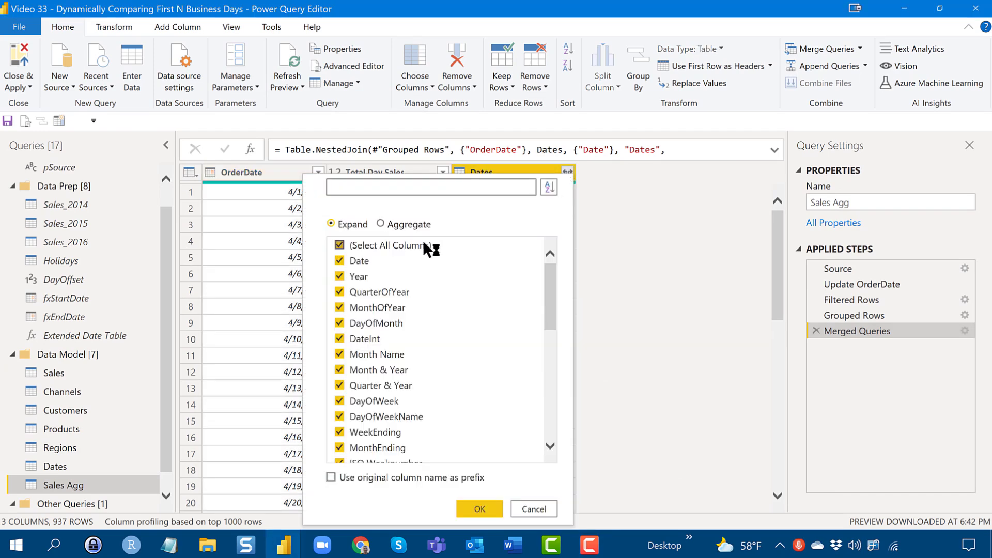
{"action": "left_click", "coordinate": [339, 246]}
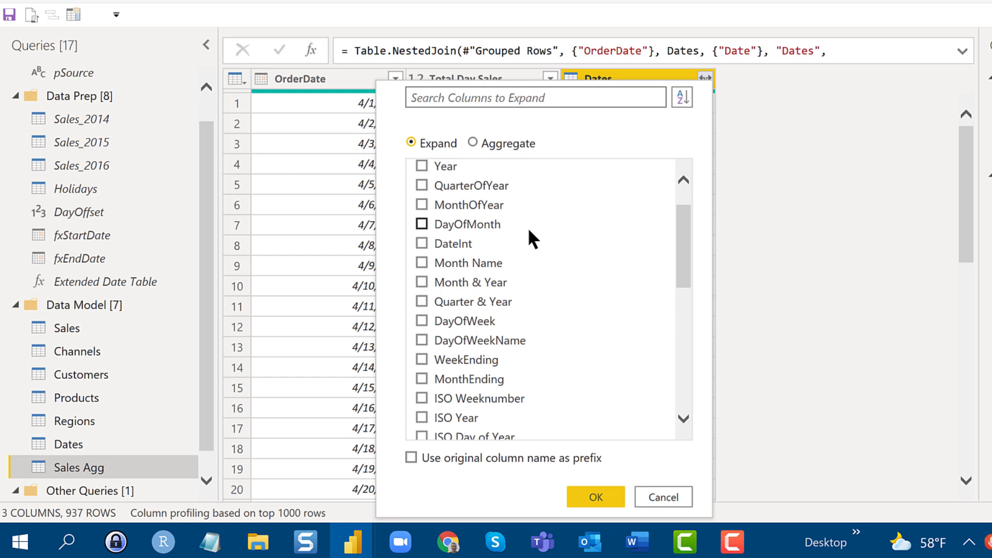
{"action": "scroll", "scroll_direction": "down", "scroll_amount": 3}
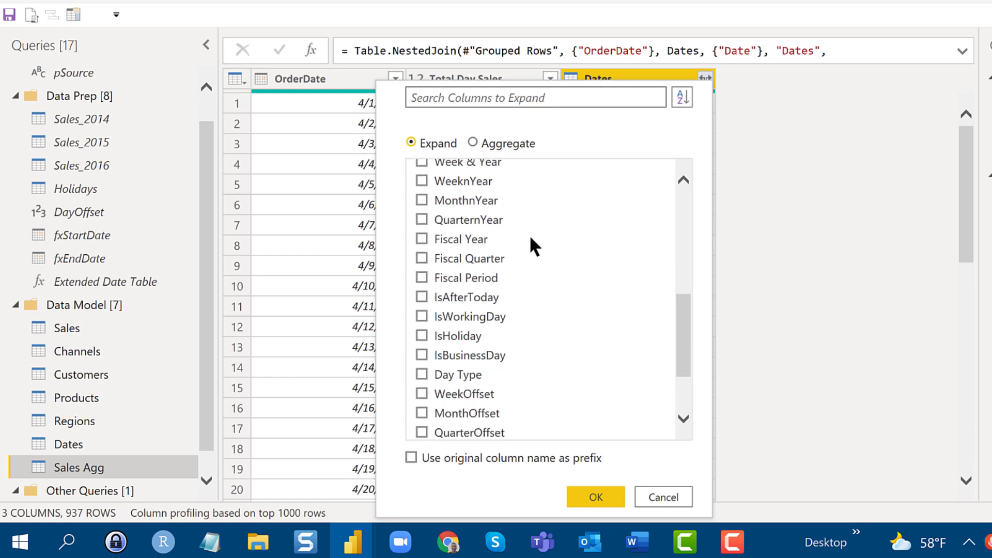
{"action": "left_click", "coordinate": [422, 355]}
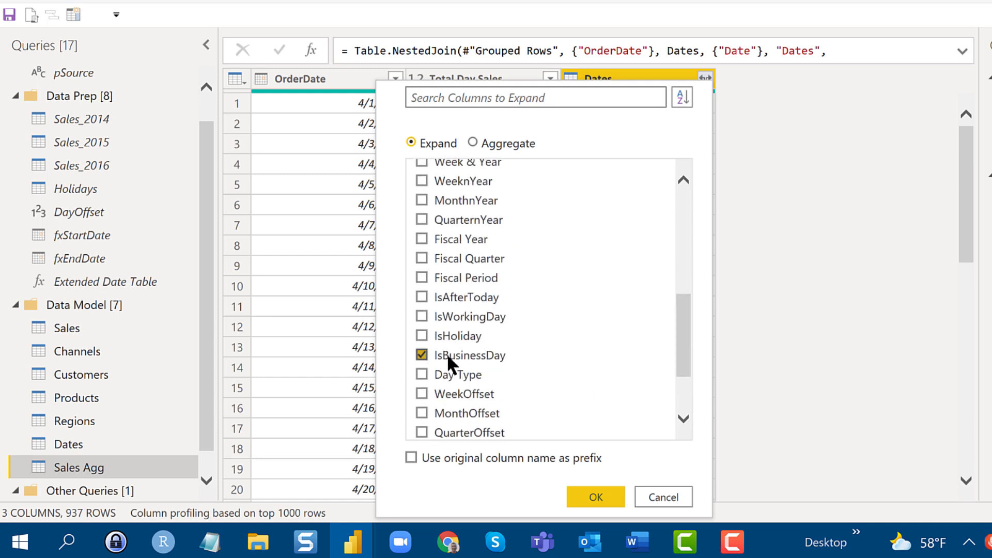
{"action": "scroll", "scroll_direction": "up", "scroll_amount": 3}
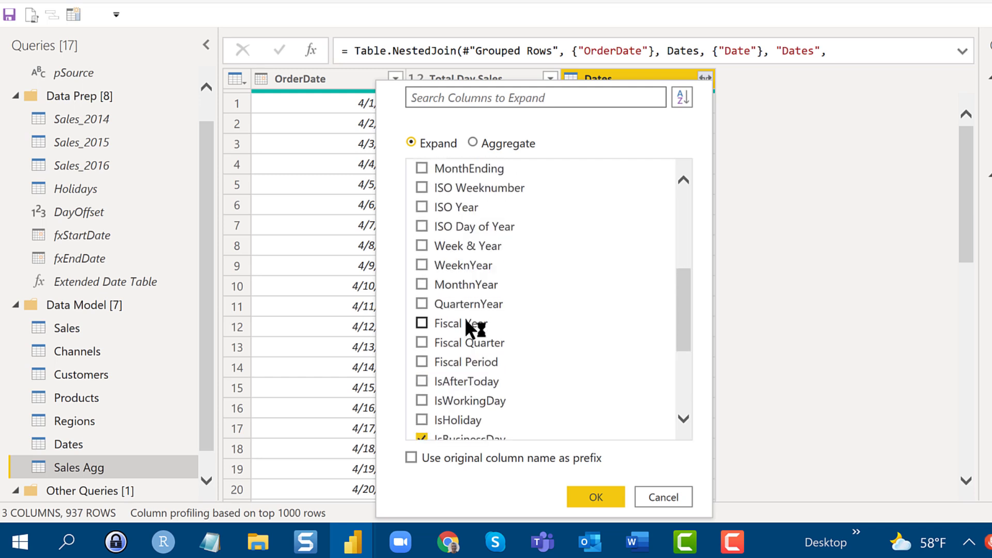
{"action": "scroll", "scroll_direction": "up", "scroll_amount": 3}
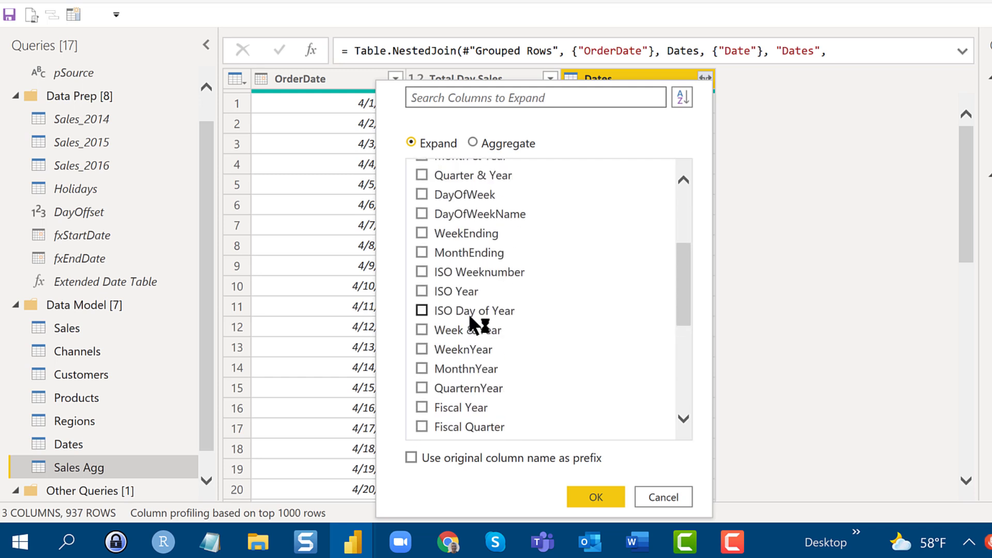
{"action": "scroll", "scroll_direction": "up", "scroll_amount": 3}
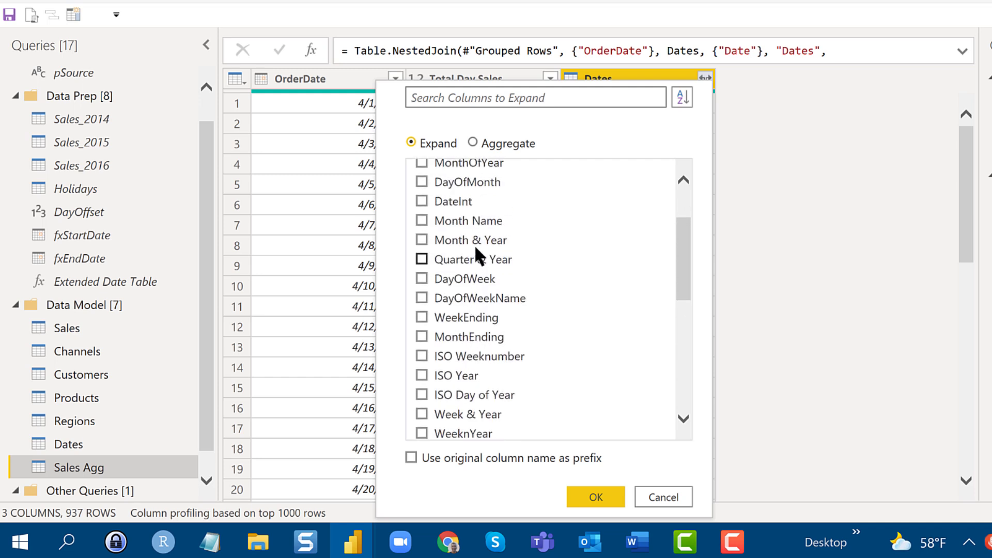
{"action": "left_click", "coordinate": [422, 239]}
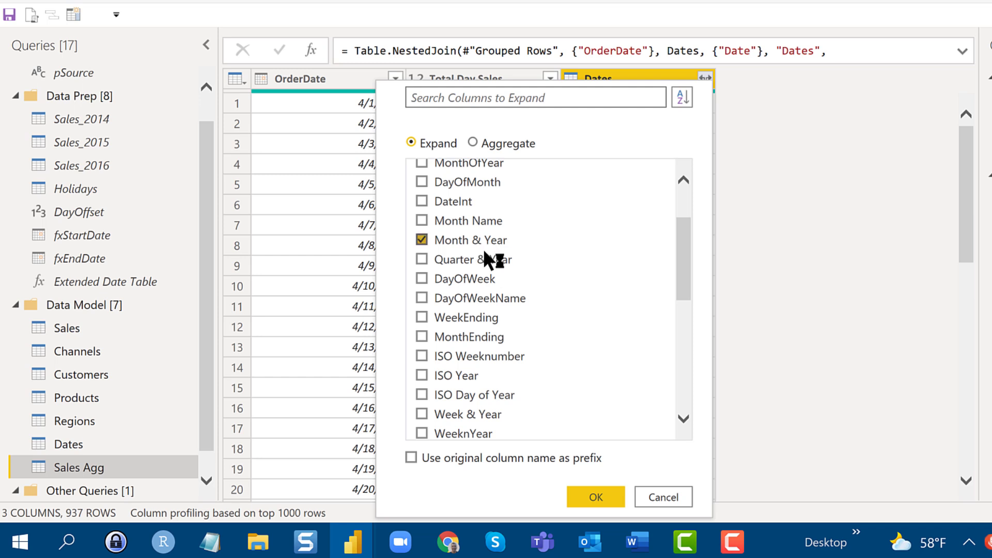
{"action": "scroll", "scroll_direction": "down", "scroll_amount": 3}
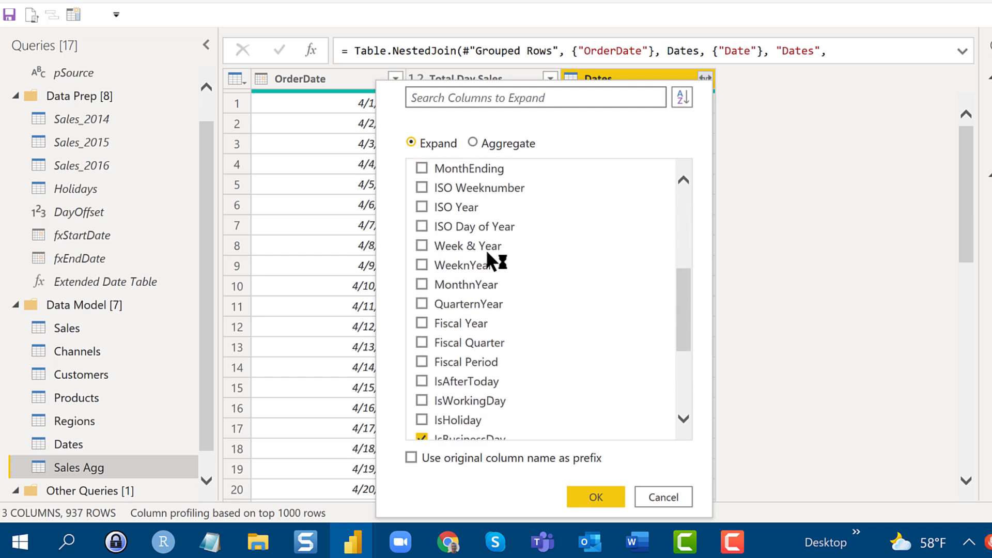
{"action": "left_click", "coordinate": [421, 284]}
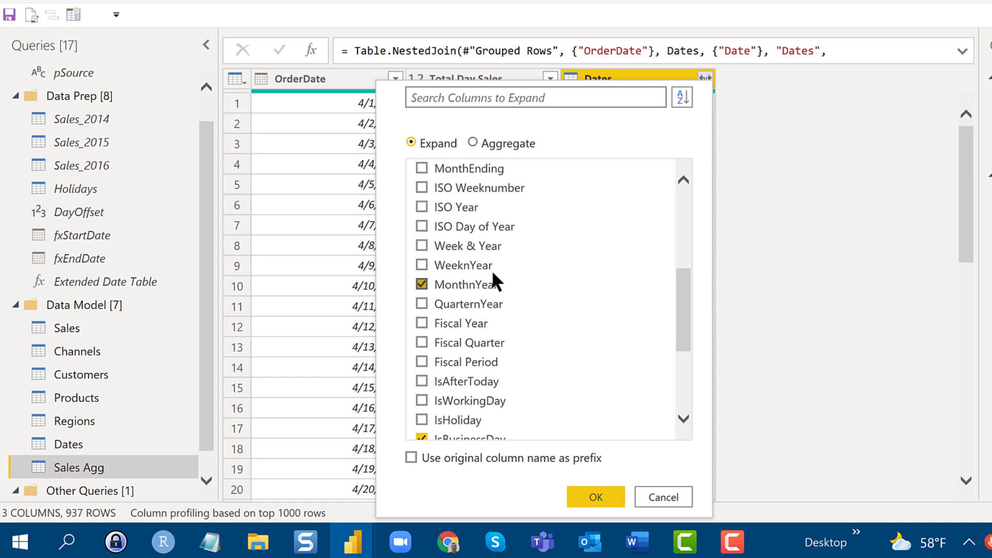
{"action": "scroll", "scroll_direction": "up", "scroll_amount": 3}
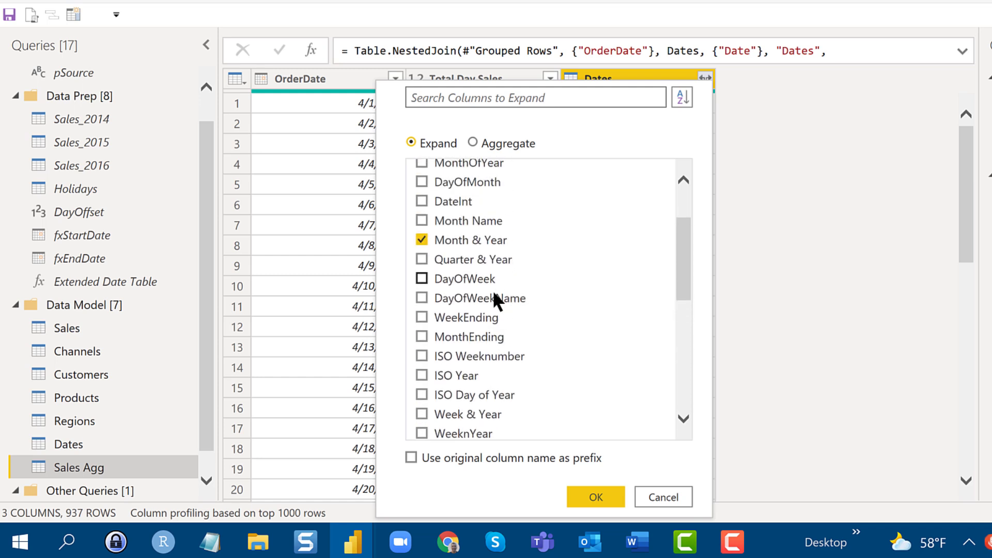
{"action": "left_click", "coordinate": [421, 298]}
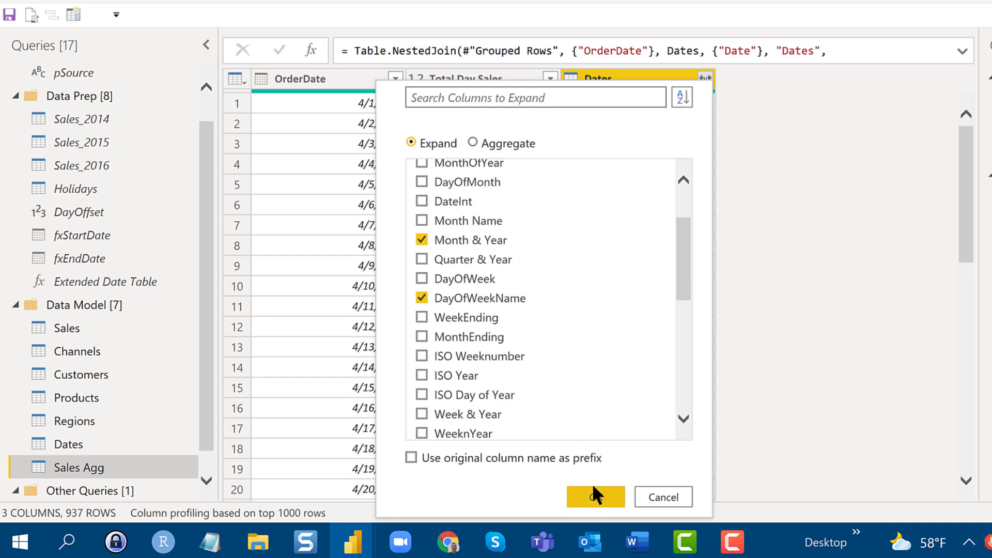
{"action": "left_click", "coordinate": [593, 498]}
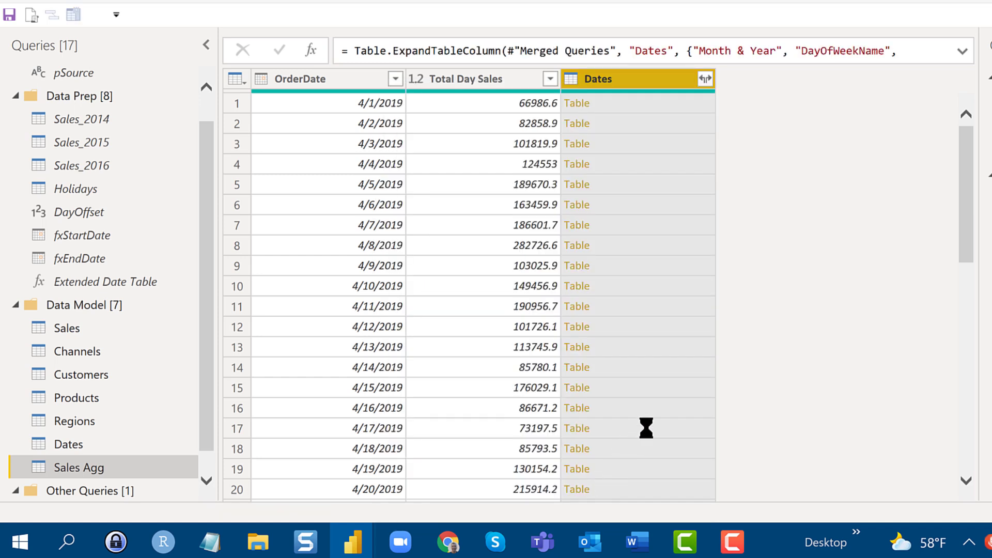
- Sort the Sales Agg rows ascending by OrderDate
{"action": "left_click", "coordinate": [704, 79]}
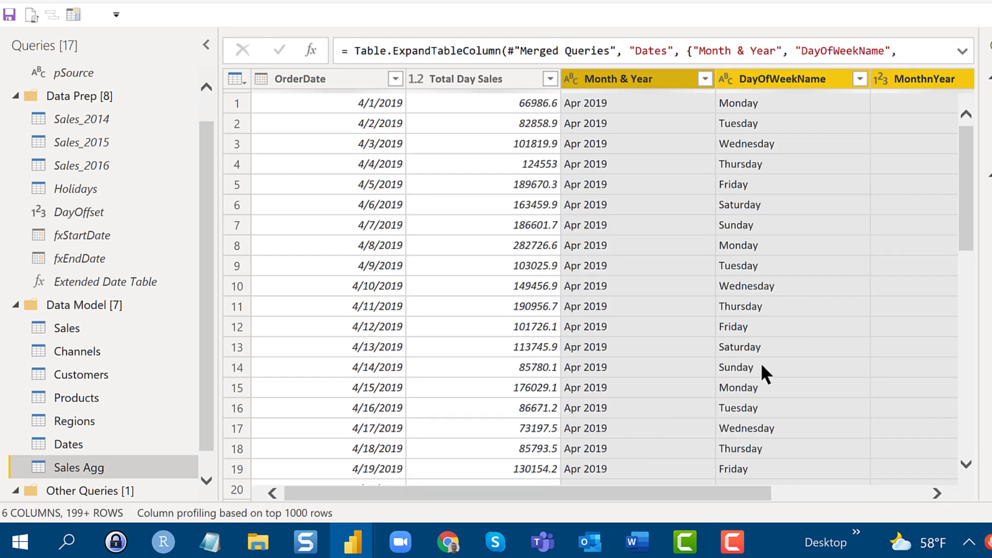
{"action": "mouse_move", "coordinate": [636, 507]}
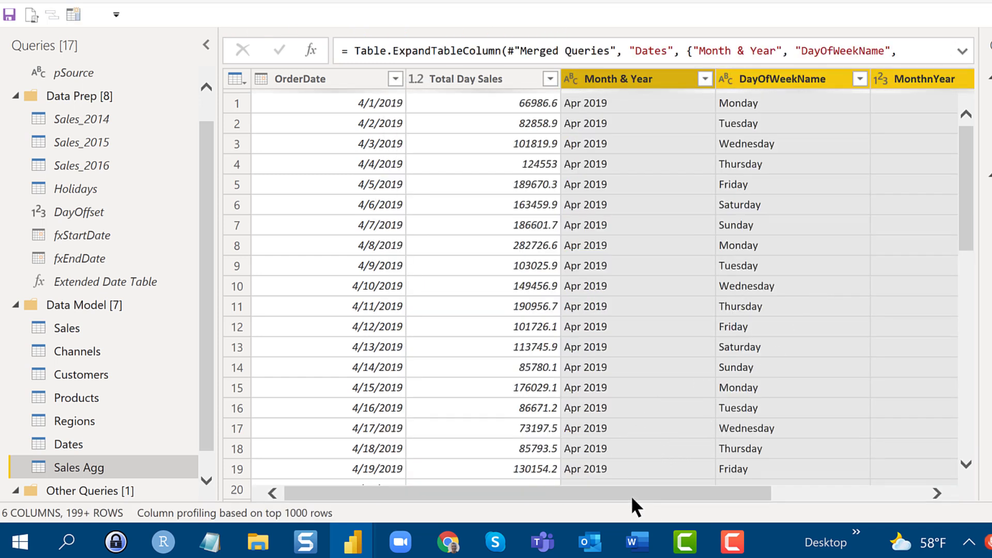
{"action": "scroll", "scroll_direction": "right", "scroll_amount": 3}
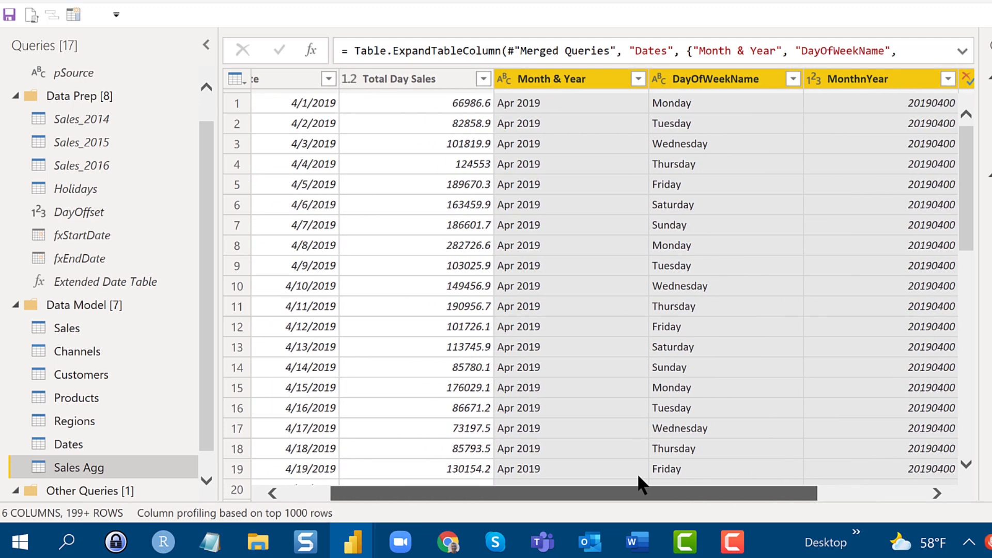
{"action": "scroll", "scroll_direction": "left", "scroll_amount": 3}
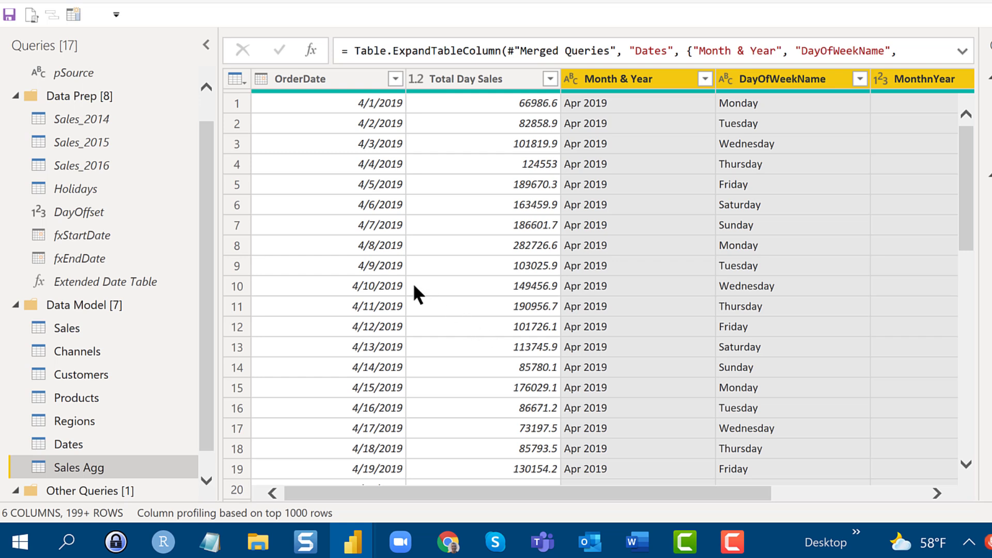
{"action": "mouse_move", "coordinate": [324, 155]}
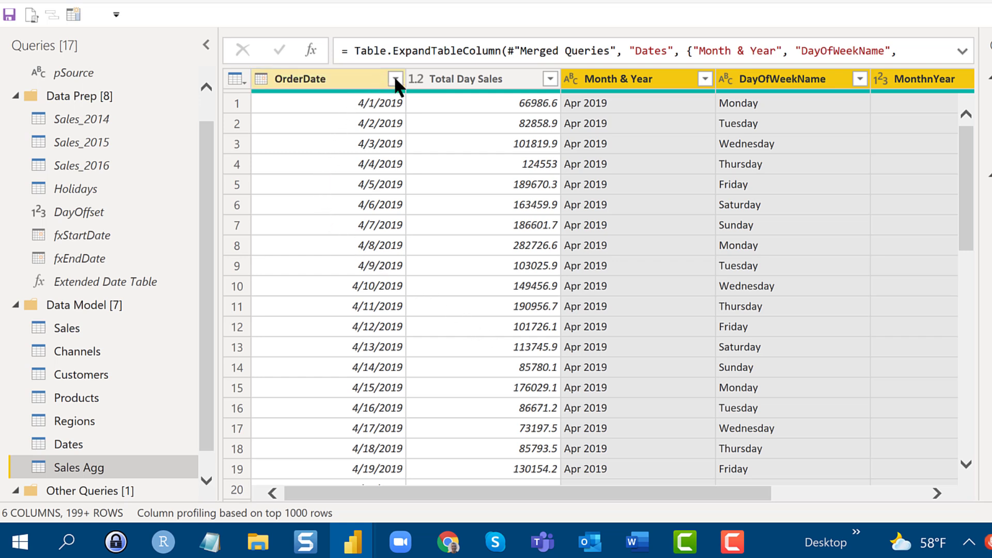
{"action": "left_click", "coordinate": [393, 79]}
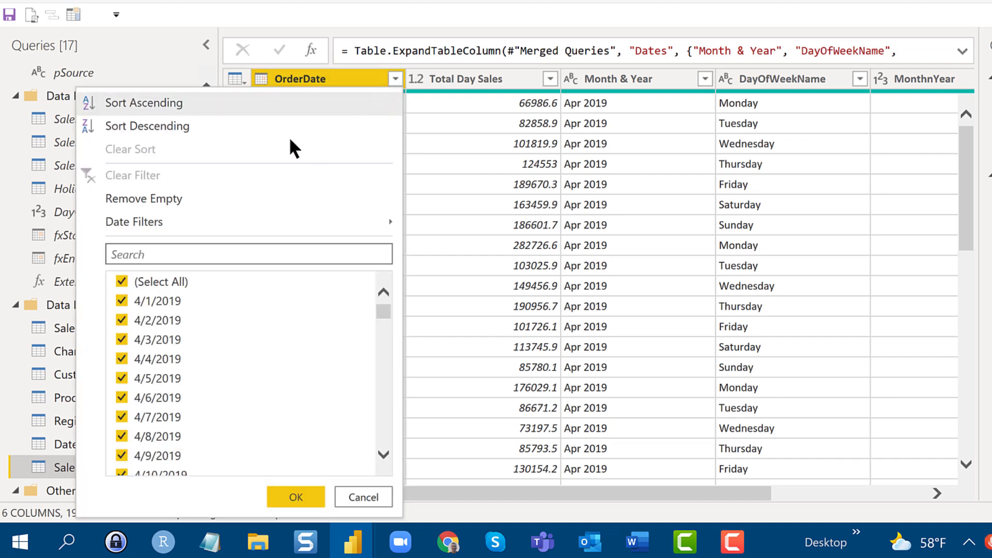
{"action": "mouse_move", "coordinate": [232, 107]}
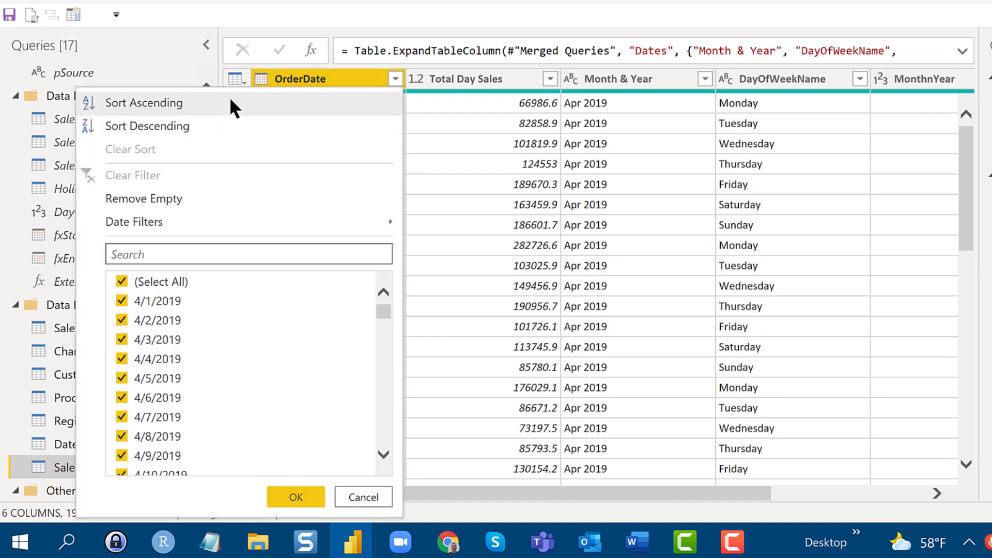
{"action": "left_click", "coordinate": [143, 102]}
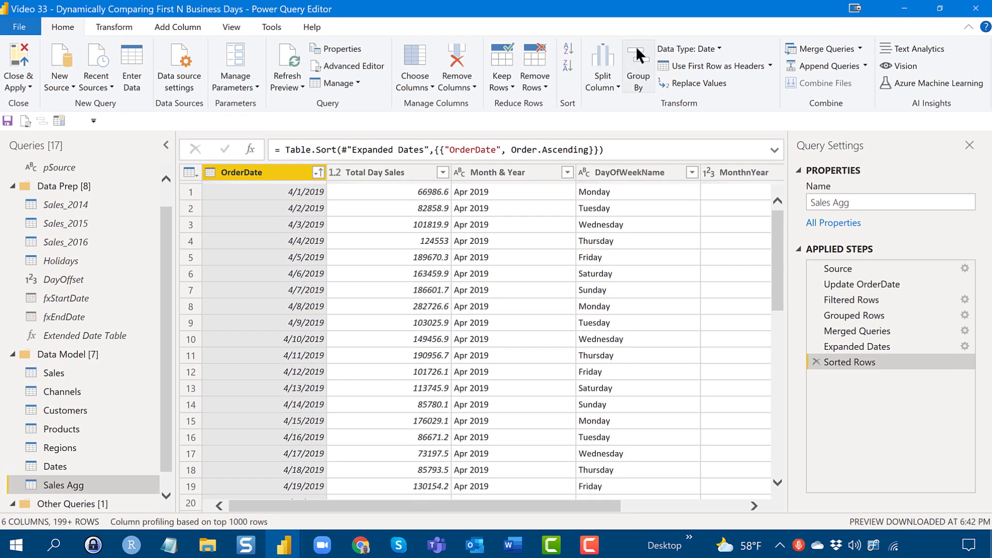
- Group by Month & Year and IsBusinessDay with an AllRows column using the All Rows operation
{"action": "left_click", "coordinate": [637, 63]}
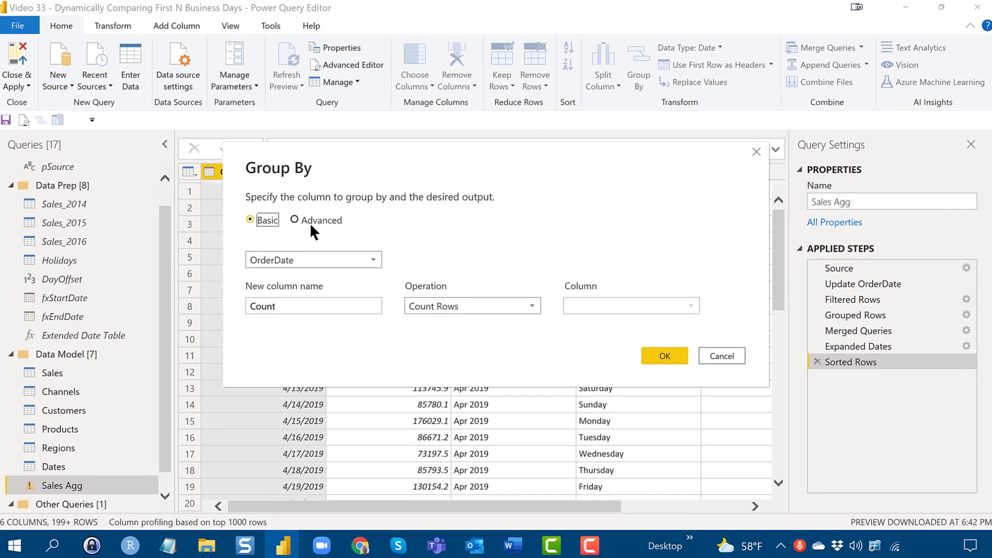
{"action": "left_click", "coordinate": [295, 219]}
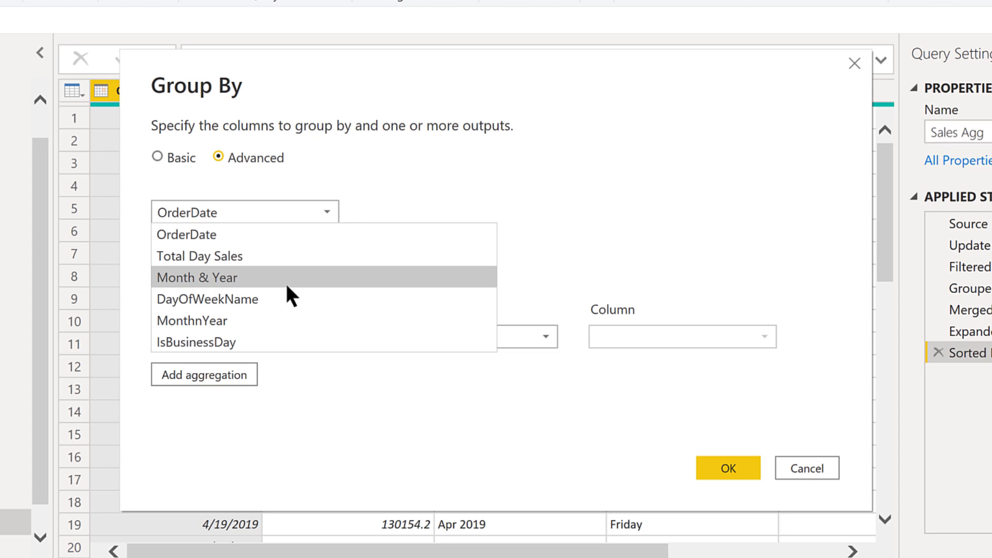
{"action": "left_click", "coordinate": [196, 277]}
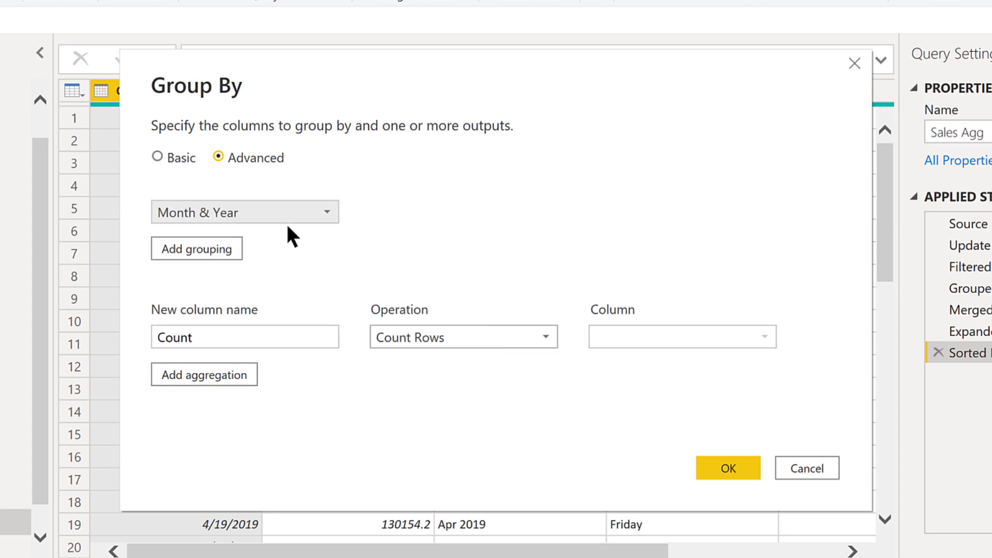
{"action": "left_click", "coordinate": [326, 212]}
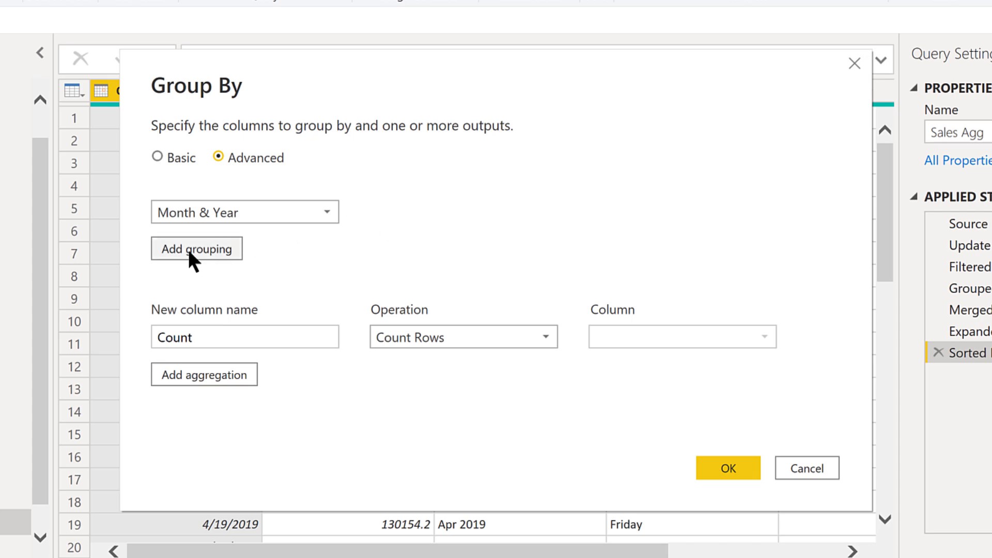
{"action": "left_click", "coordinate": [197, 248]}
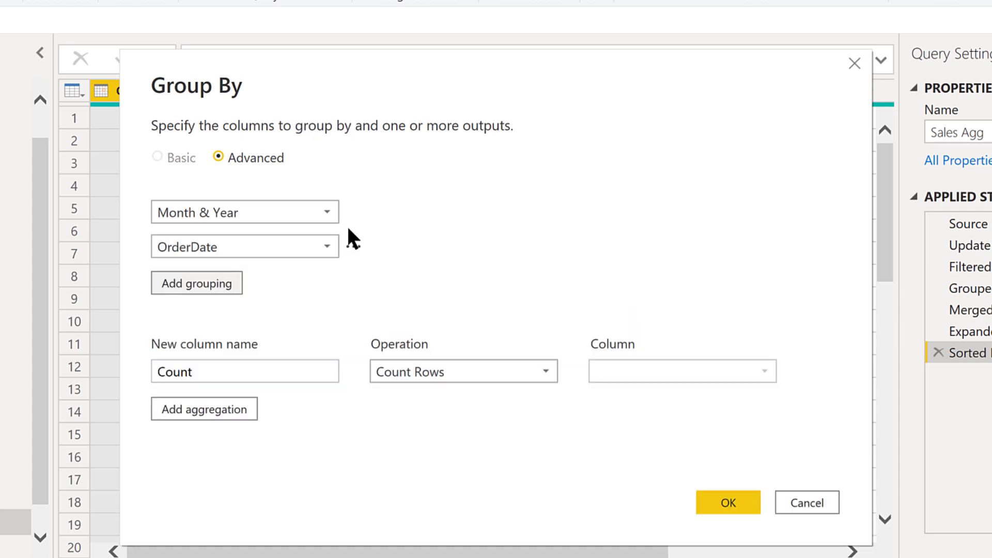
{"action": "left_click", "coordinate": [325, 247]}
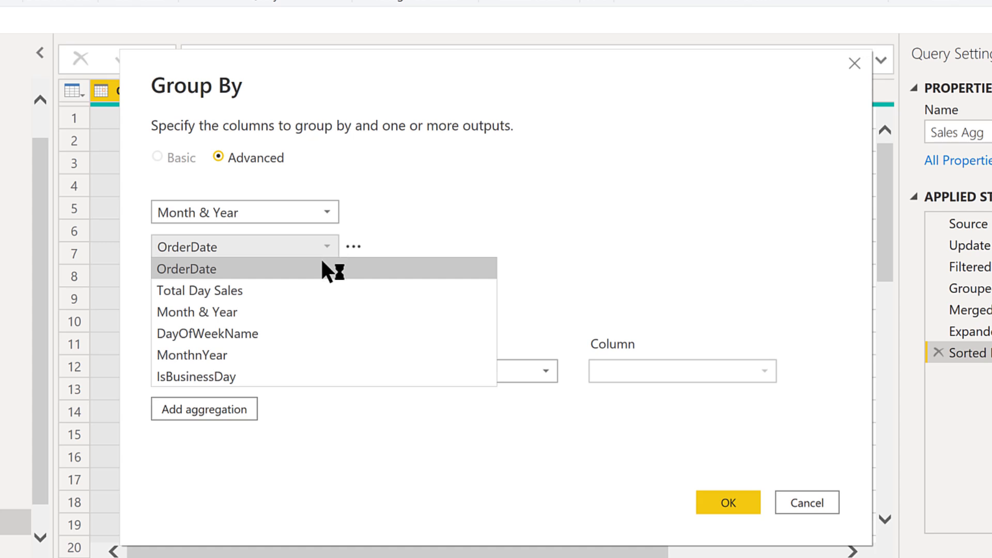
{"action": "mouse_move", "coordinate": [297, 376]}
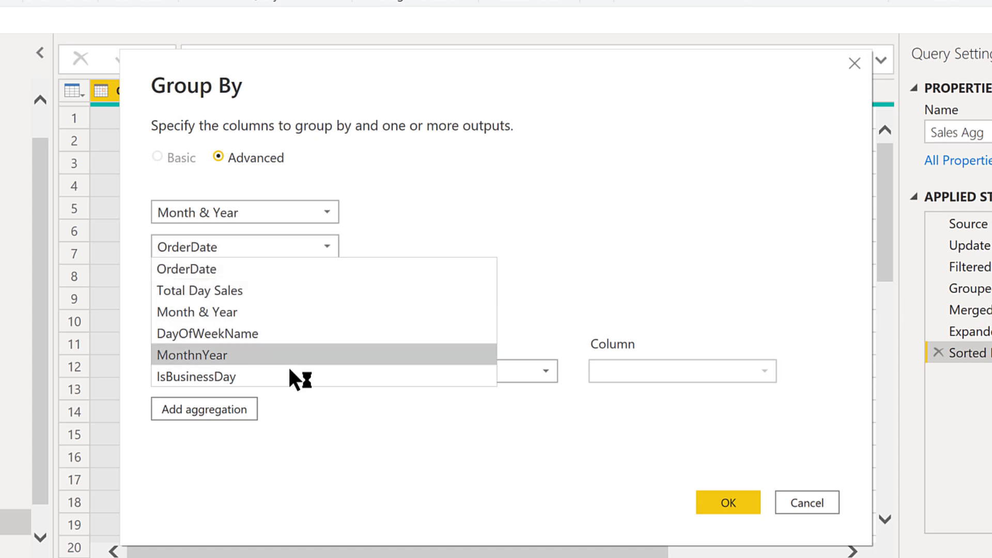
{"action": "left_click", "coordinate": [196, 376]}
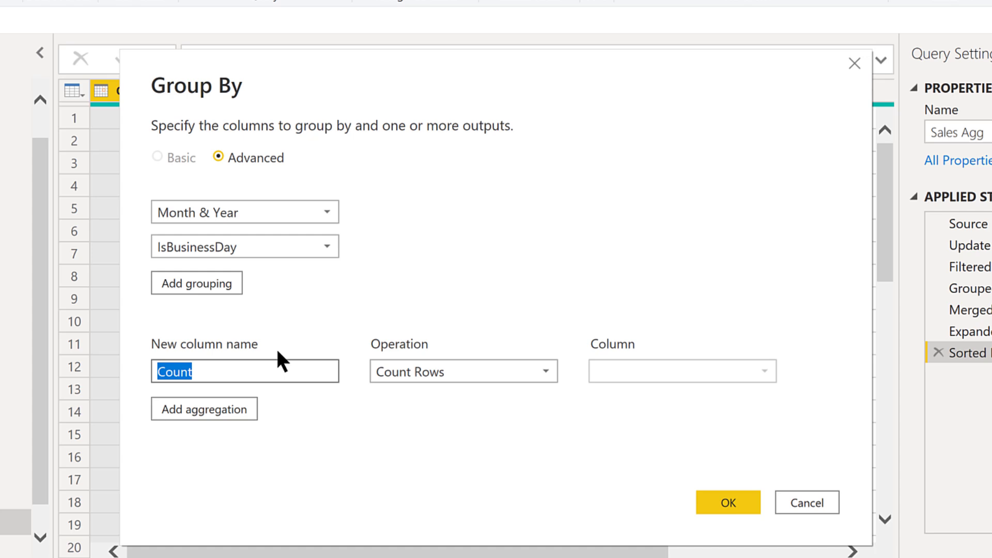
{"action": "type", "text": "AllR"}
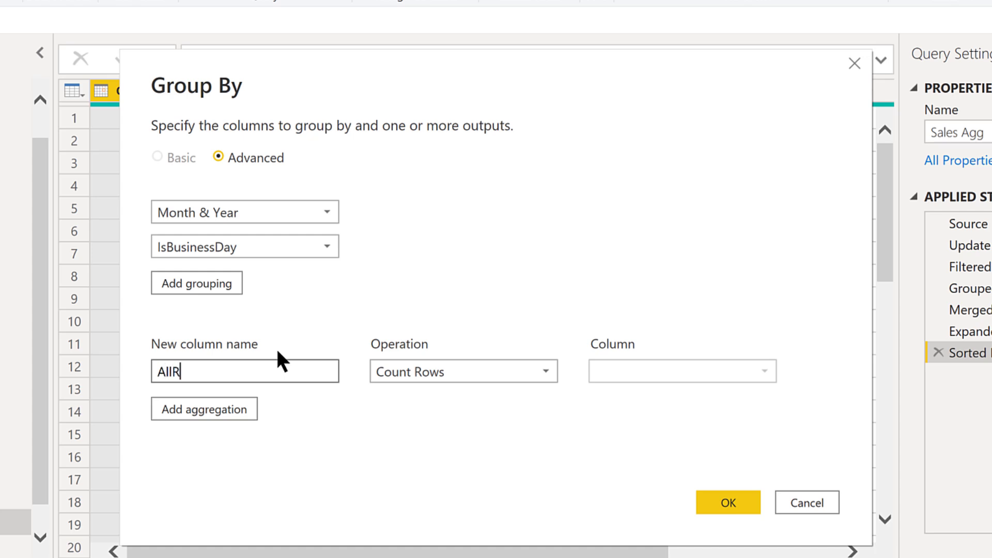
{"action": "type", "text": "ows"}
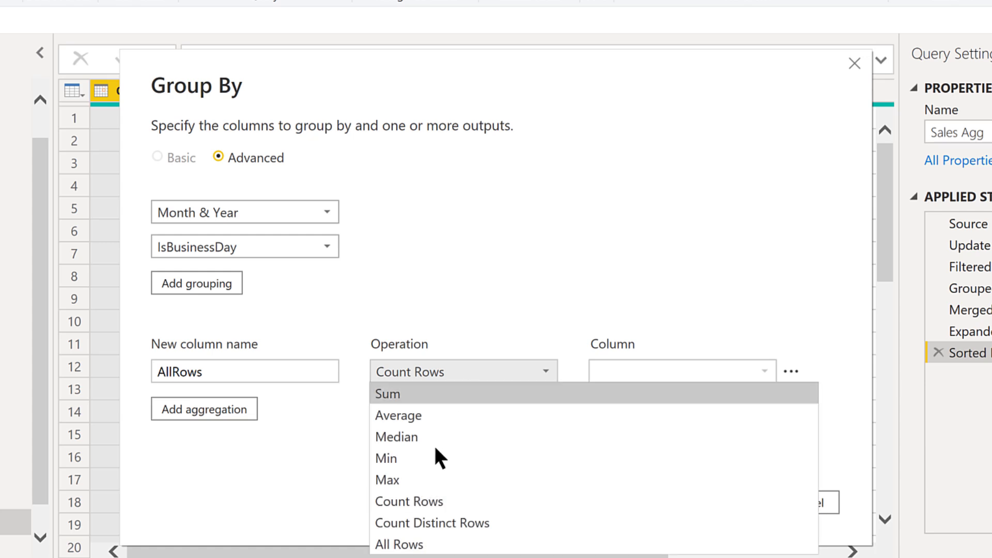
{"action": "mouse_move", "coordinate": [433, 544]}
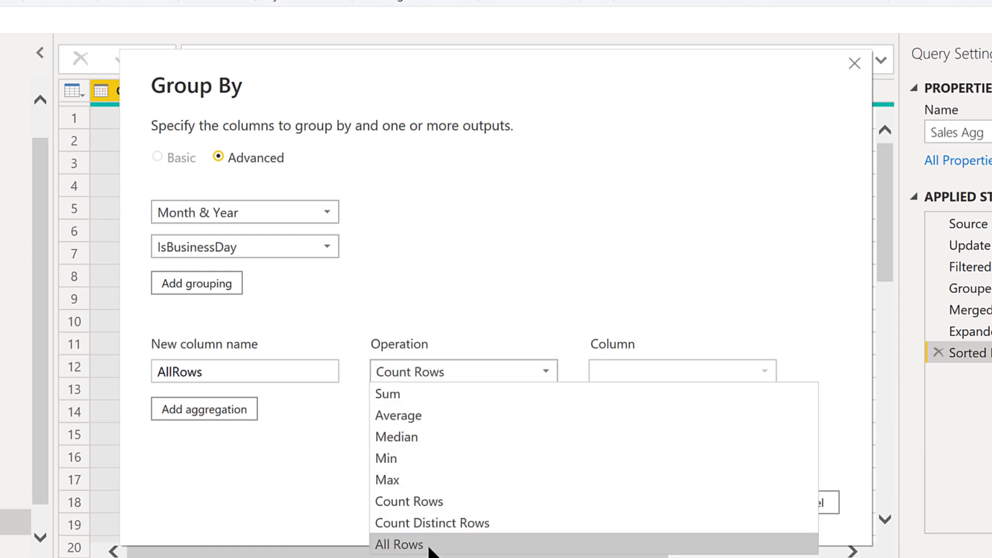
{"action": "left_click", "coordinate": [399, 545]}
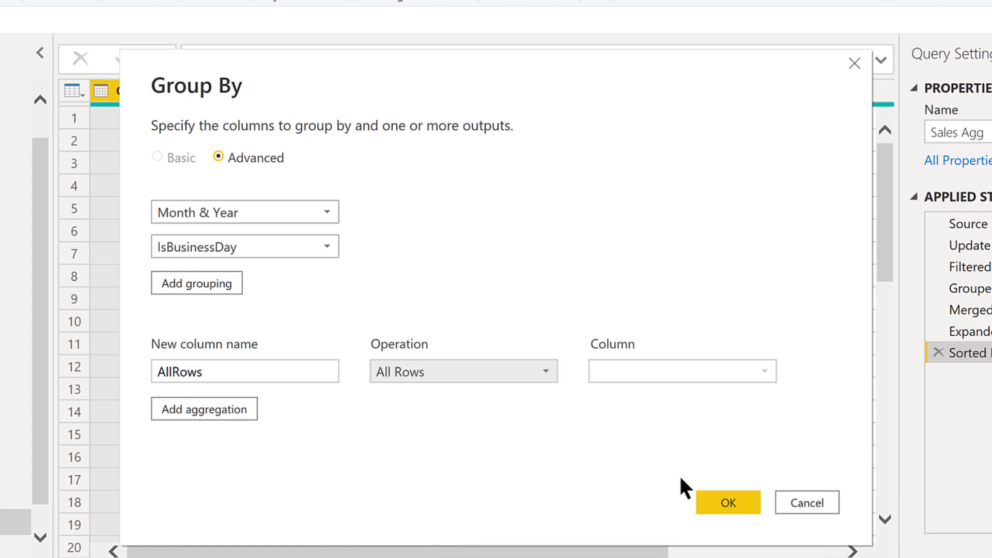
{"action": "left_click", "coordinate": [727, 502]}
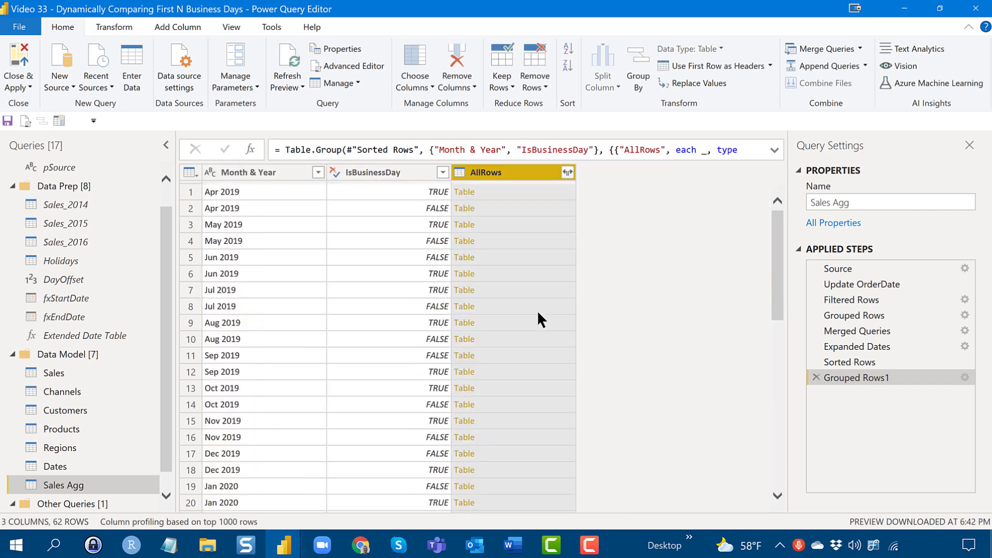
{"action": "mouse_move", "coordinate": [505, 196]}
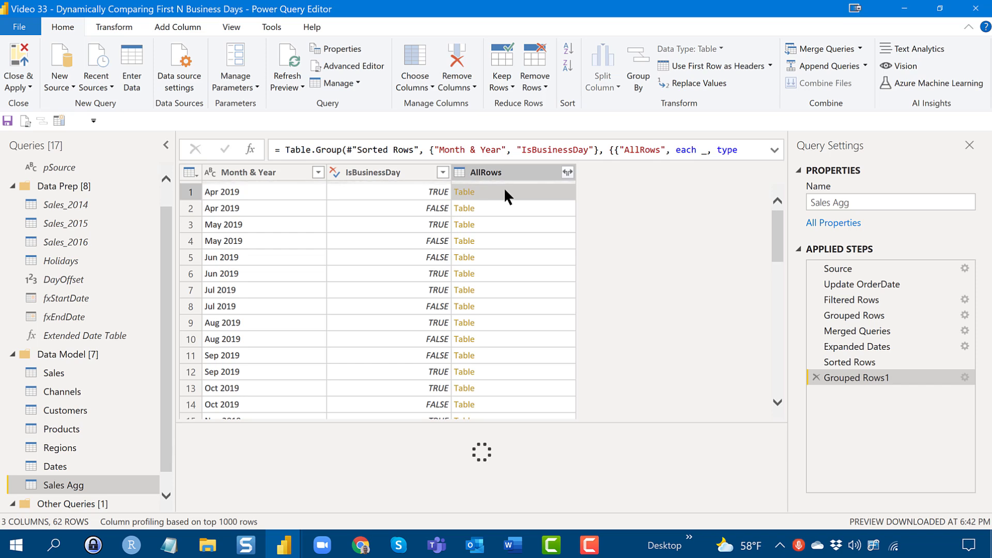
- Preview the nested AllRows tables for Apr 2019 TRUE and FALSE business-day groups
{"action": "left_click", "coordinate": [464, 192]}
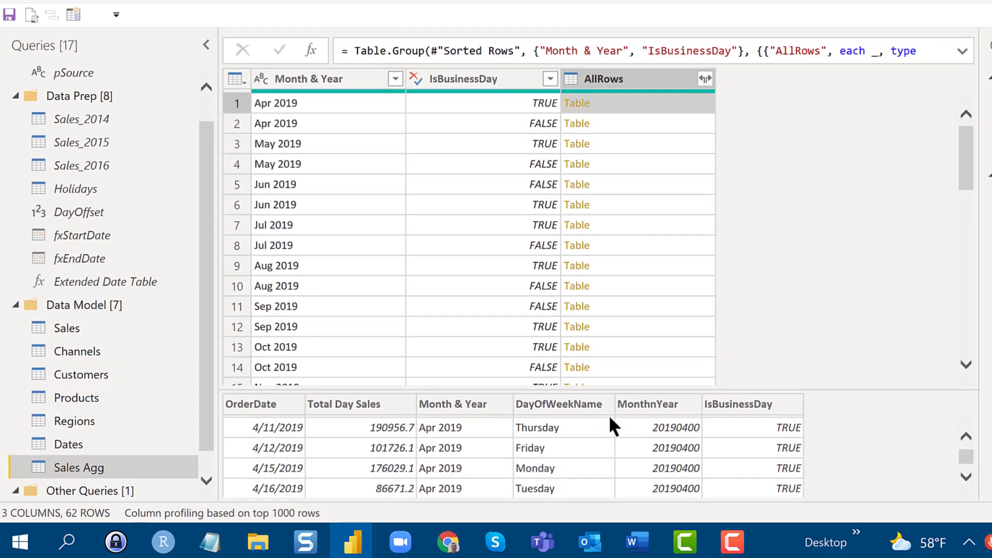
{"action": "scroll", "scroll_direction": "down", "scroll_amount": 3}
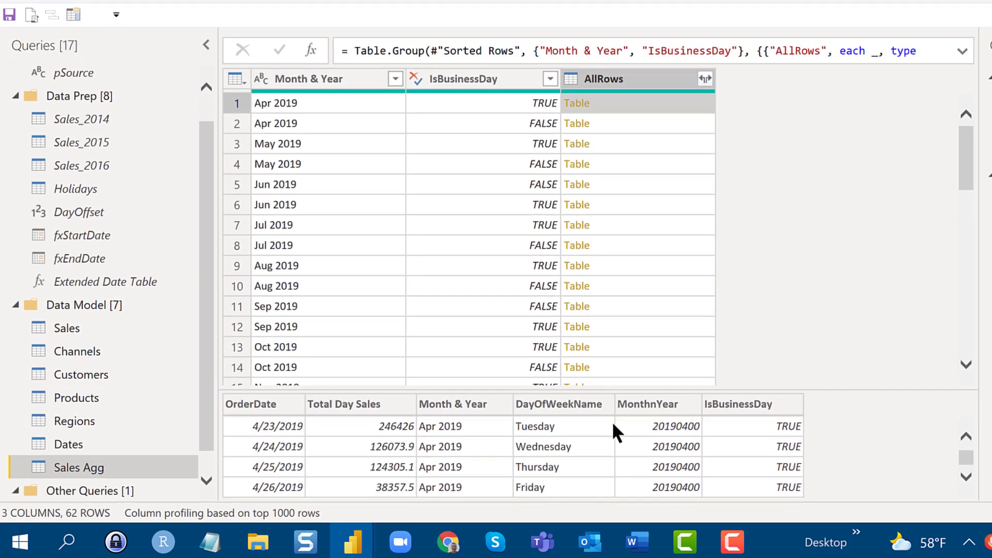
{"action": "scroll", "scroll_direction": "up", "scroll_amount": 3}
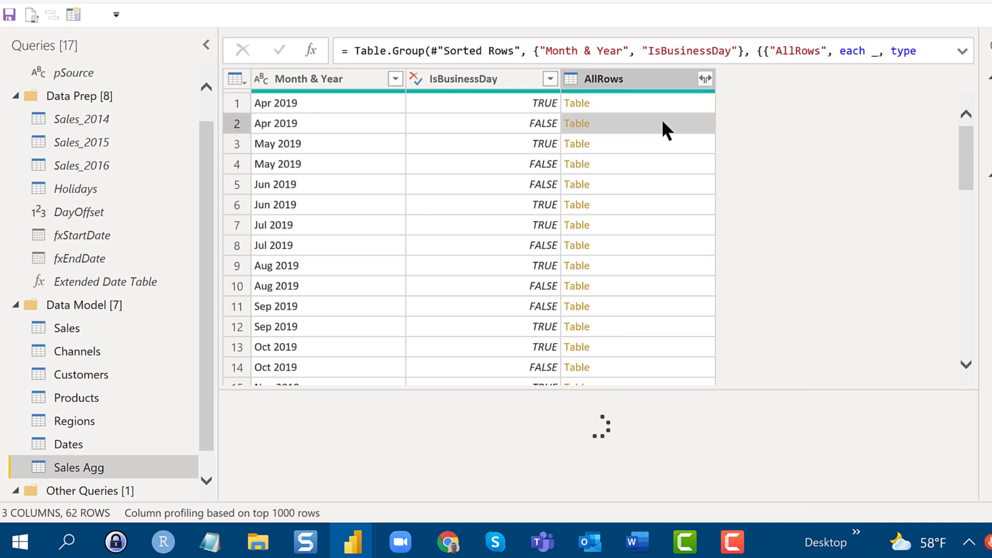
{"action": "left_click", "coordinate": [576, 123]}
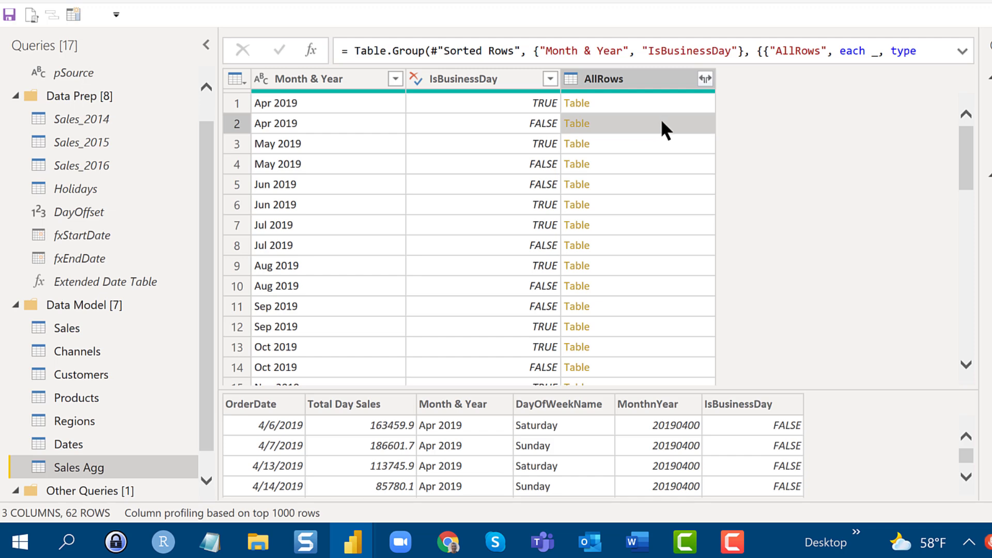
{"action": "mouse_move", "coordinate": [645, 86]}
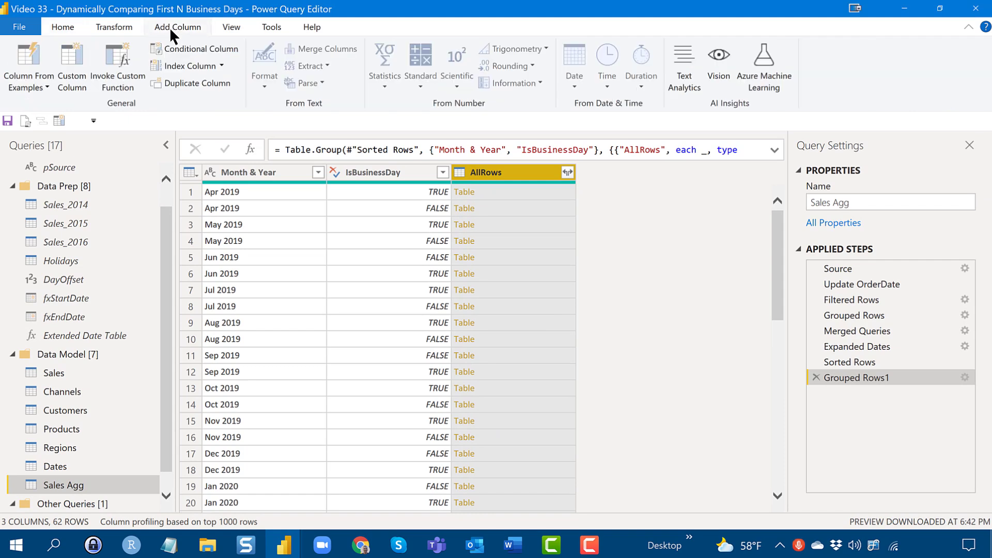
{"action": "mouse_move", "coordinate": [71, 60]}
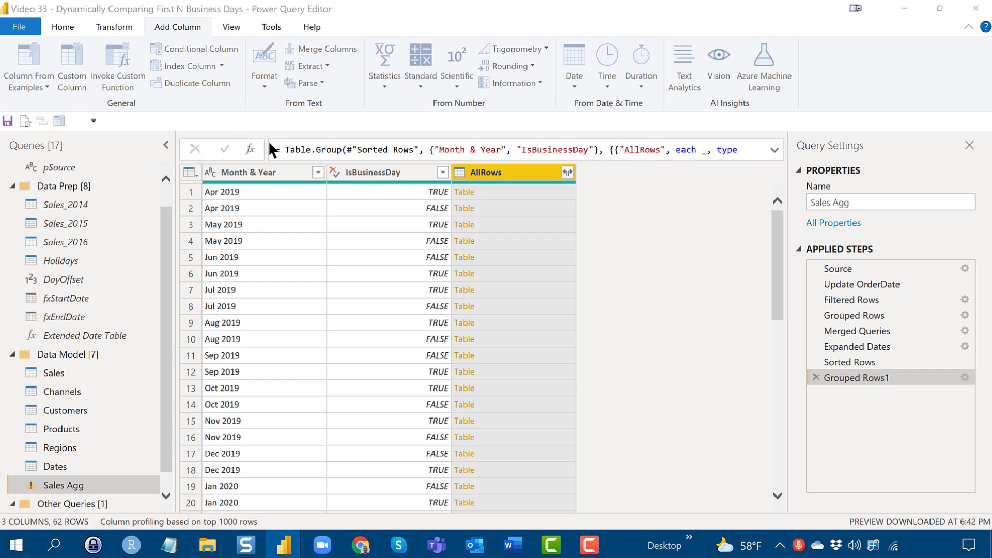
- Add a custom column = Table.AddIndexColumn([AllRows], "DayIndex", 1, 1) to Sales Agg
{"action": "left_click", "coordinate": [71, 65]}
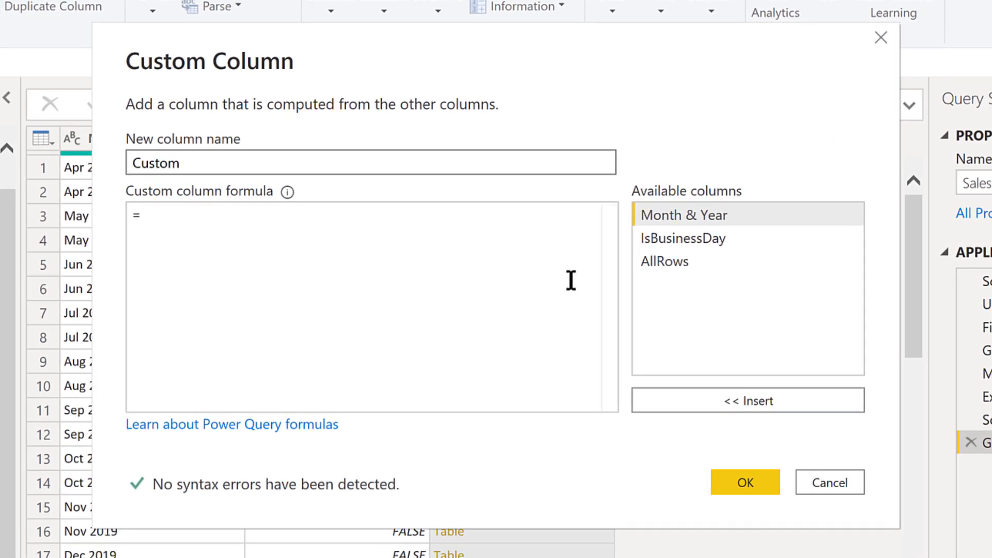
{"action": "mouse_move", "coordinate": [273, 218]}
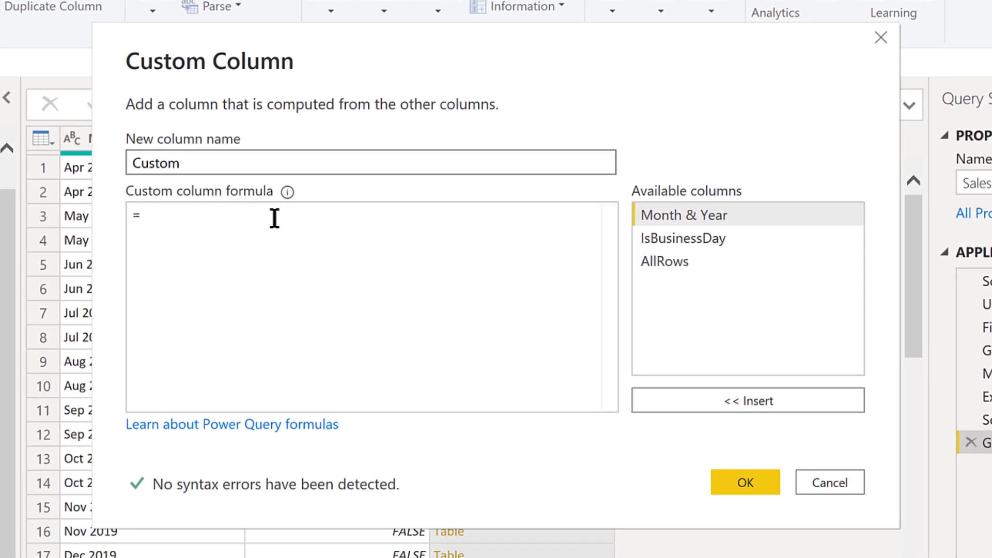
{"action": "type", "text": "ta"}
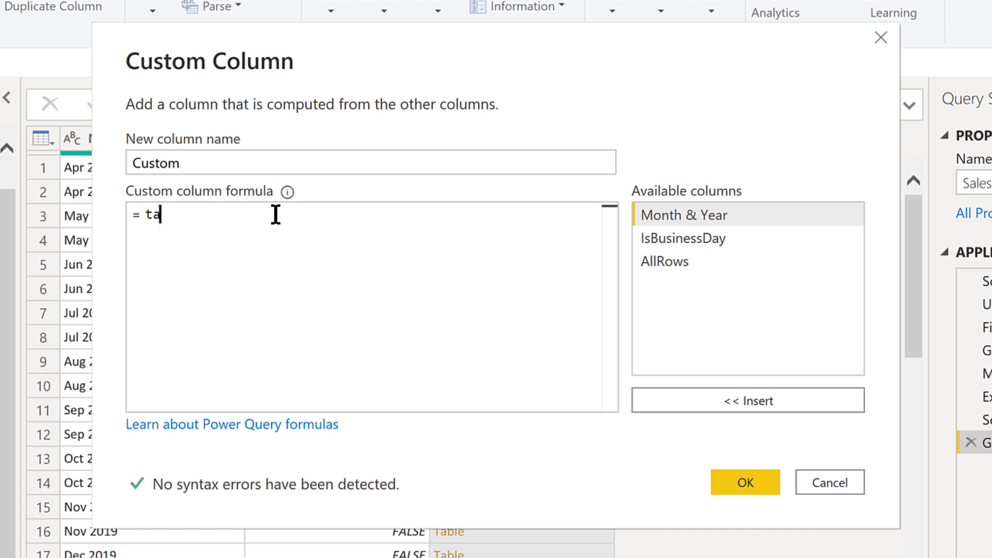
{"action": "type", "text": "ble.AddIndexColumn"}
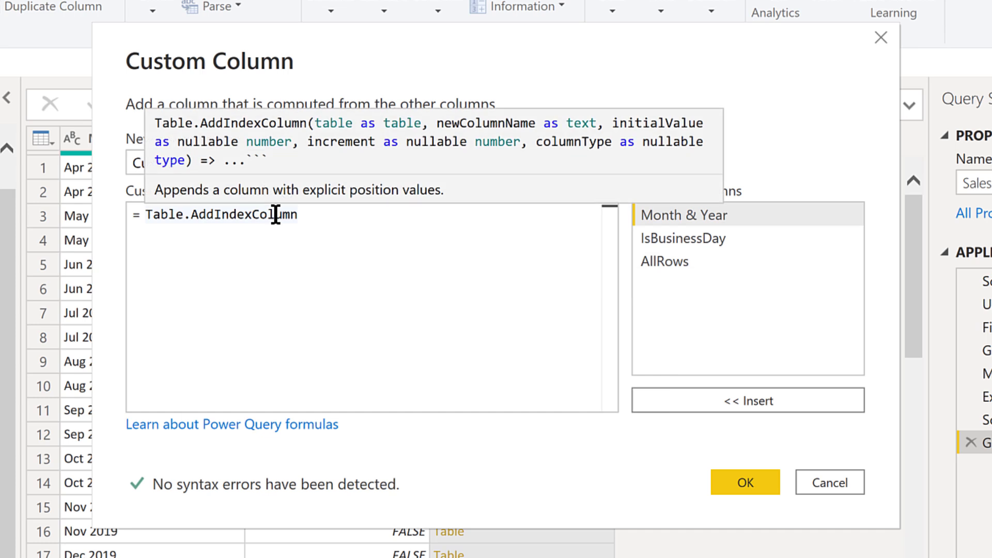
{"action": "type", "text": "("}
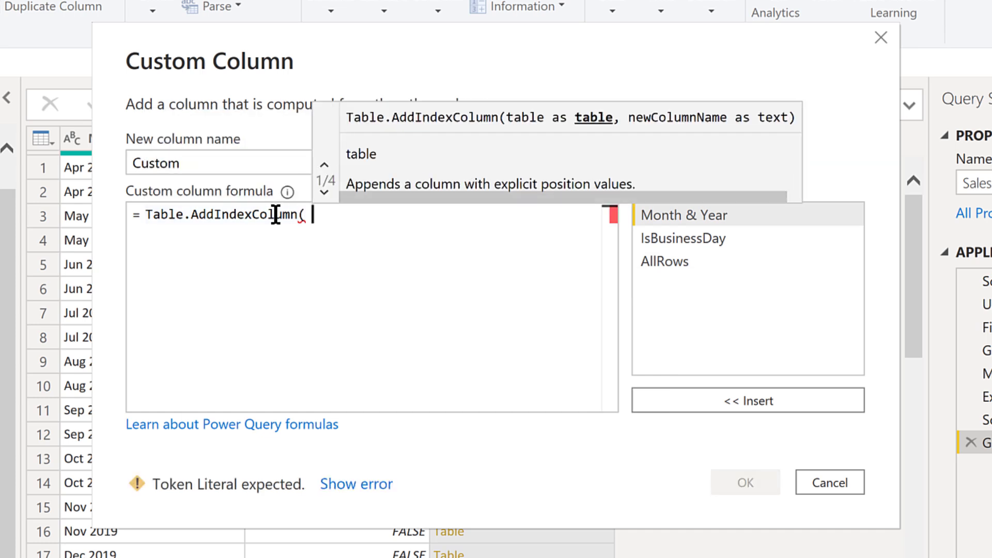
{"action": "type", "text": "["}
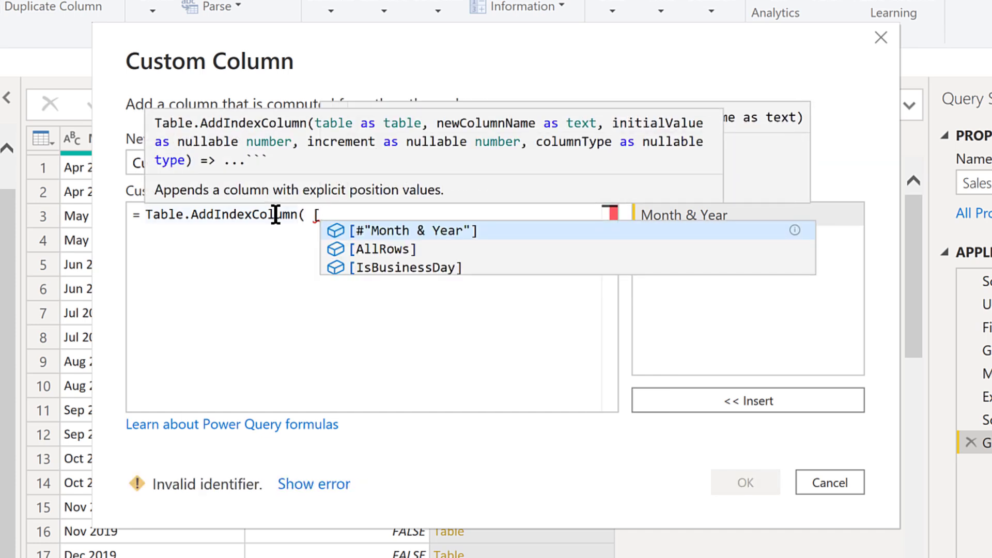
{"action": "left_click", "coordinate": [385, 249]}
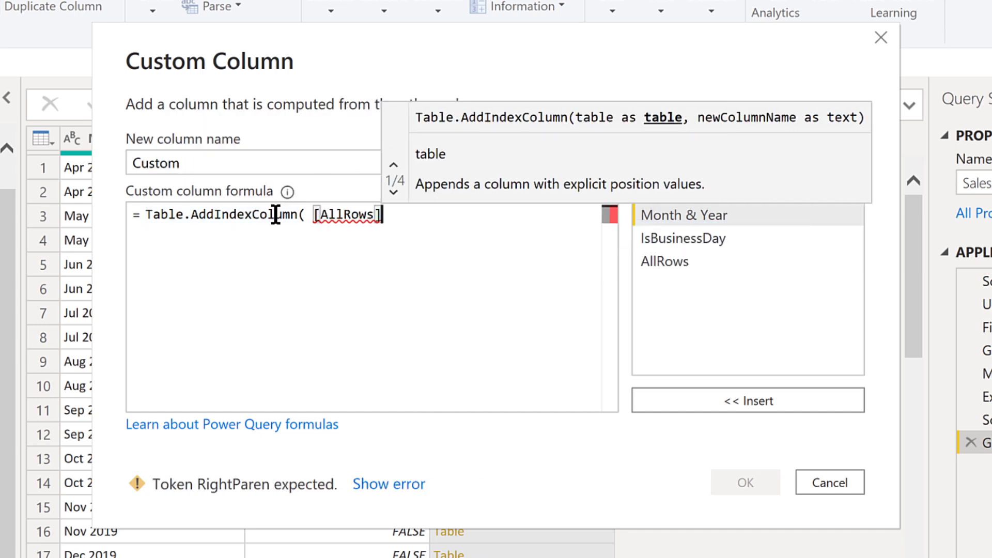
{"action": "type", "text": ","}
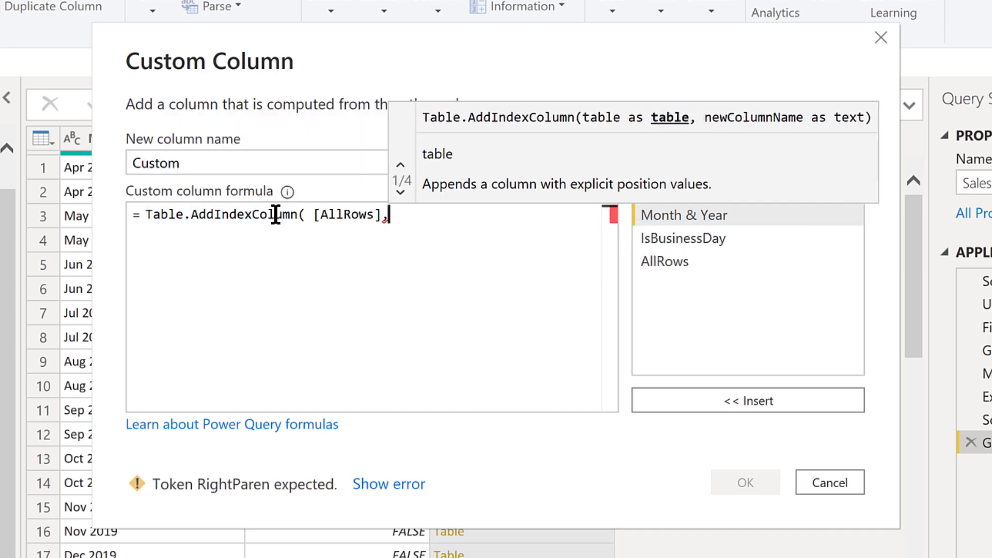
{"action": "type", "text": "\""}
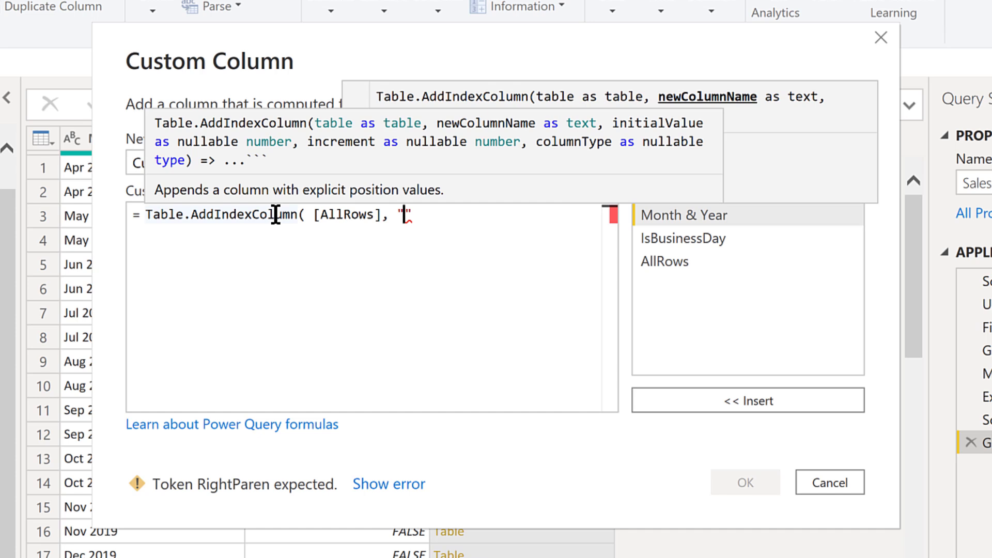
{"action": "type", "text": "DA"}
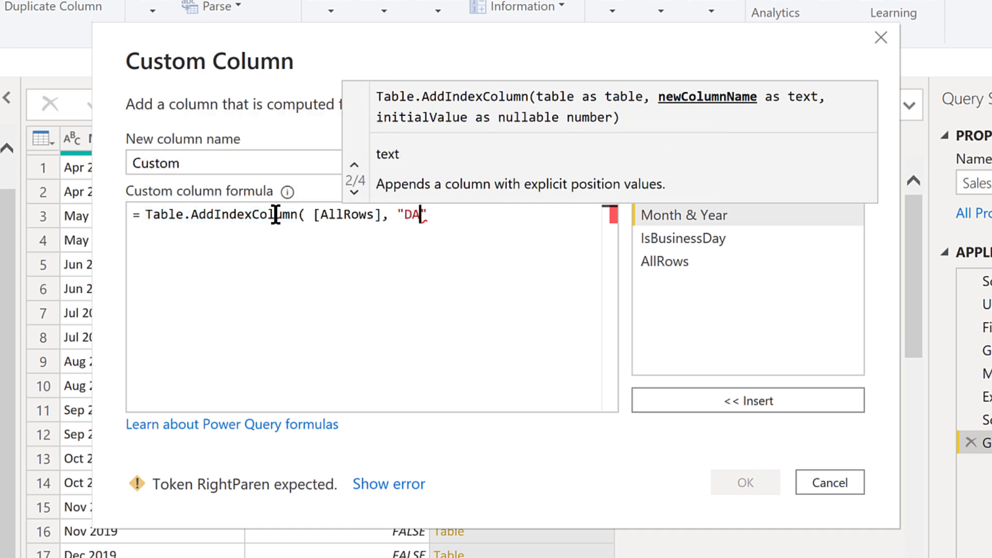
{"action": "type", "text": "yInde"}
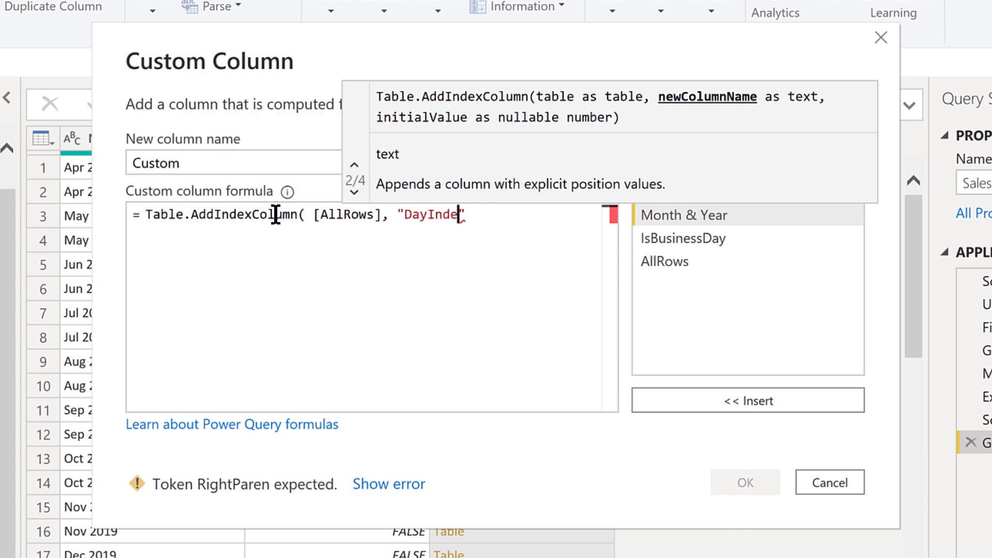
{"action": "type", "text": "x"}
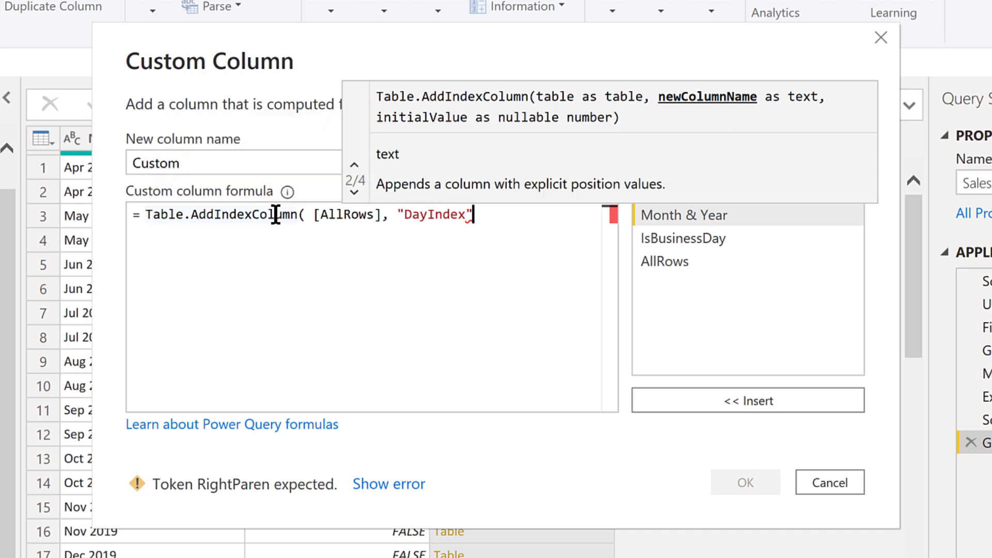
{"action": "type", "text": ", 1,"}
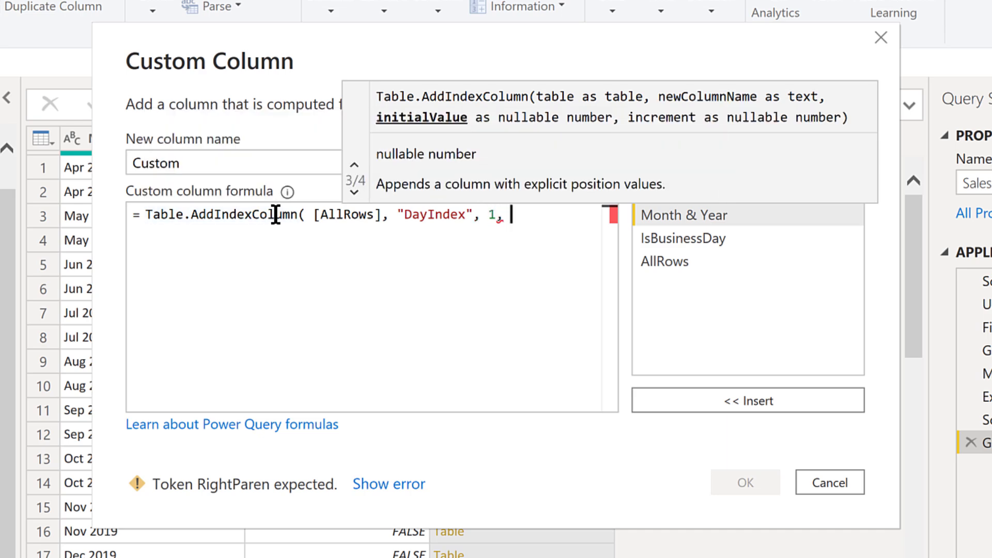
{"action": "type", "text": "1"}
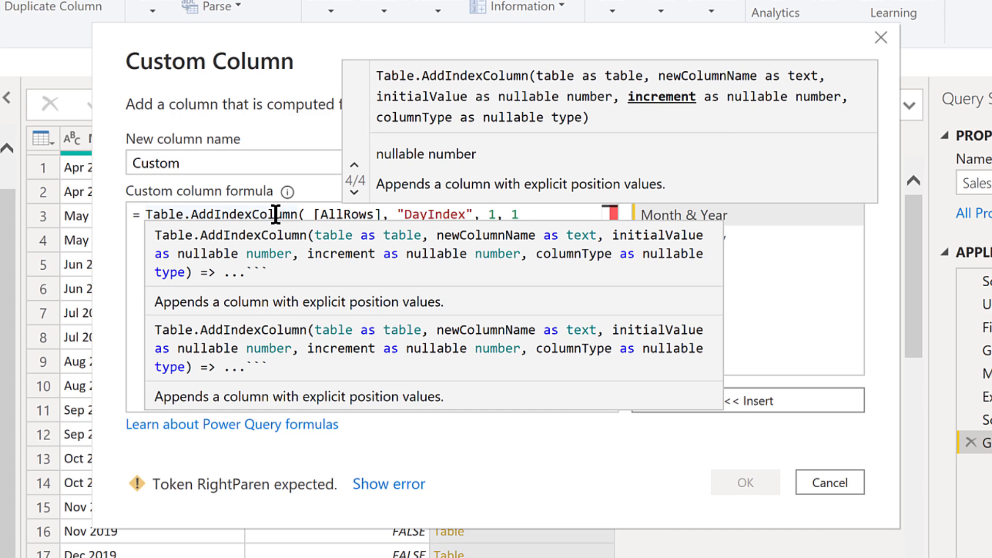
{"action": "type", "text": ")"}
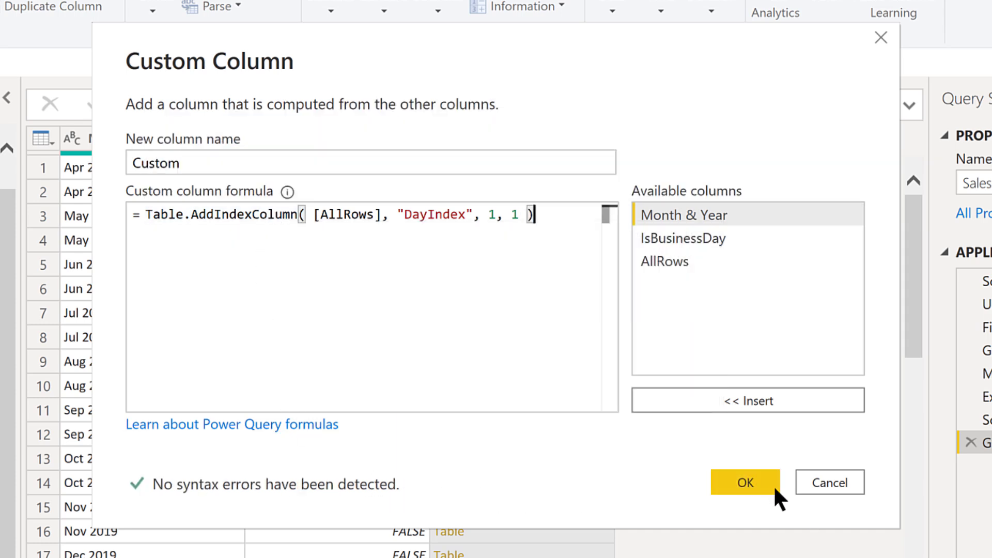
{"action": "left_click", "coordinate": [745, 482]}
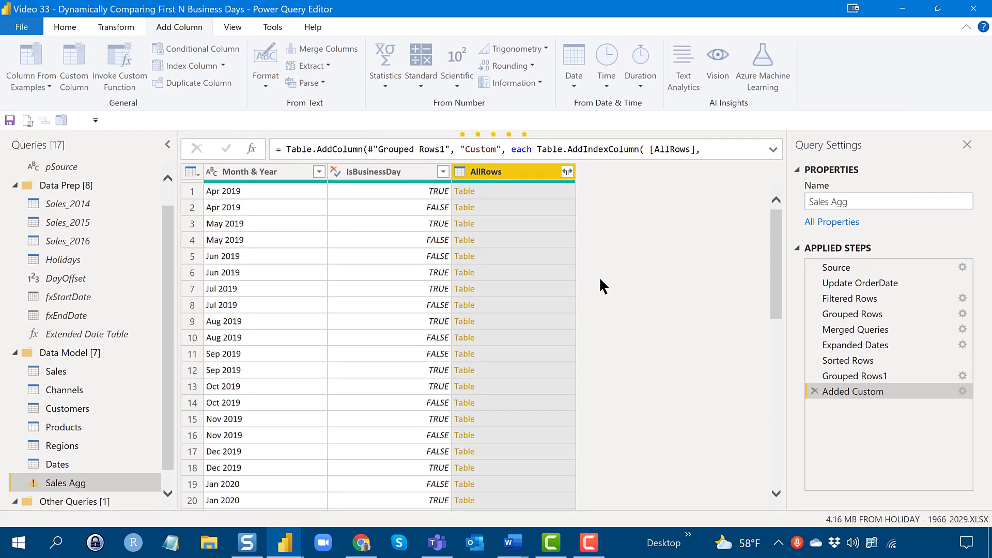
- Keep only the Custom column of nested tables, removing all other Sales Agg columns
{"action": "left_click", "coordinate": [226, 149]}
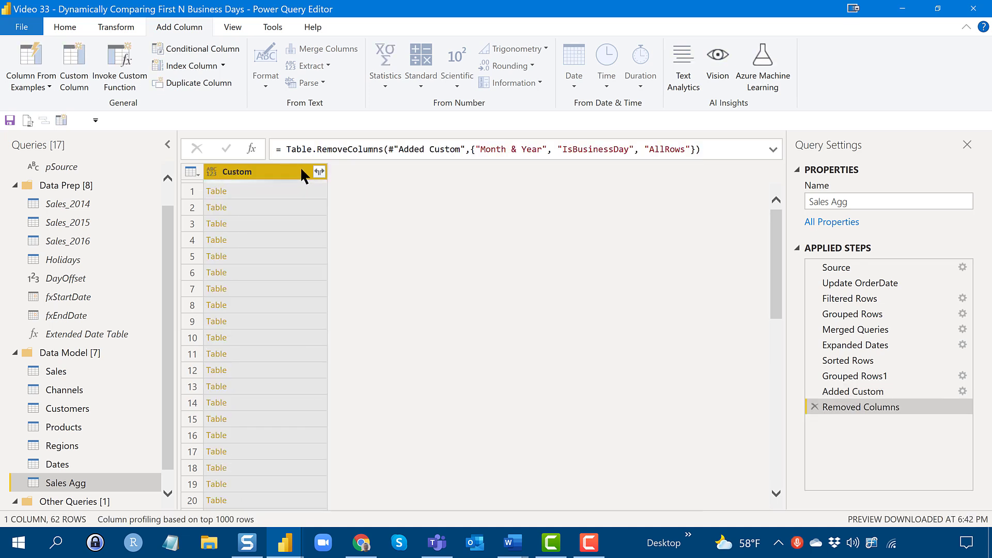
{"action": "left_click", "coordinate": [320, 172]}
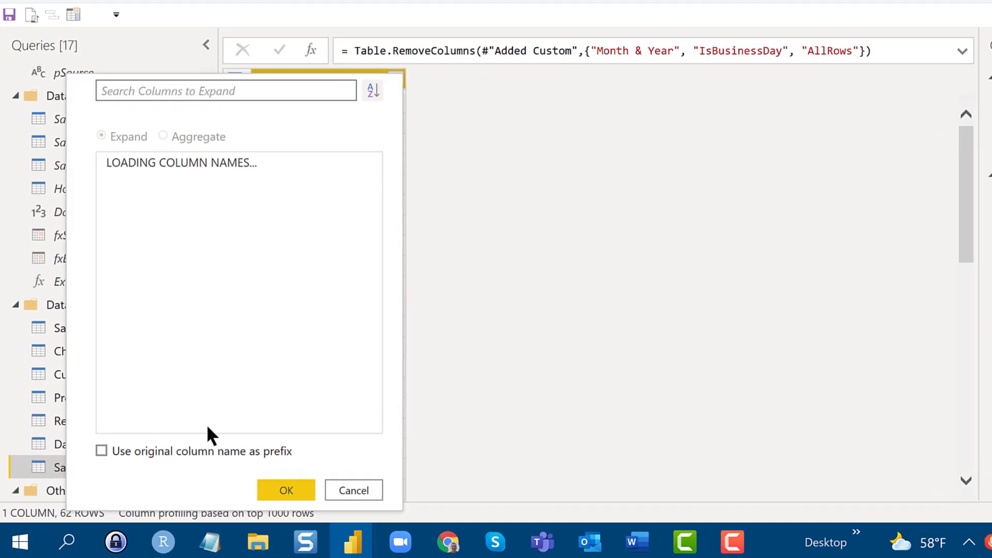
{"action": "mouse_move", "coordinate": [258, 479]}
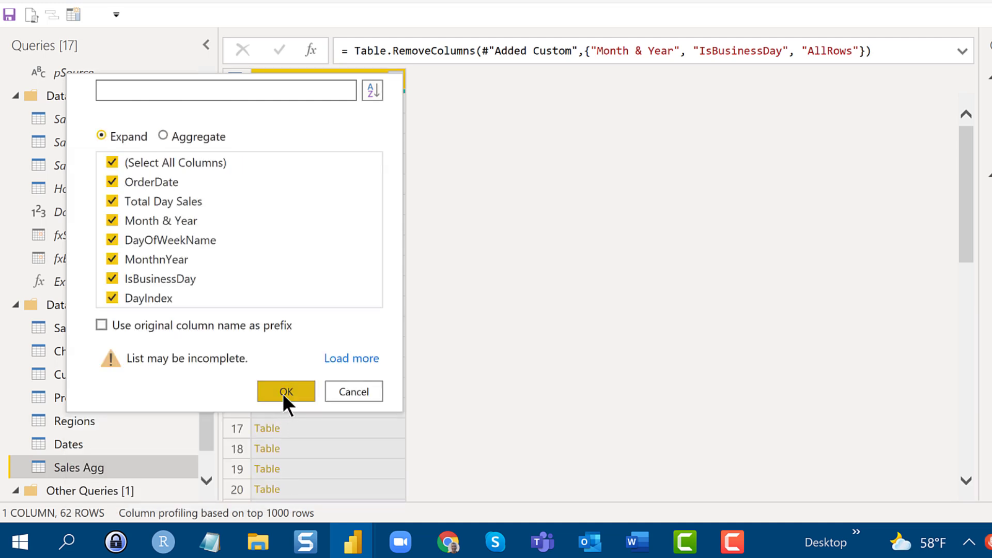
- Expand Custom into OrderDate, Total Day Sales, Month & Year, DayOfWeekName, MonthnYear, IsBusinessDay and DayIndex
{"action": "left_click", "coordinate": [285, 391]}
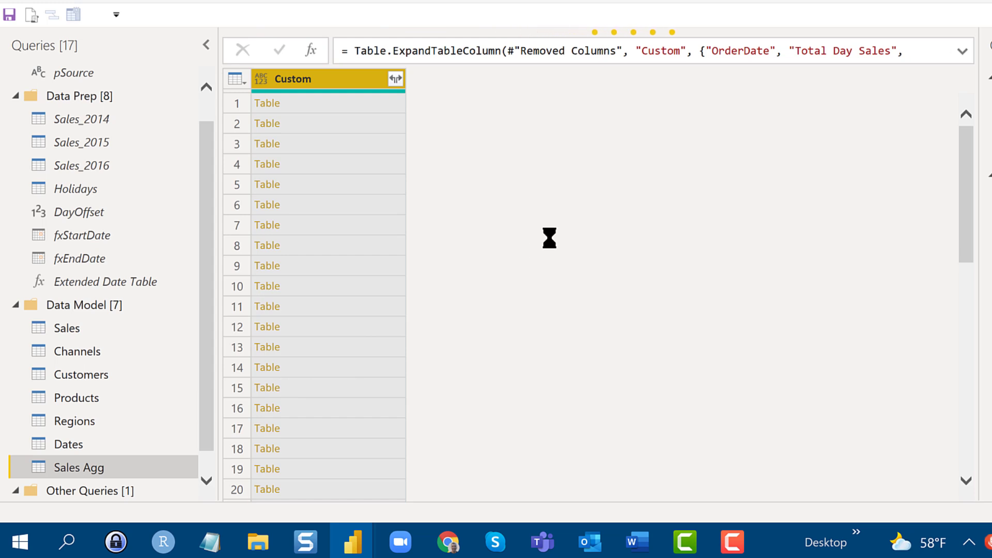
{"action": "left_click", "coordinate": [396, 78]}
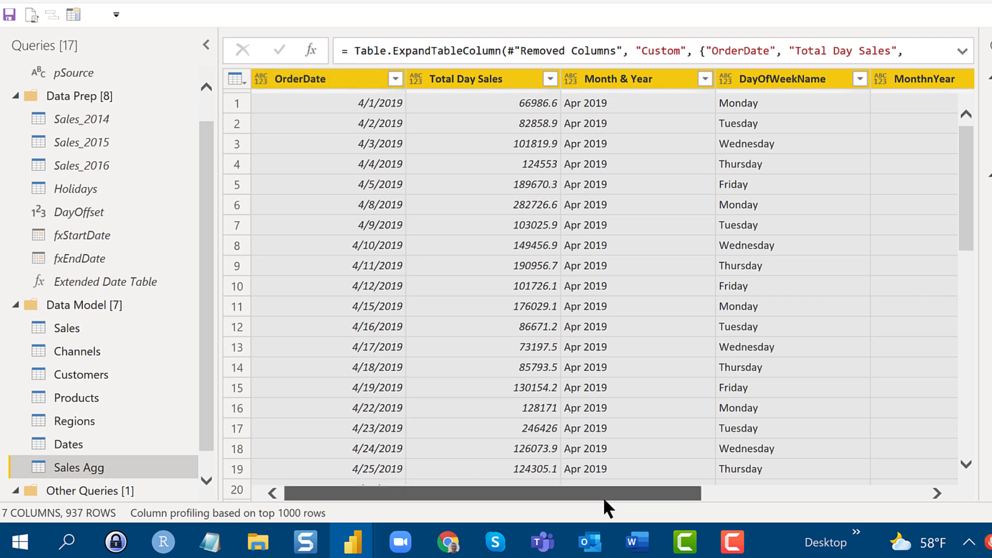
{"action": "scroll", "scroll_direction": "right", "scroll_amount": 3}
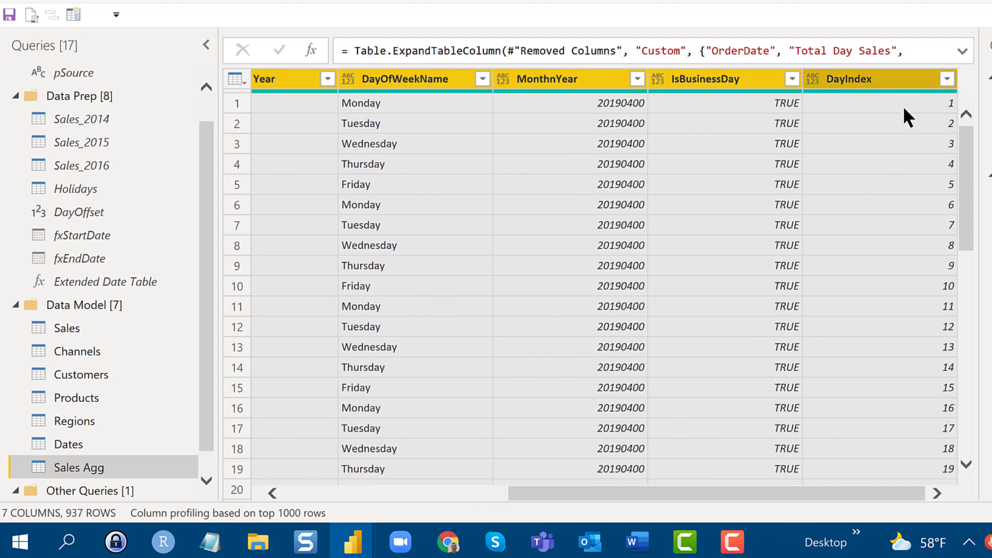
{"action": "scroll", "scroll_direction": "down", "scroll_amount": 3}
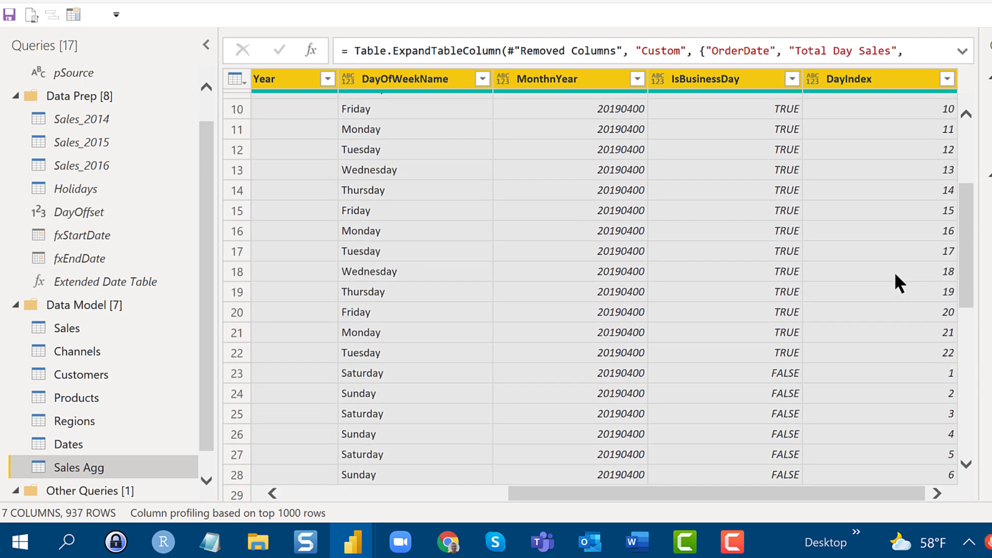
{"action": "mouse_move", "coordinate": [935, 360]}
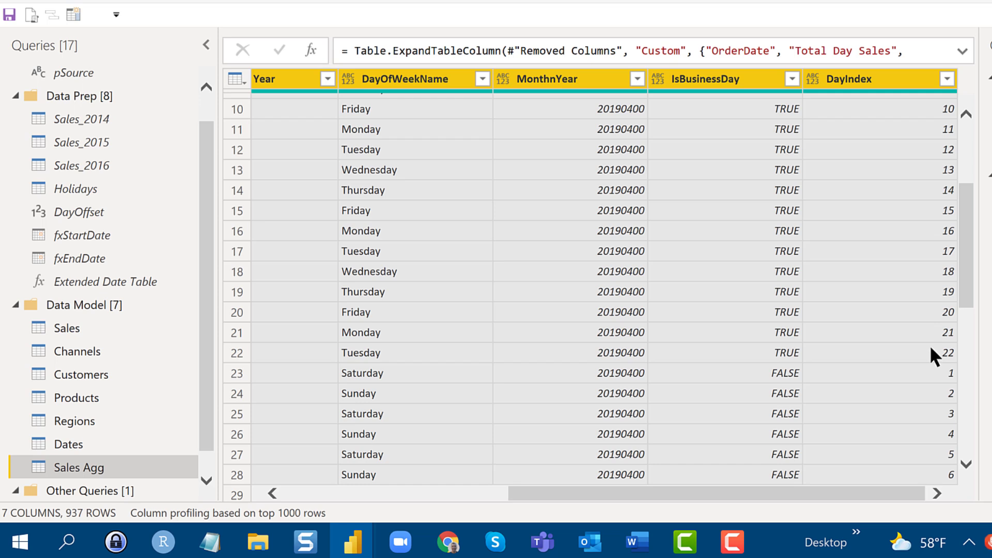
{"action": "mouse_move", "coordinate": [921, 391]}
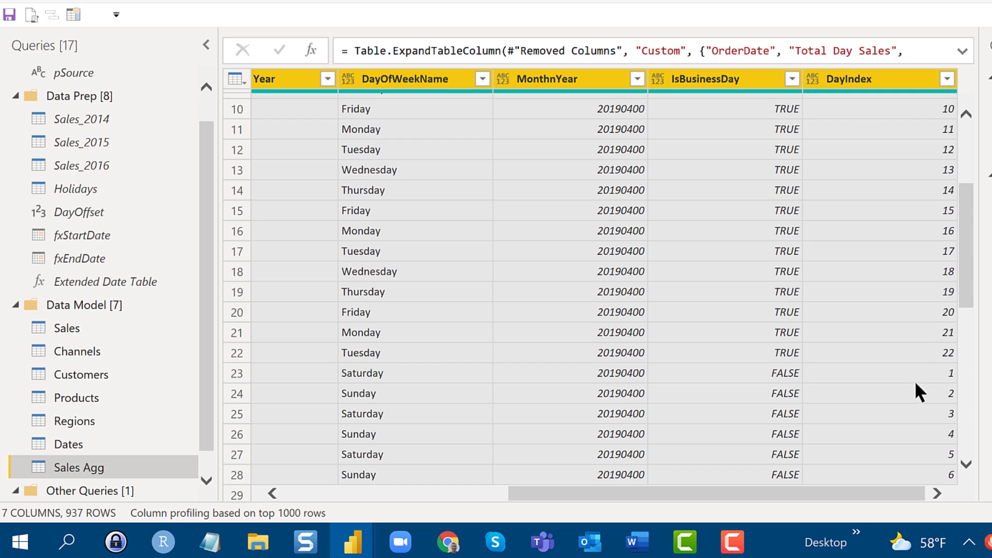
{"action": "scroll", "scroll_direction": "down", "scroll_amount": 3}
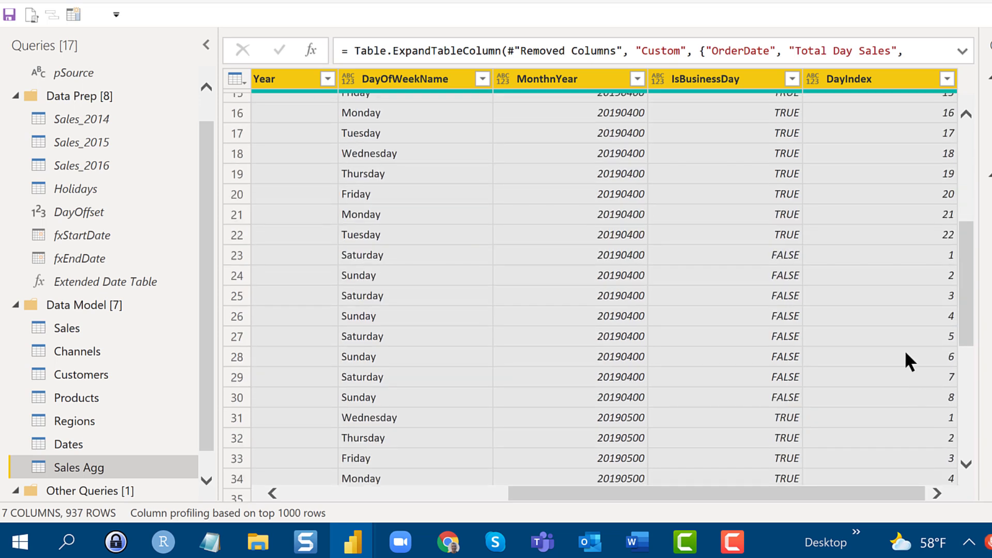
{"action": "mouse_move", "coordinate": [888, 350]}
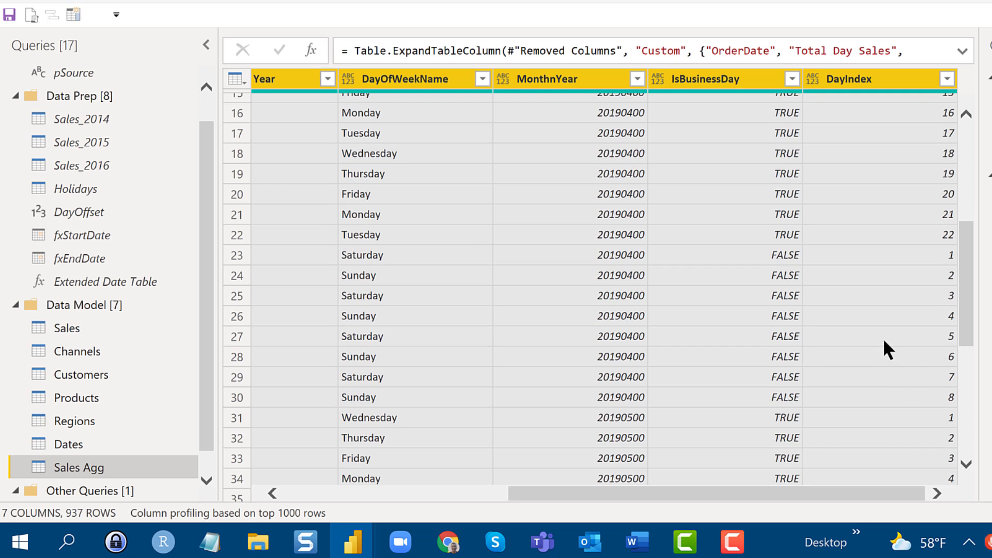
{"action": "mouse_move", "coordinate": [757, 391]}
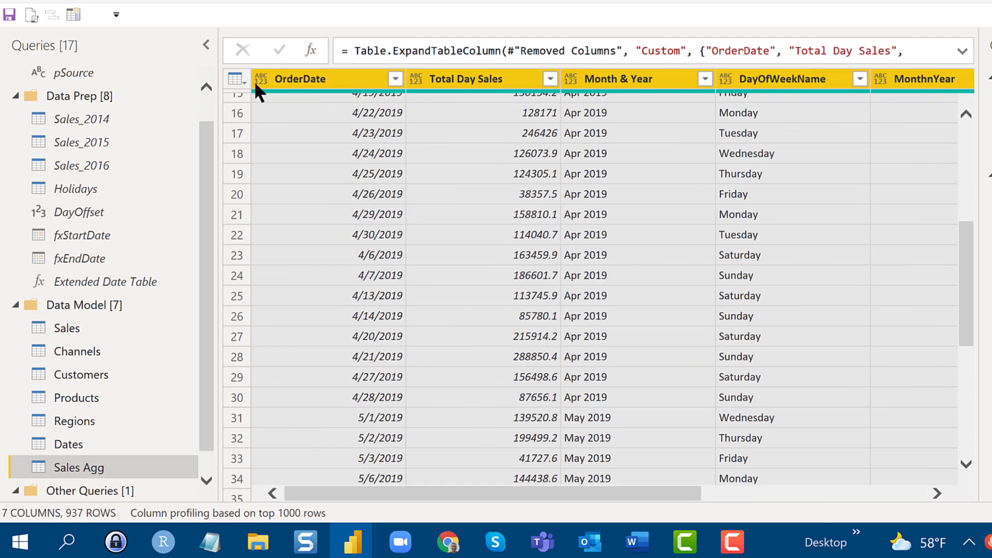
- Give OrderDate a date type and assign proper data types to the other Sales Agg columns
{"action": "left_click", "coordinate": [260, 79]}
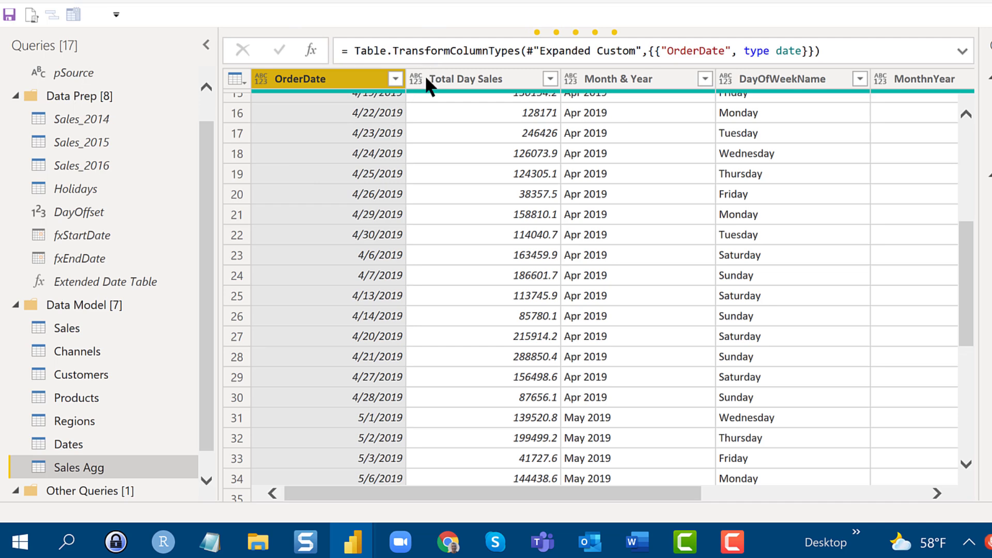
{"action": "left_click", "coordinate": [416, 79]}
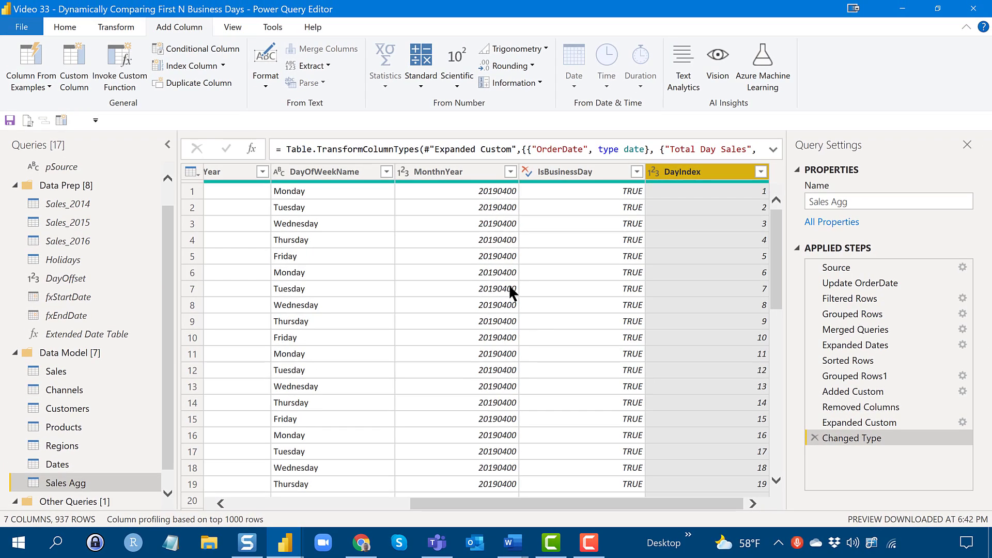
{"action": "mouse_move", "coordinate": [523, 291]}
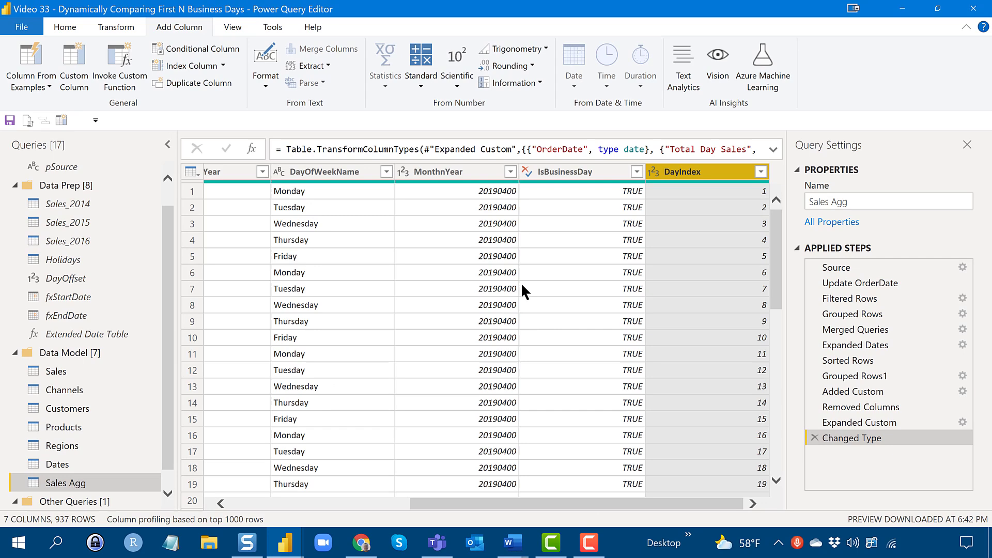
{"action": "mouse_move", "coordinate": [487, 516]}
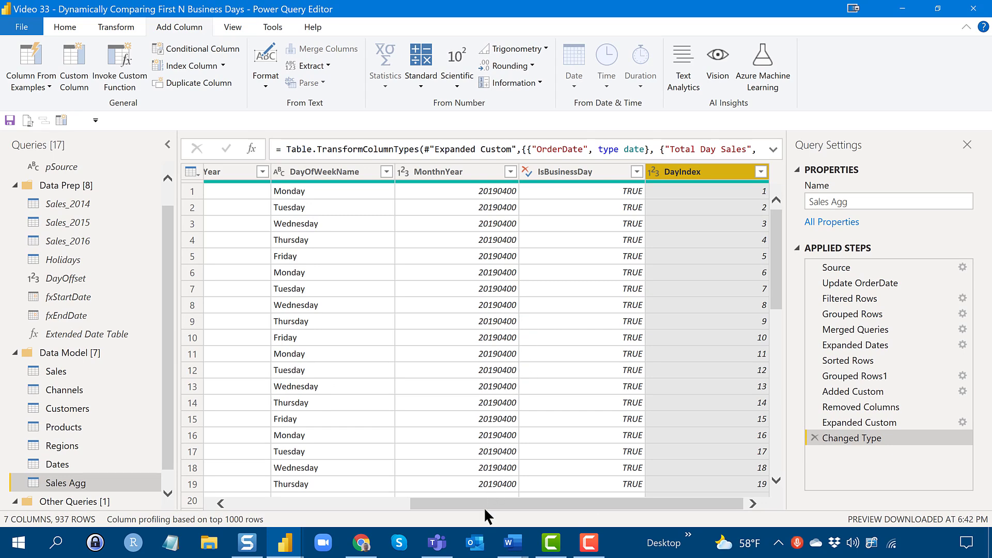
{"action": "scroll", "scroll_direction": "left", "scroll_amount": 3}
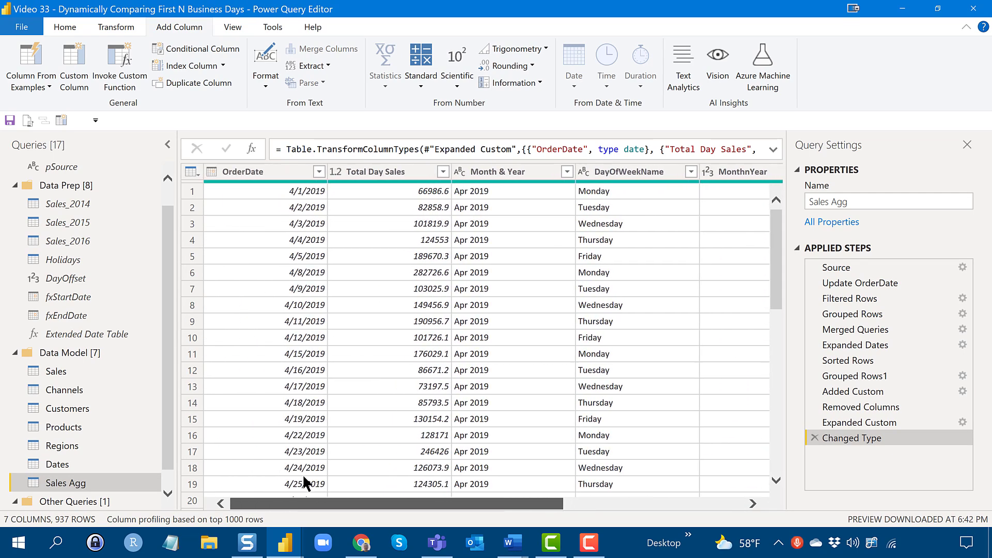
{"action": "mouse_move", "coordinate": [373, 268]}
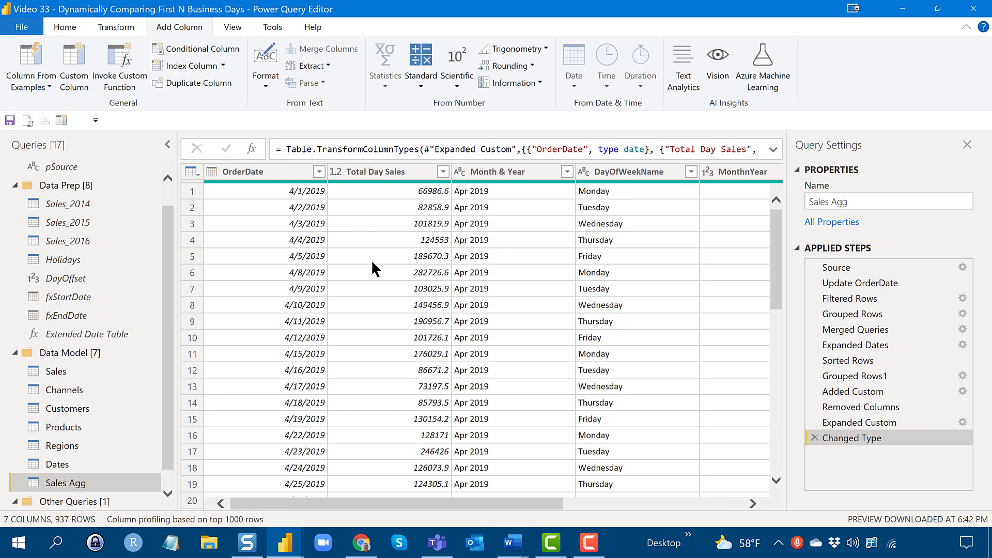
{"action": "mouse_move", "coordinate": [179, 340]}
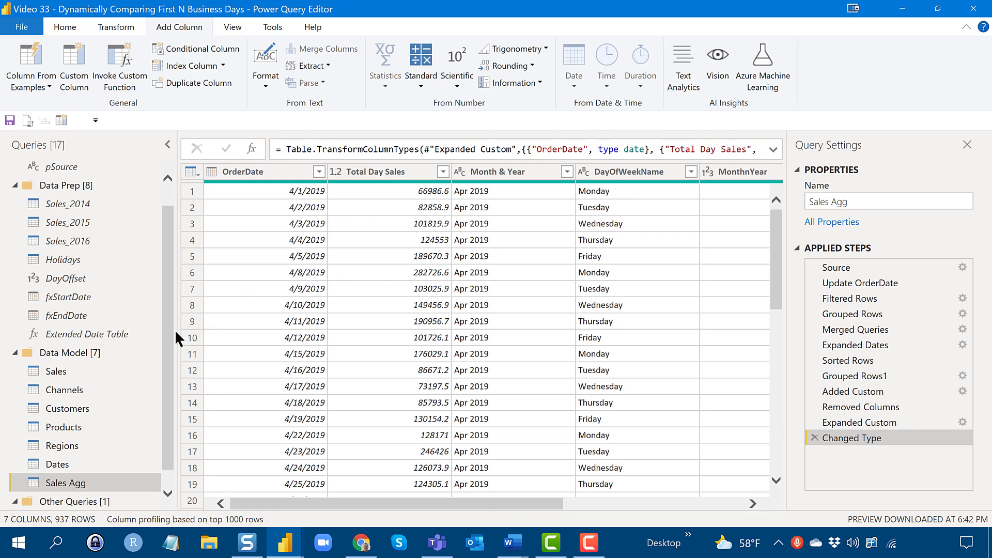
- Switch to the Sales query and start a Merge Queries operation from Home
{"action": "left_click", "coordinate": [57, 371]}
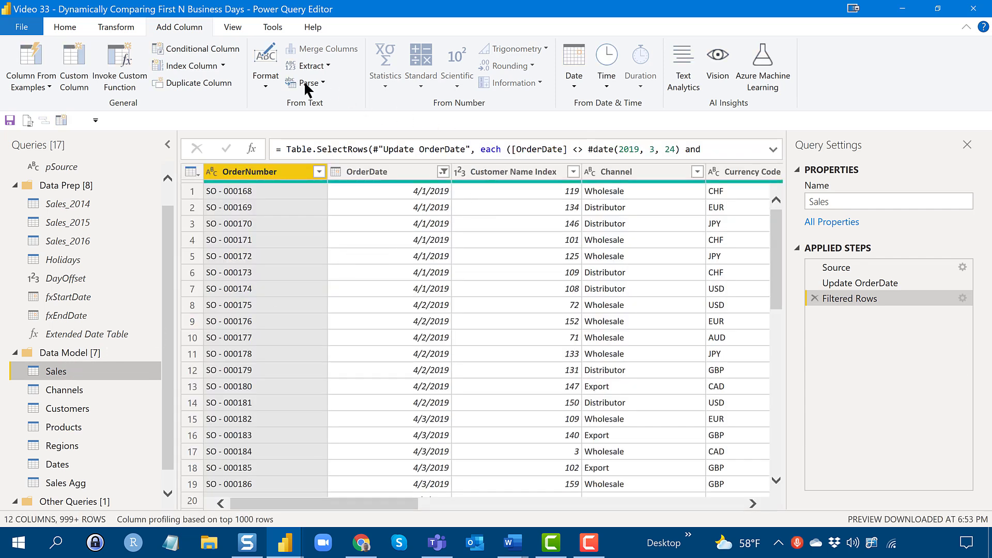
{"action": "left_click", "coordinate": [64, 27]}
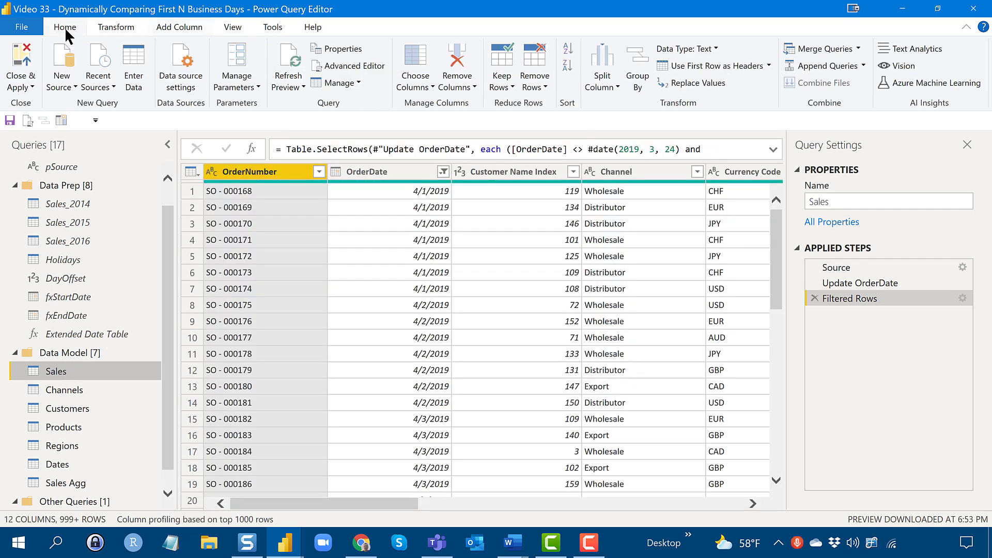
{"action": "mouse_move", "coordinate": [812, 51]}
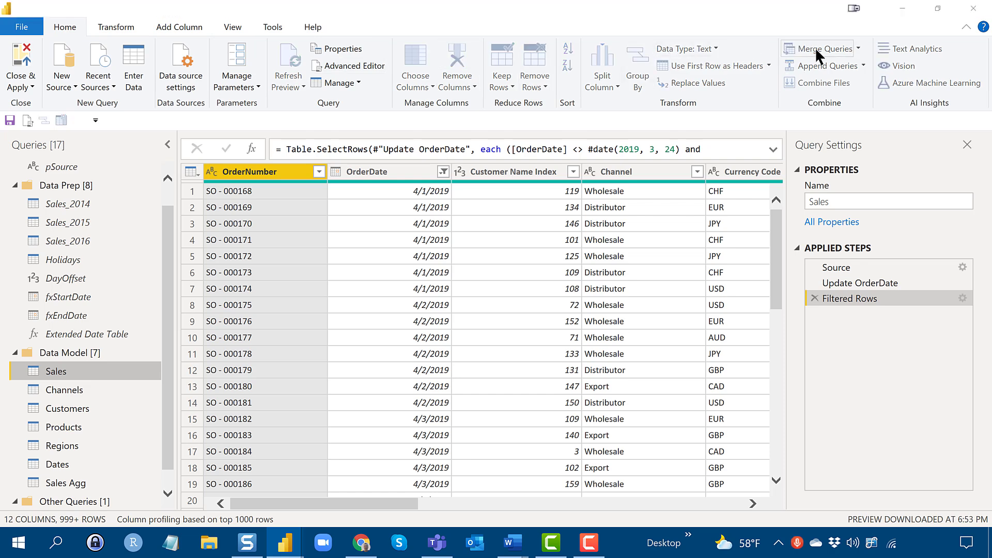
{"action": "left_click", "coordinate": [821, 49]}
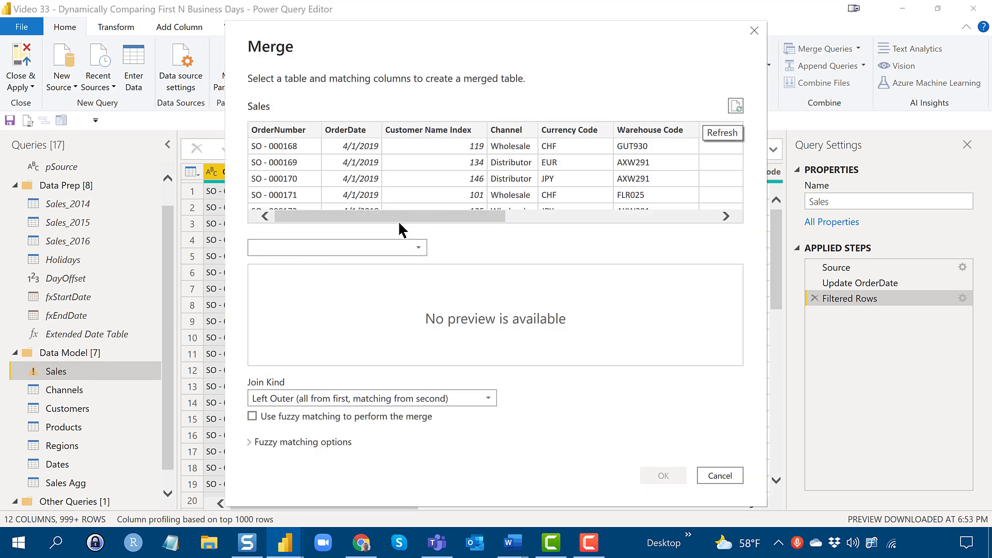
- Merge Sales with Sales Agg on OrderDate using a Left Outer join
{"action": "left_click", "coordinate": [416, 247]}
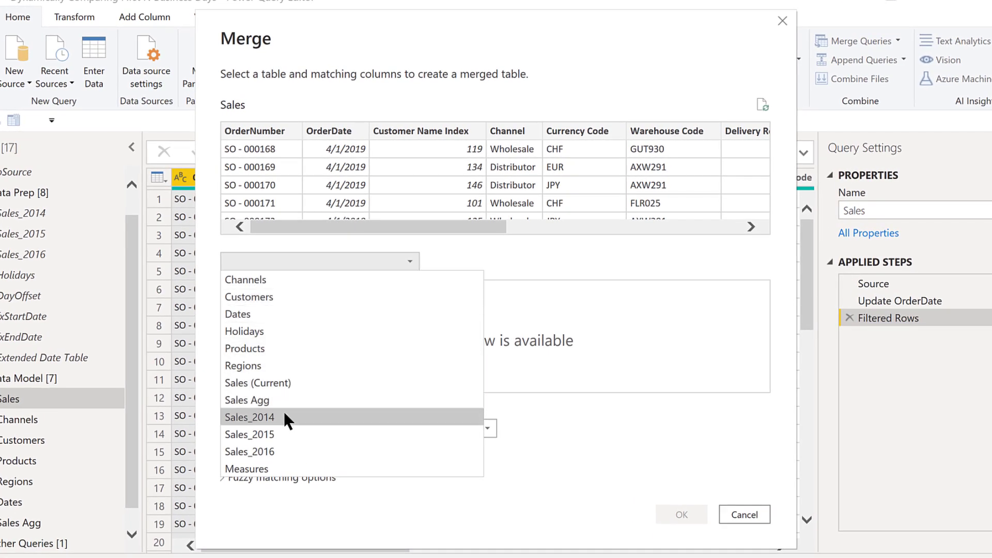
{"action": "left_click", "coordinate": [247, 400]}
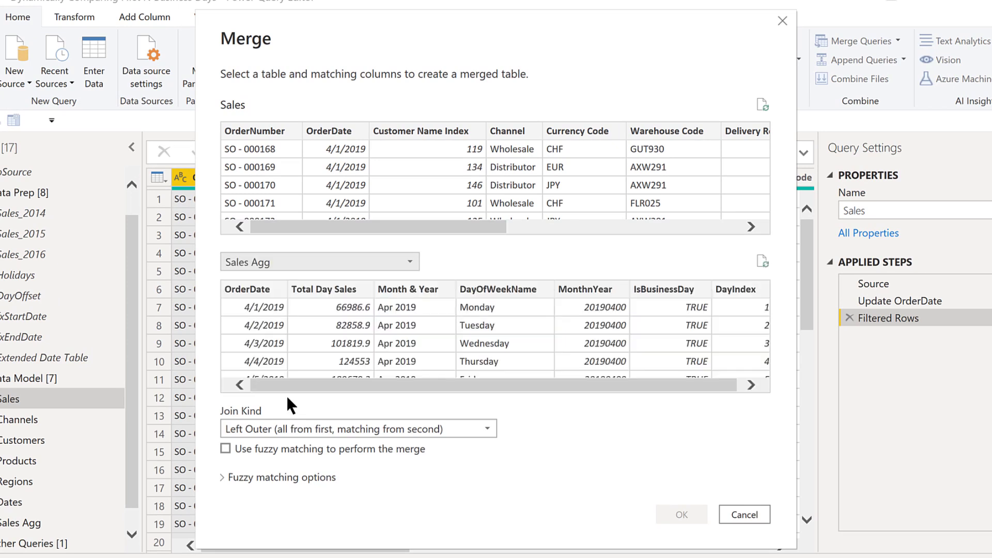
{"action": "mouse_move", "coordinate": [335, 138]}
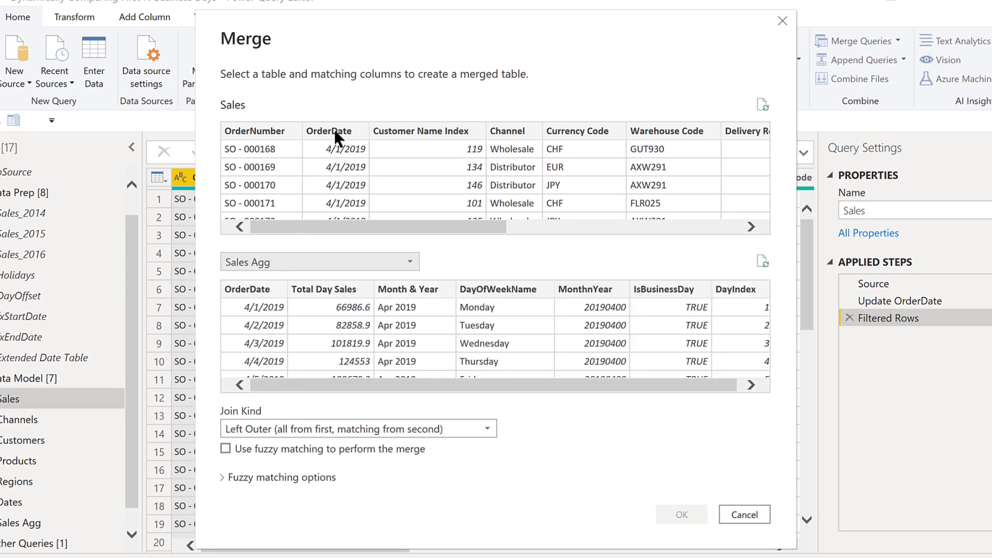
{"action": "left_click", "coordinate": [335, 131]}
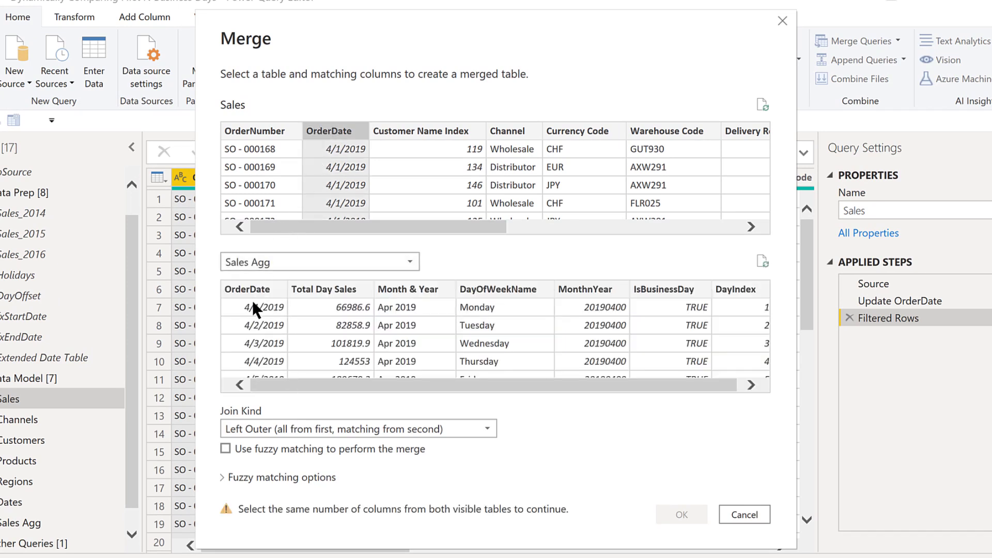
{"action": "left_click", "coordinate": [247, 289]}
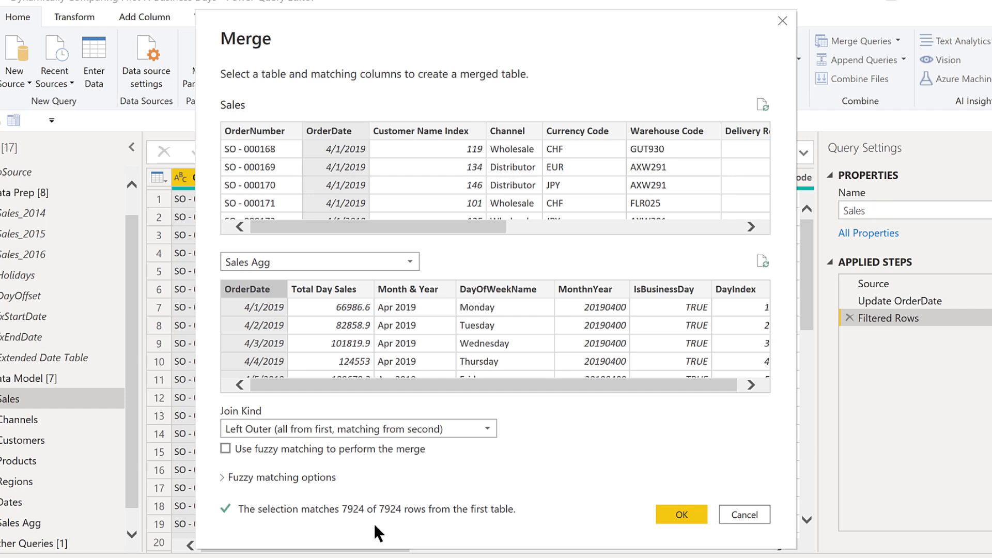
{"action": "mouse_move", "coordinate": [416, 492]}
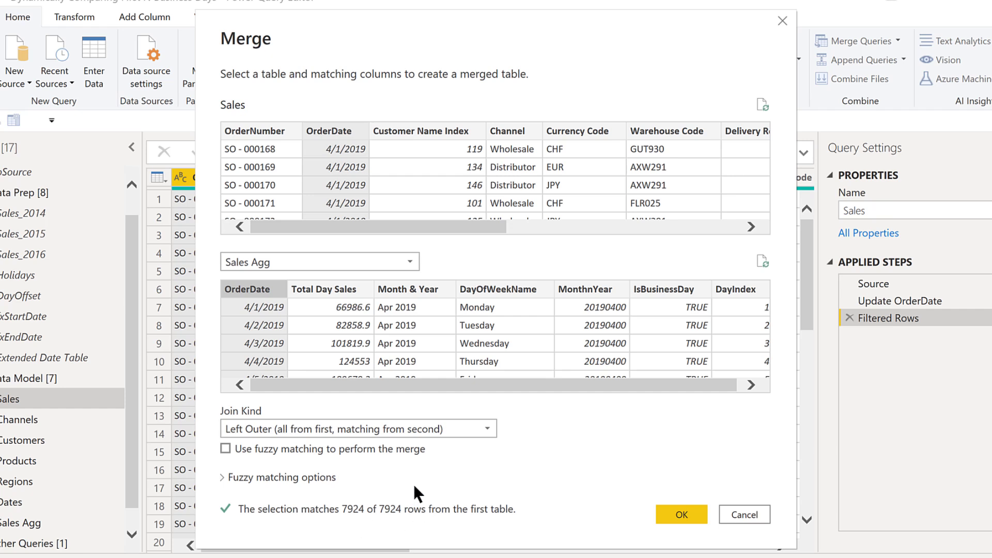
{"action": "mouse_move", "coordinate": [425, 435]}
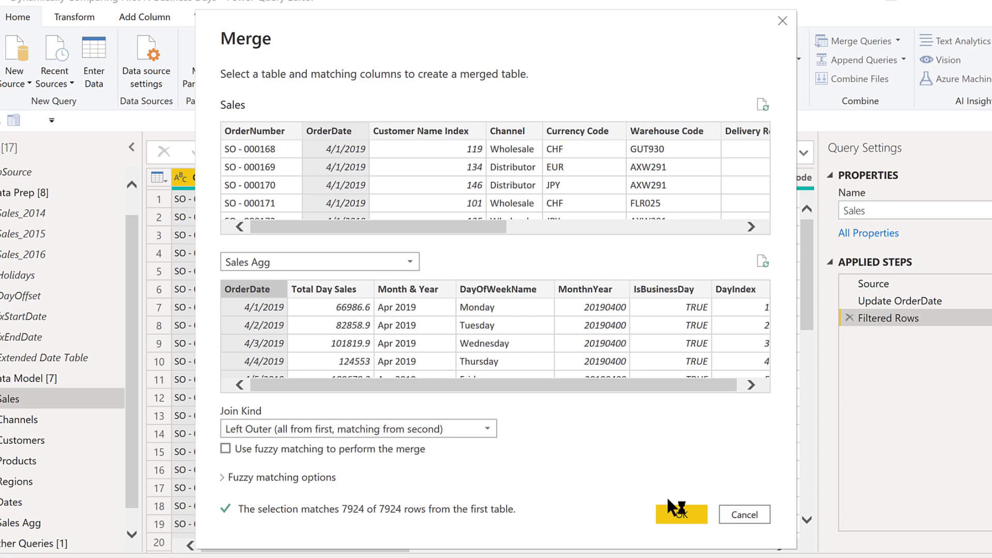
{"action": "left_click", "coordinate": [680, 513]}
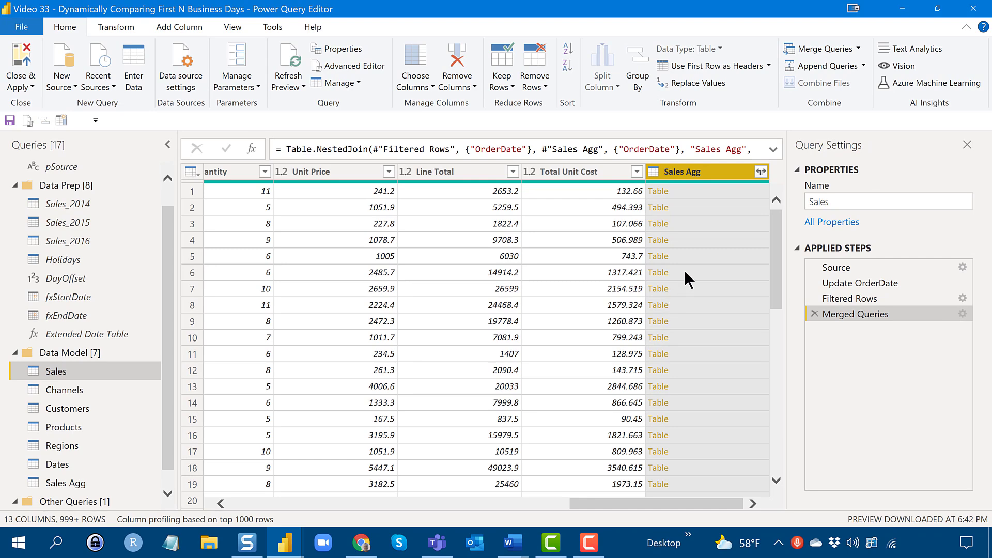
{"action": "mouse_move", "coordinate": [762, 183]}
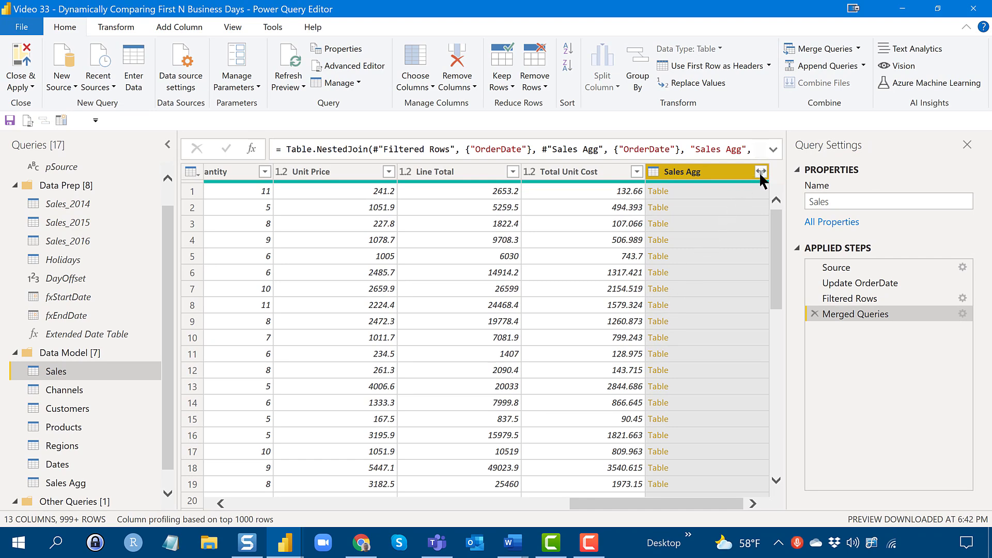
- Expand the Sales Agg column into Month & Year, DayOfWeekName, MonthnYear, IsBusinessDay and DayIndex without prefix
{"action": "left_click", "coordinate": [762, 171]}
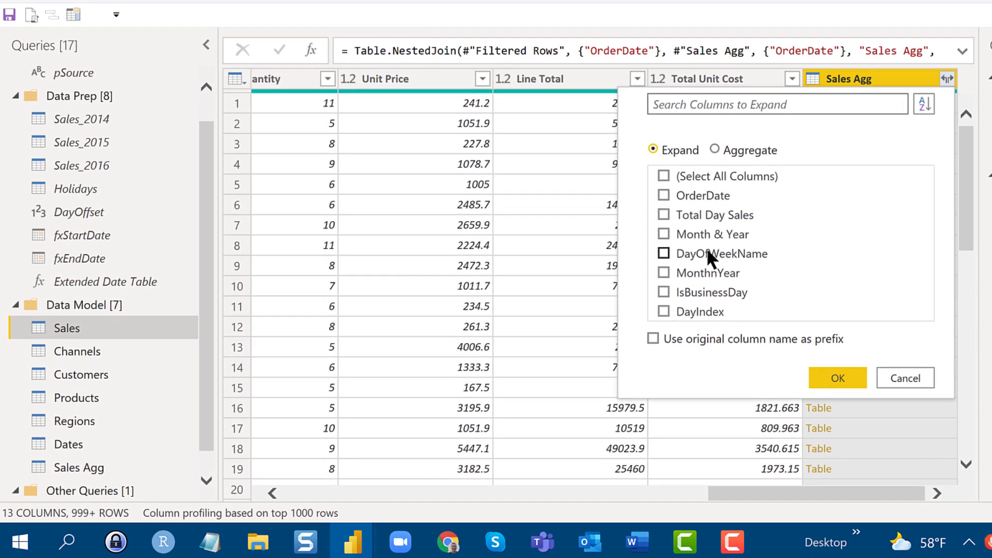
{"action": "left_click", "coordinate": [663, 254]}
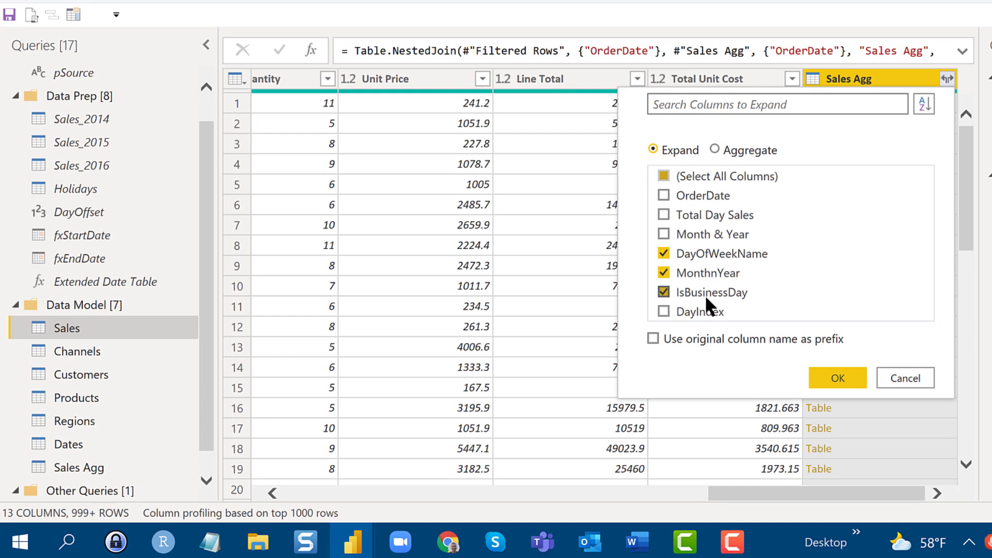
{"action": "left_click", "coordinate": [664, 312]}
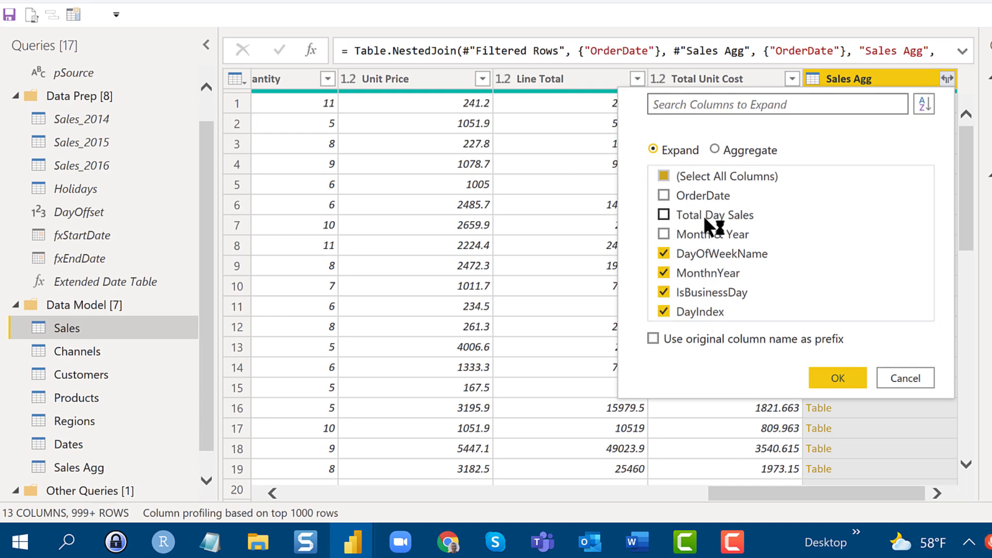
{"action": "left_click", "coordinate": [664, 233]}
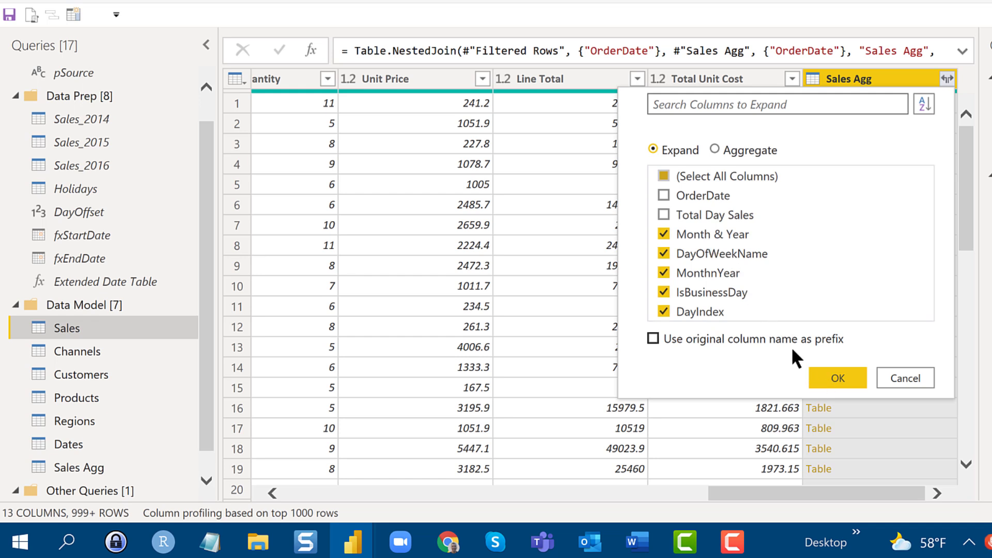
{"action": "left_click", "coordinate": [836, 378]}
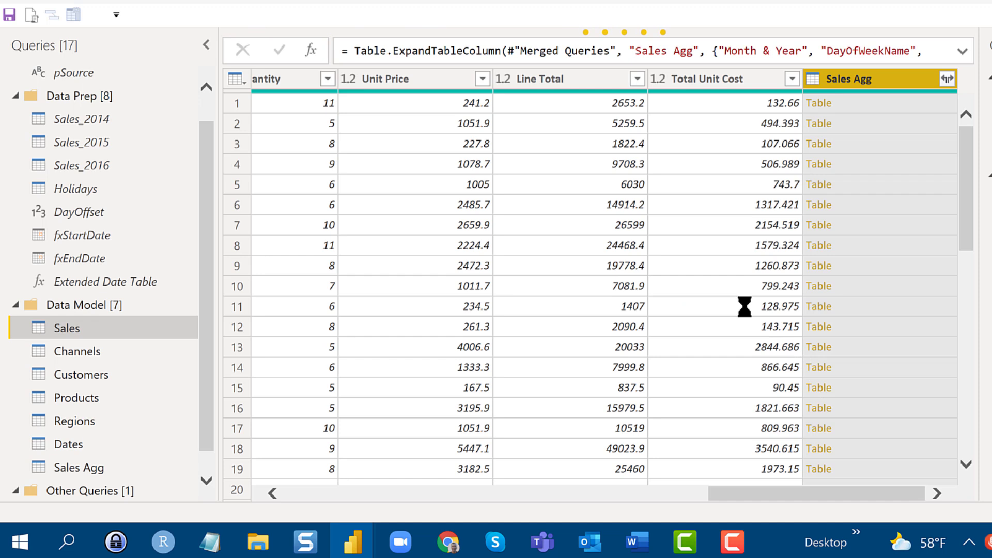
{"action": "left_click", "coordinate": [948, 78]}
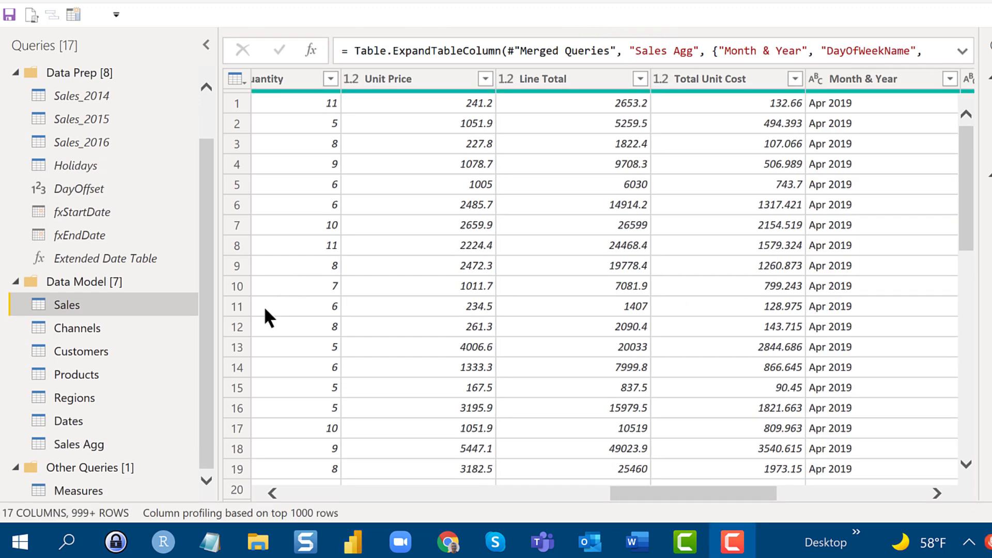
{"action": "mouse_move", "coordinate": [123, 454]}
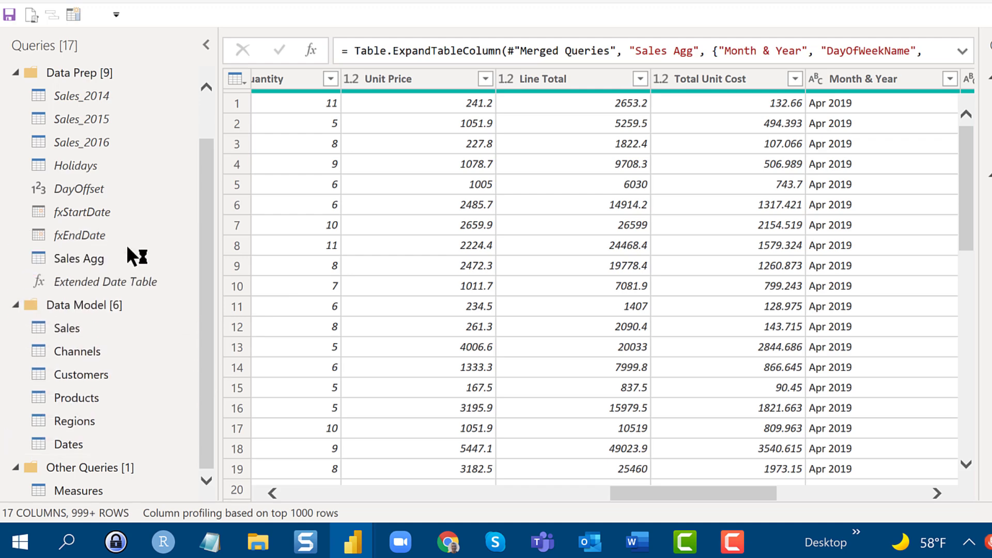
- Disable load for the Sales Agg query, confirming the warning, and close the editor
{"action": "left_click", "coordinate": [78, 258]}
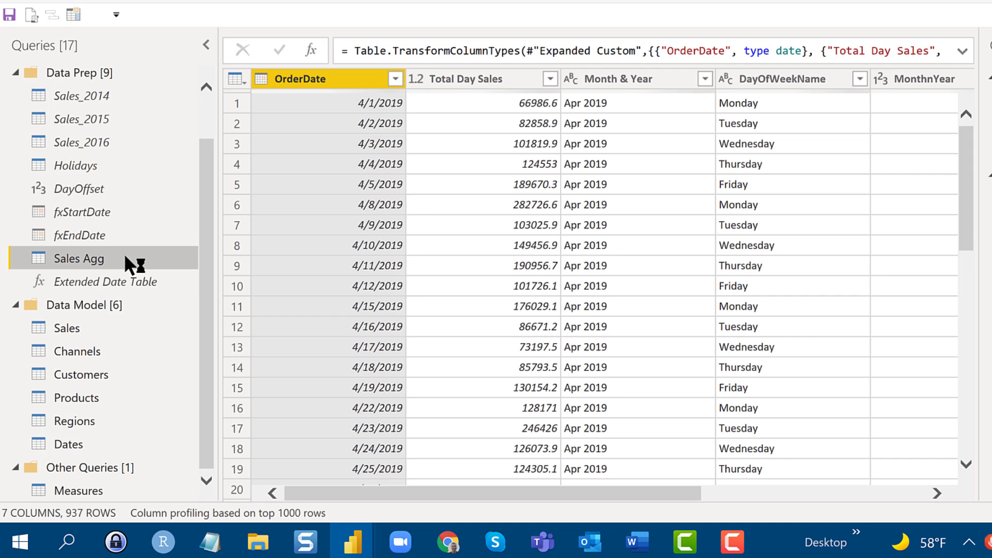
{"action": "right_click", "coordinate": [77, 259]}
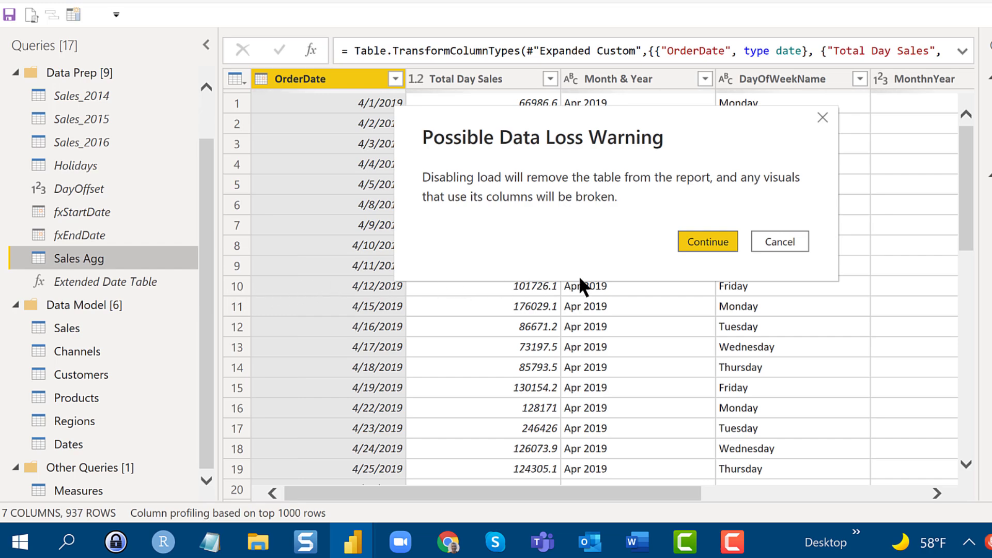
{"action": "left_click", "coordinate": [707, 241]}
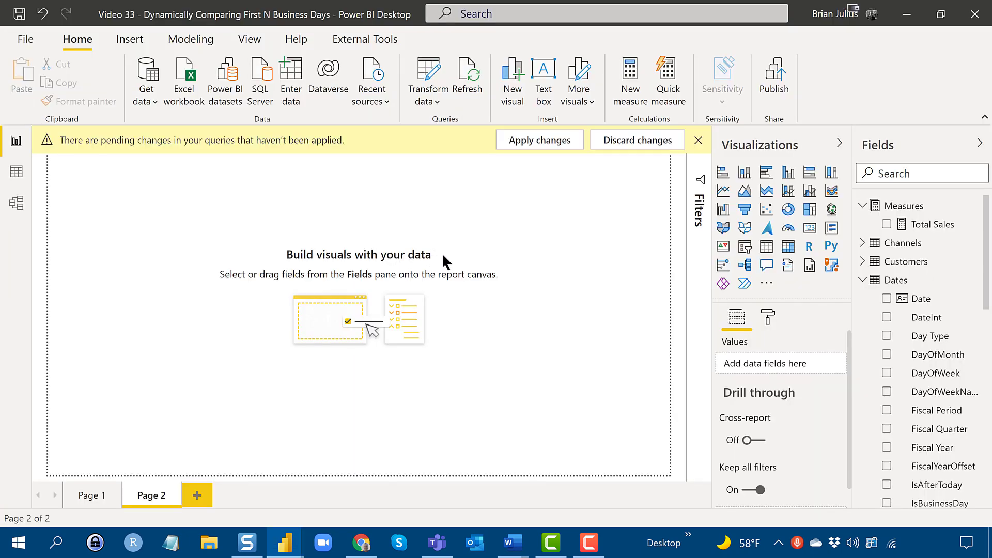
- Apply the pending query changes and start a new What-if parameter from Modeling
{"action": "left_click", "coordinate": [538, 139]}
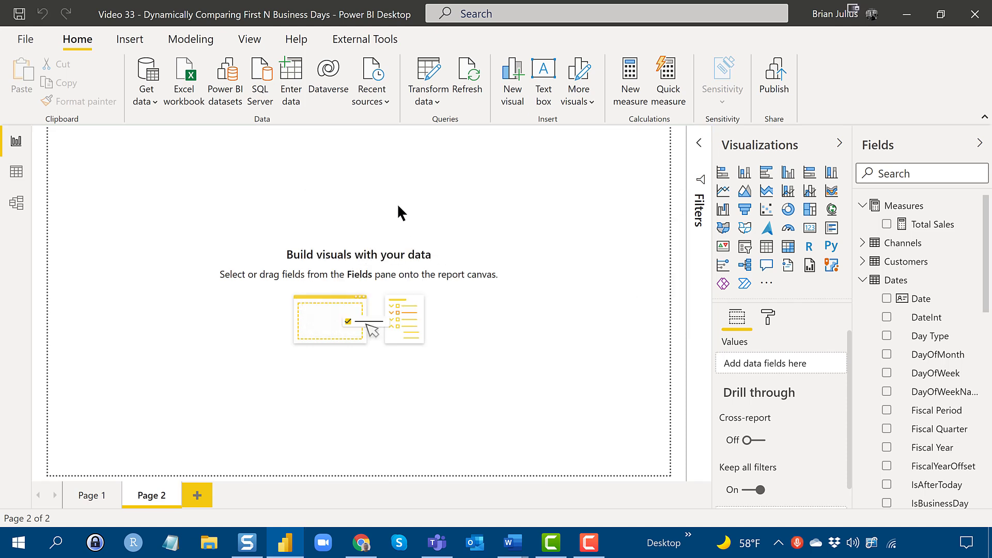
{"action": "mouse_move", "coordinate": [190, 38]}
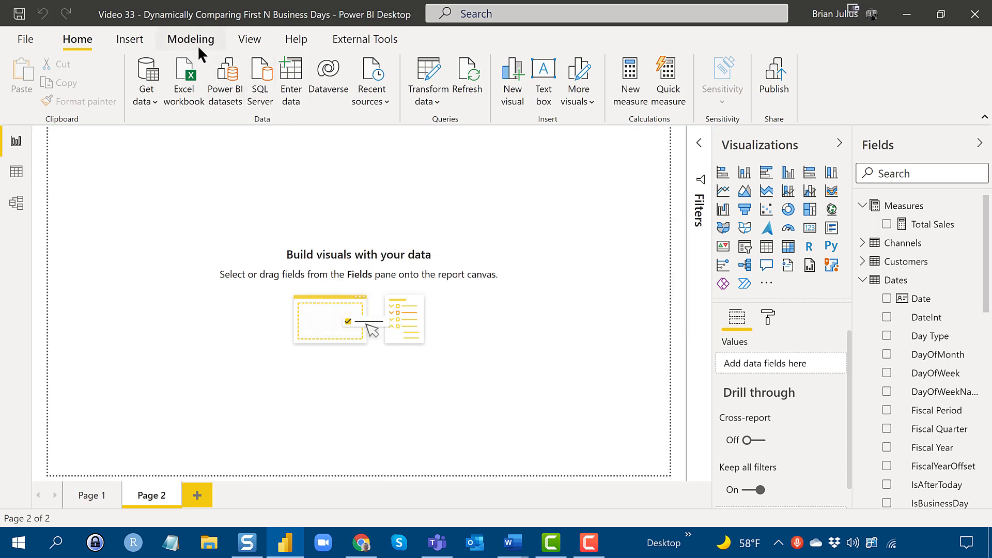
{"action": "left_click", "coordinate": [190, 38]}
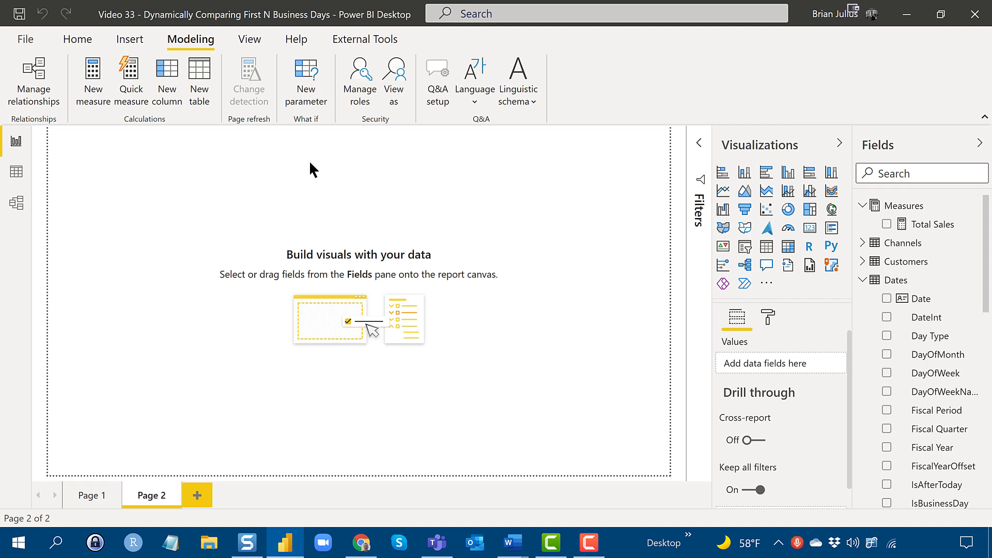
{"action": "mouse_move", "coordinate": [306, 76]}
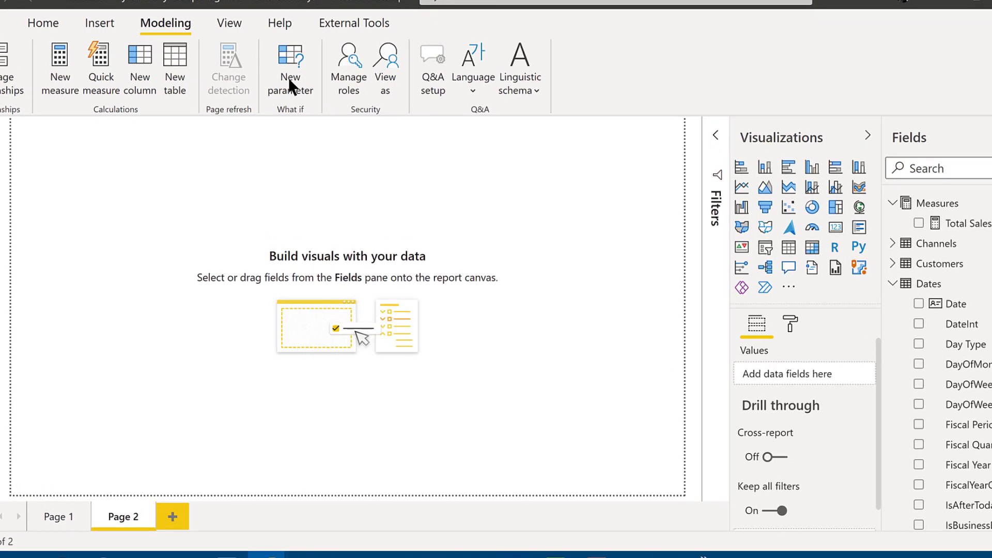
{"action": "left_click", "coordinate": [289, 66]}
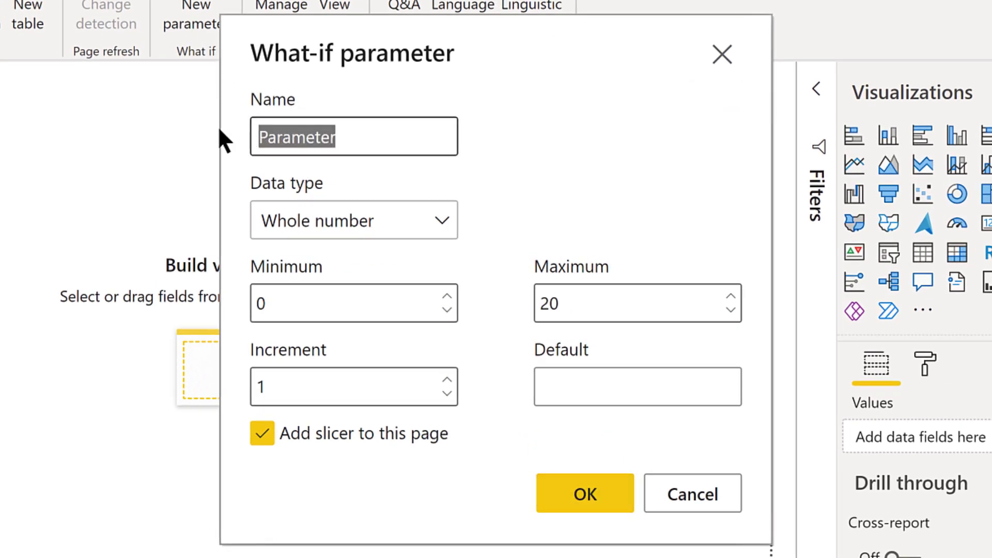
- Create the First N Business Days parameter with minimum 1, maximum 20, default 5 and a slicer
{"action": "type", "text": "First N B"}
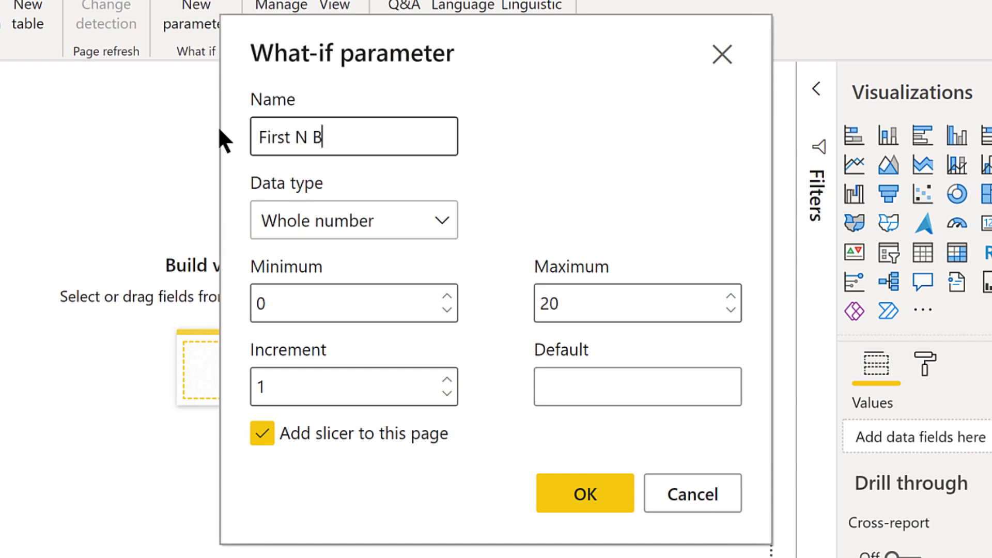
{"action": "type", "text": "usiness"}
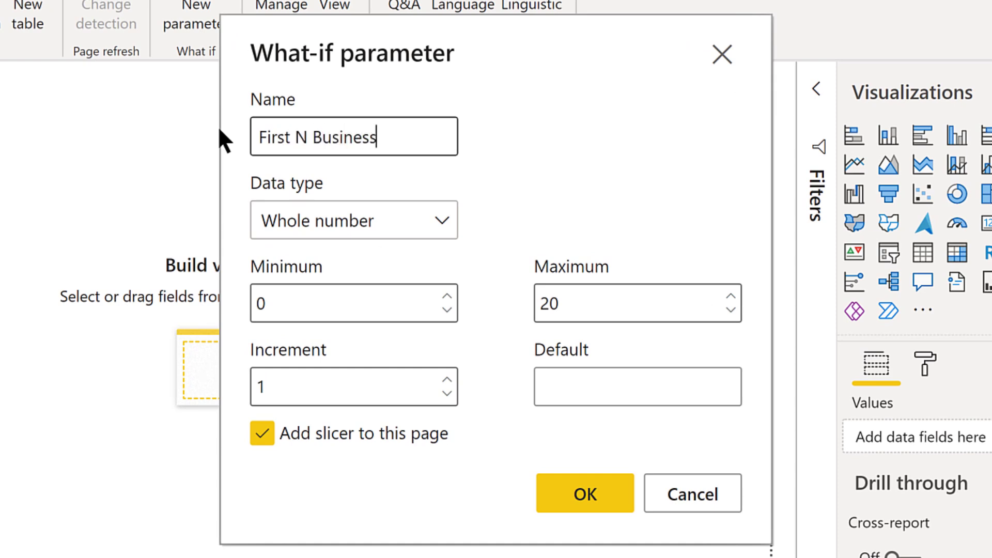
{"action": "type", "text": "Days"}
{"action": "left_click", "coordinate": [354, 302]}
{"action": "type", "text": "1"}
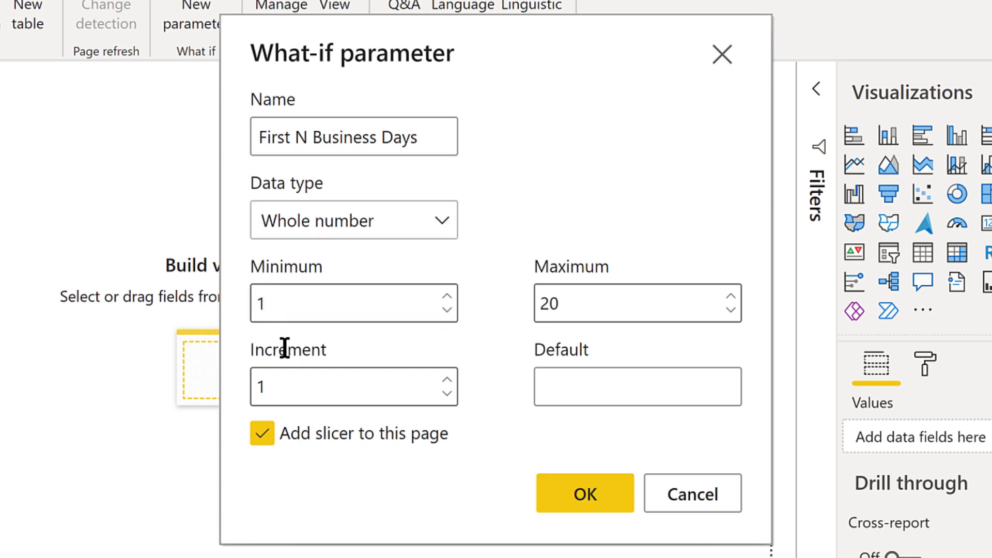
{"action": "mouse_move", "coordinate": [579, 299]}
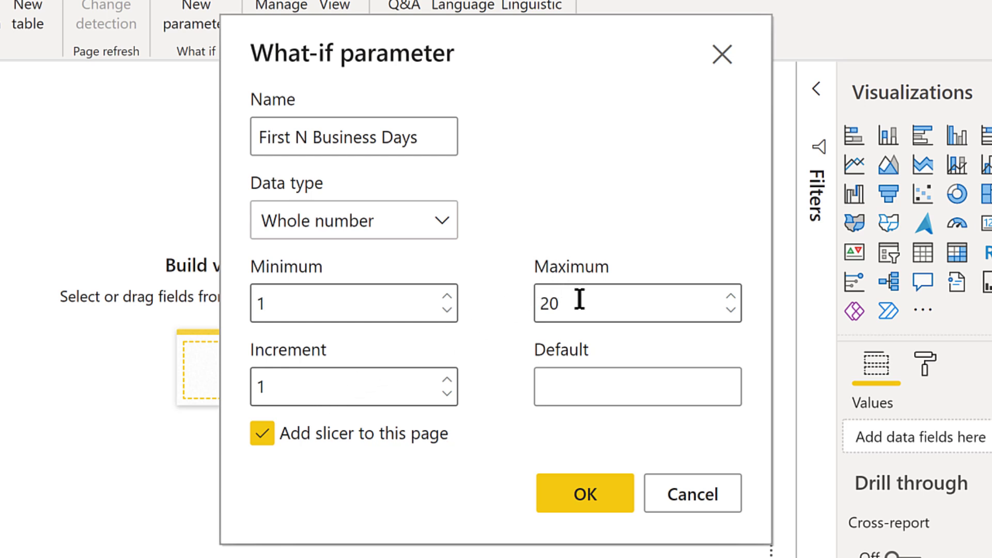
{"action": "left_click", "coordinate": [353, 302]}
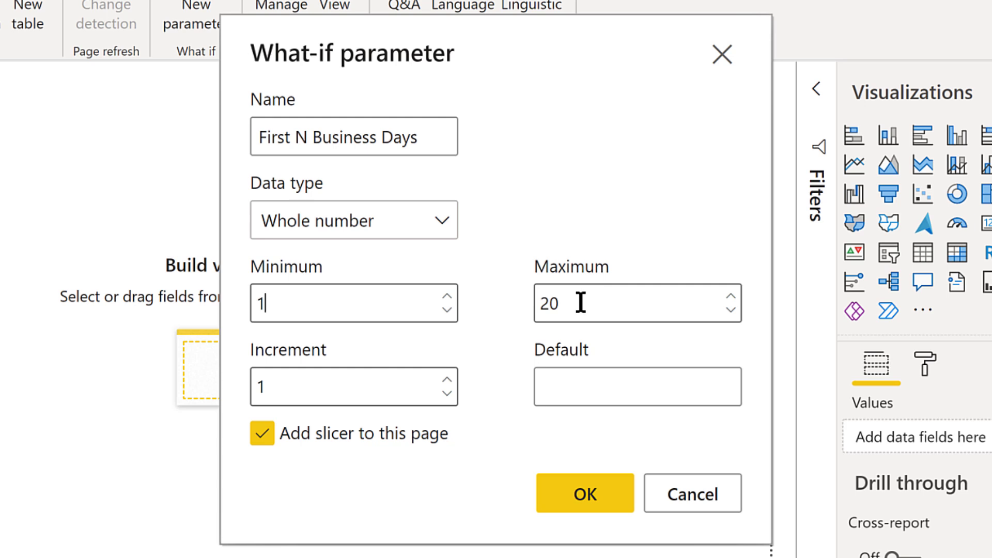
{"action": "left_click", "coordinate": [638, 386]}
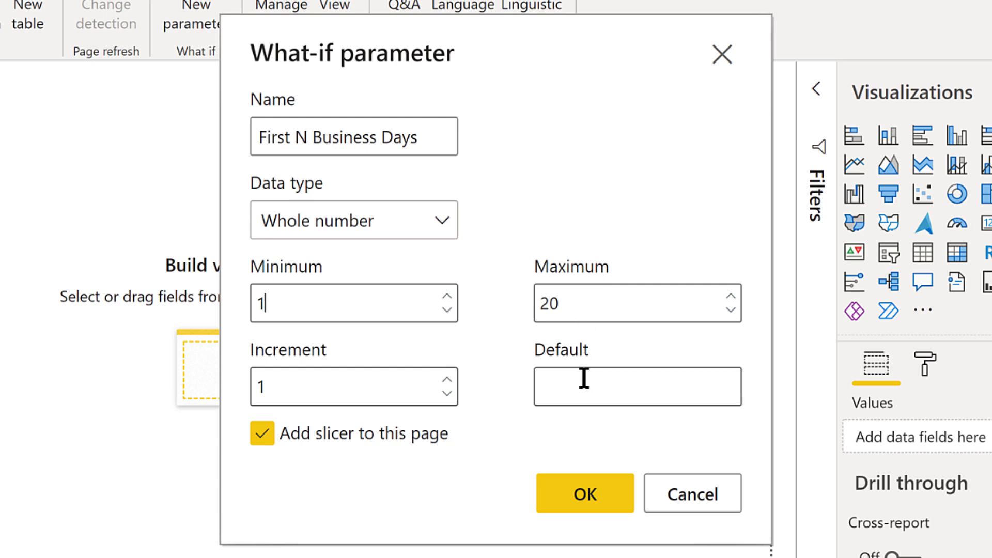
{"action": "left_click", "coordinate": [637, 385]}
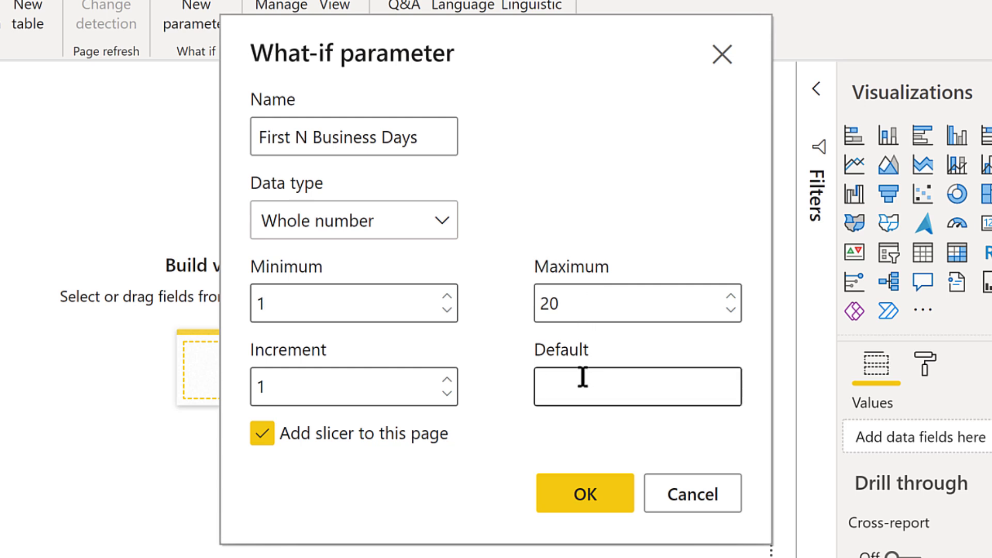
{"action": "type", "text": "5"}
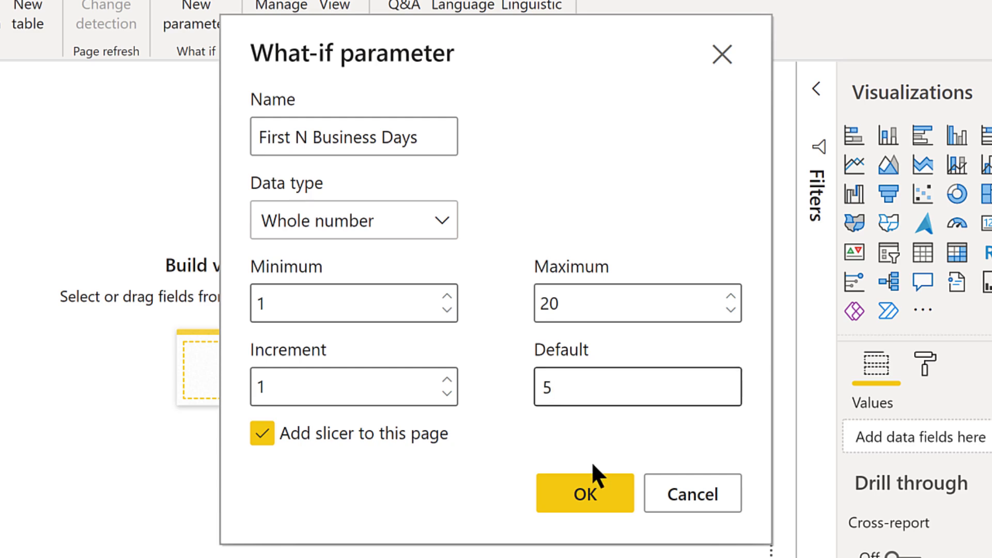
{"action": "left_click", "coordinate": [584, 493]}
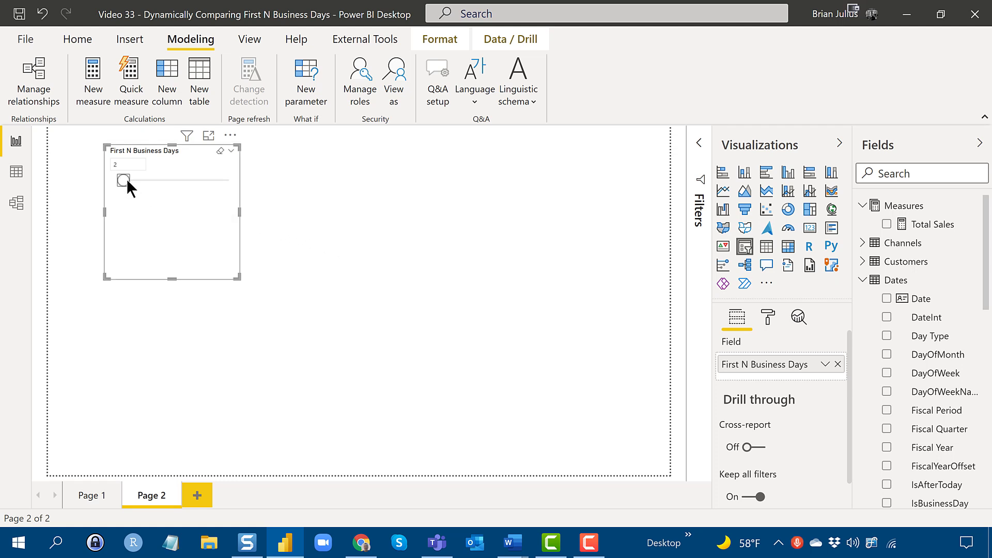
- Resize the First N Business Days slicer slightly smaller at the page's top left and deselect it
{"action": "left_click", "coordinate": [120, 180]}
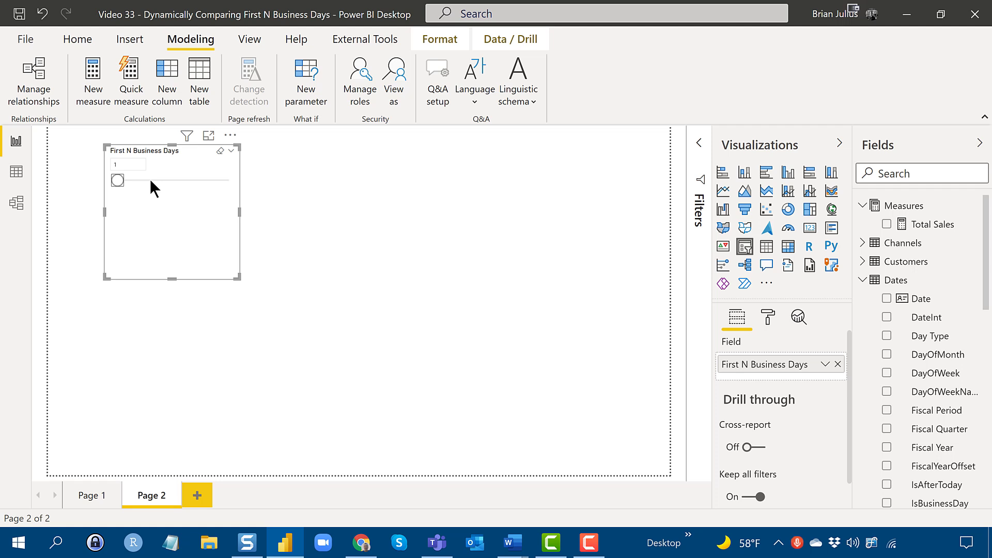
{"action": "mouse_move", "coordinate": [302, 194]}
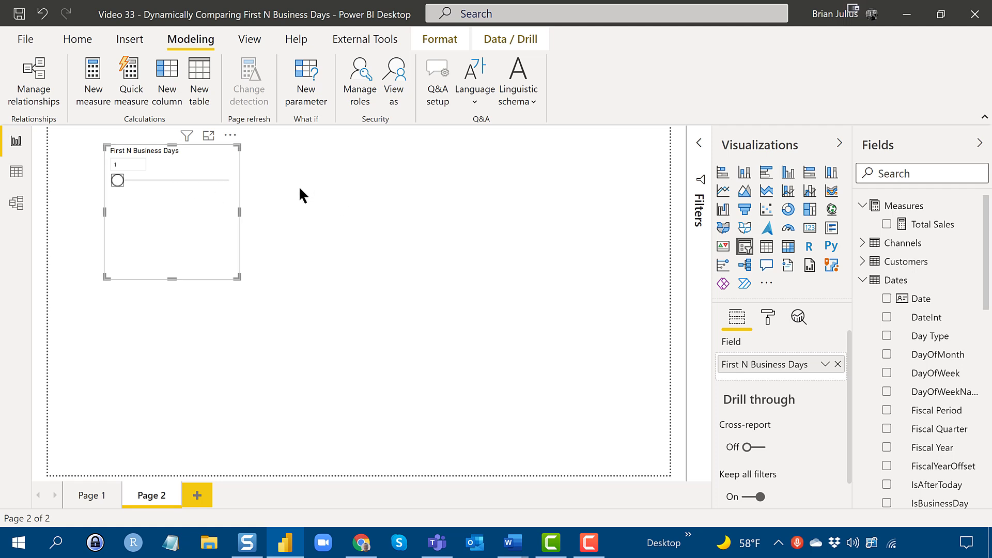
{"action": "mouse_move", "coordinate": [244, 283]}
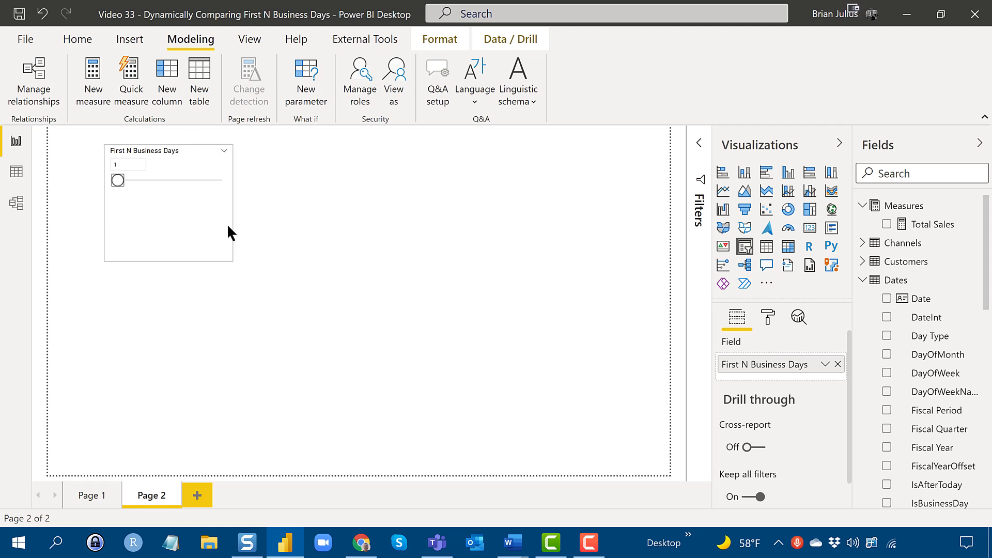
{"action": "left_click", "coordinate": [168, 180]}
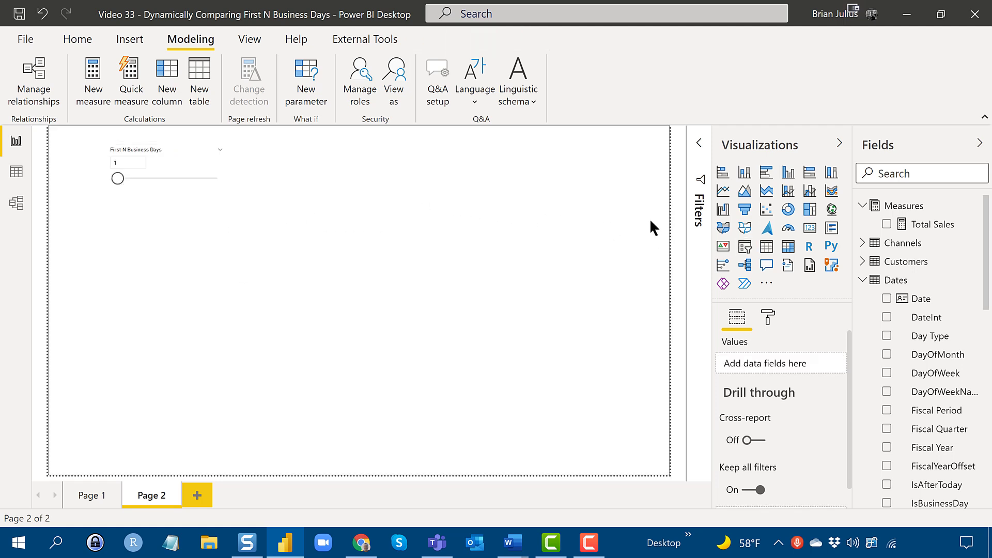
{"action": "mouse_move", "coordinate": [892, 289]}
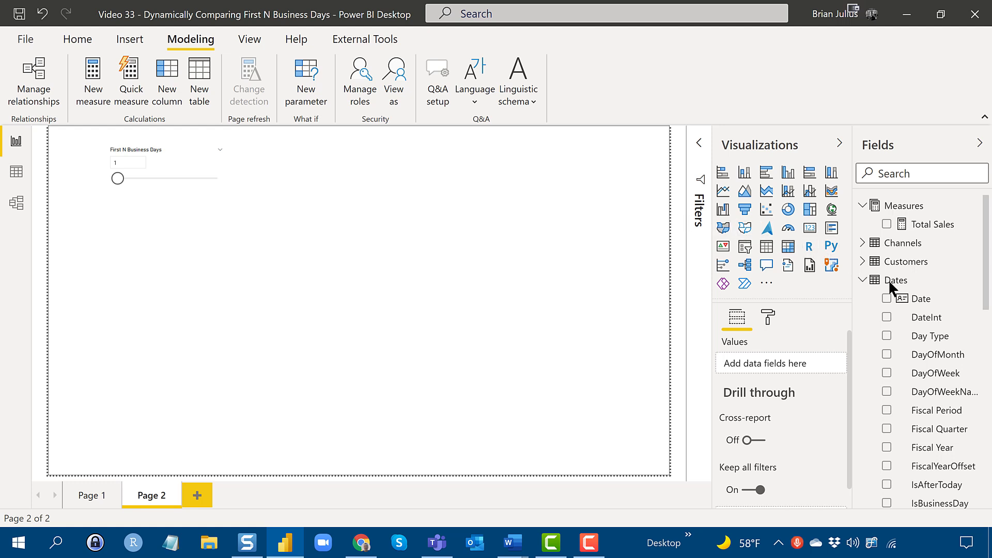
- Enlarge the new Month & Year table so the full list of months is visible
{"action": "scroll", "scroll_direction": "down", "scroll_amount": 3}
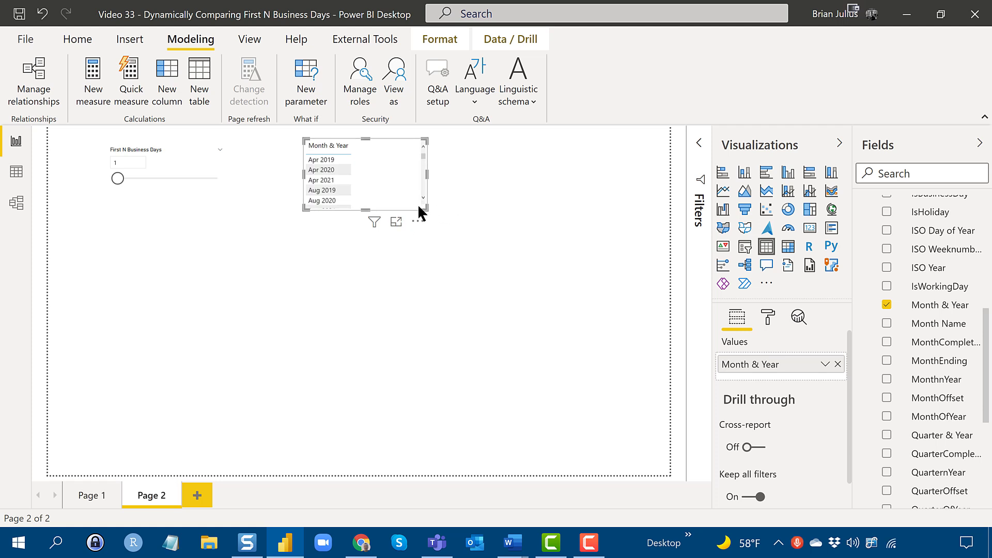
{"action": "mouse_move", "coordinate": [439, 245]}
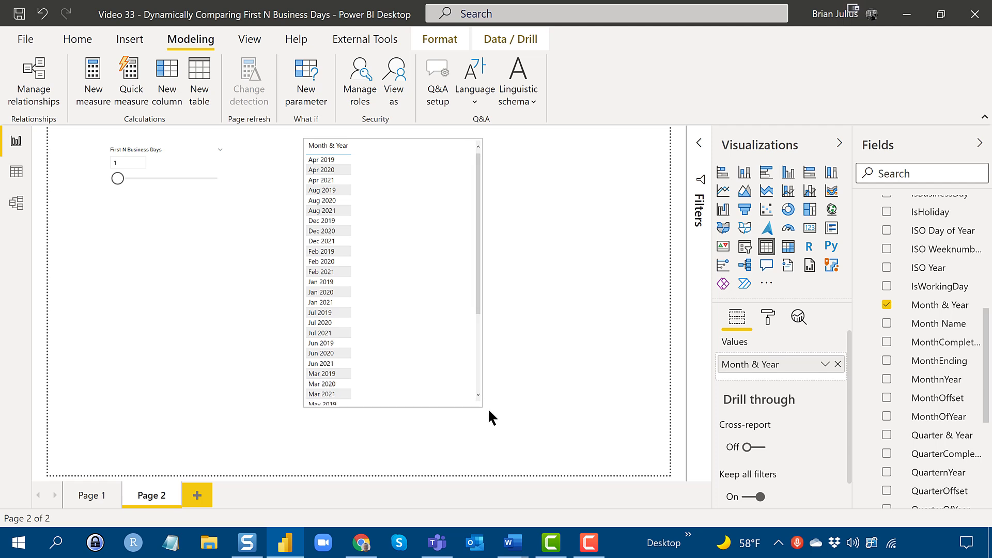
{"action": "left_click", "coordinate": [390, 272]}
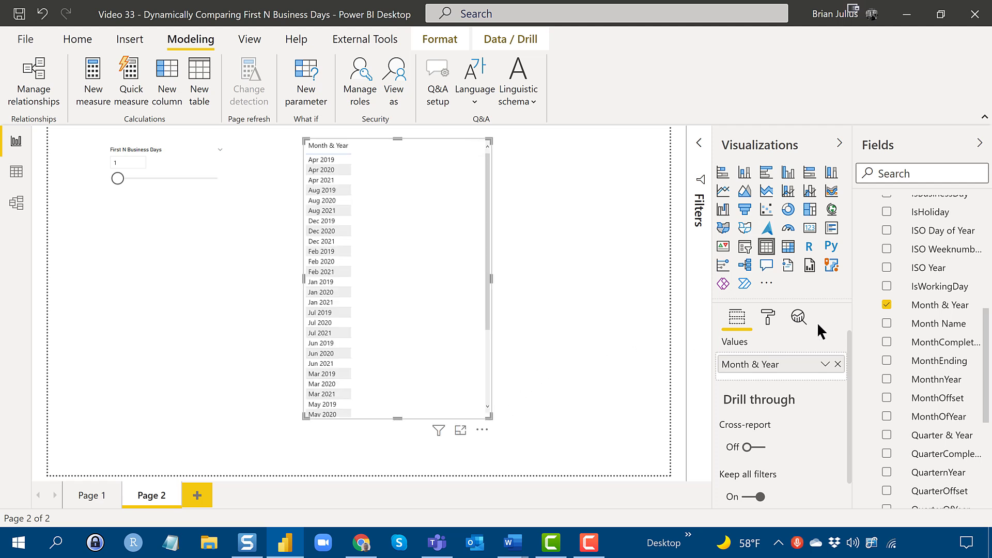
{"action": "mouse_move", "coordinate": [903, 305]}
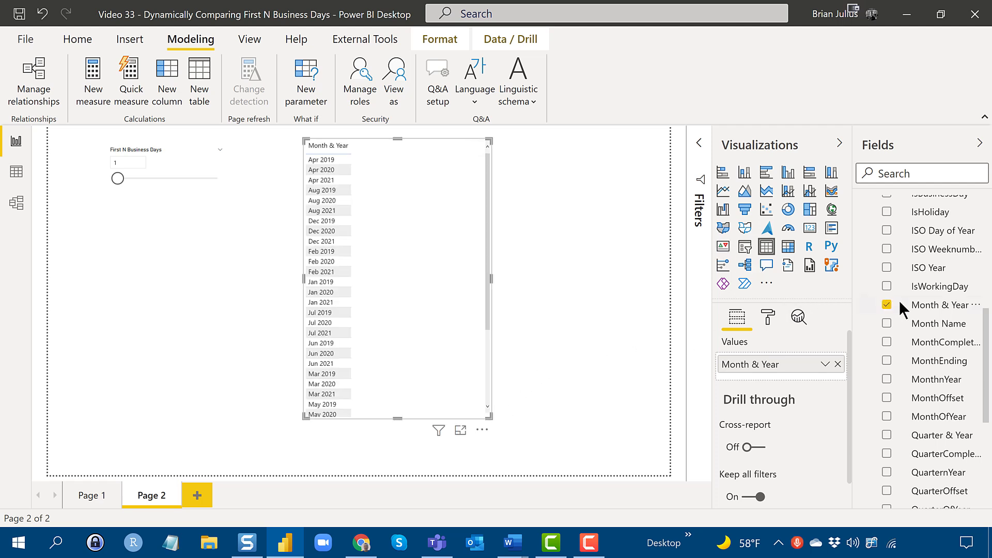
- Select the Month & Year field and browse the Sort by column list for MonthnYear
{"action": "left_click", "coordinate": [78, 39]}
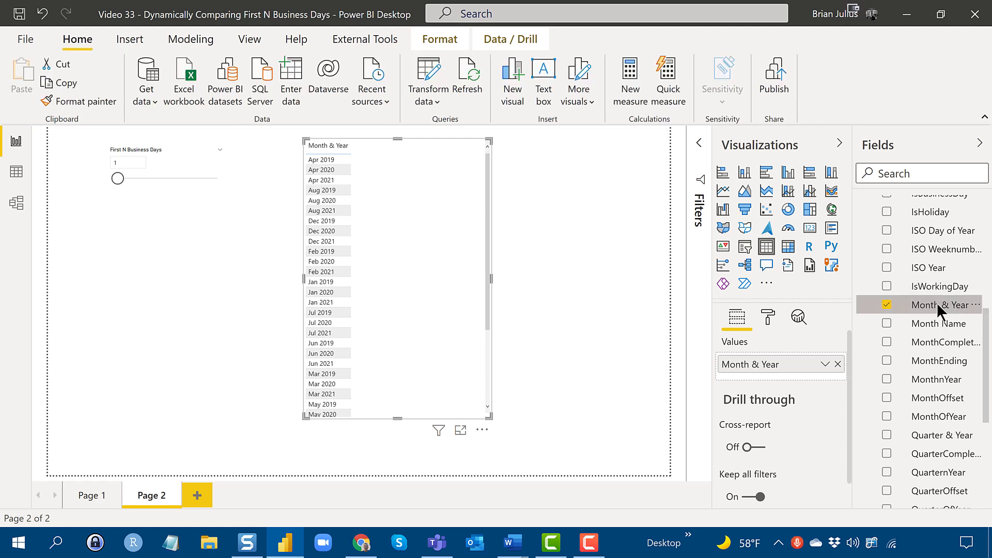
{"action": "left_click", "coordinate": [940, 304]}
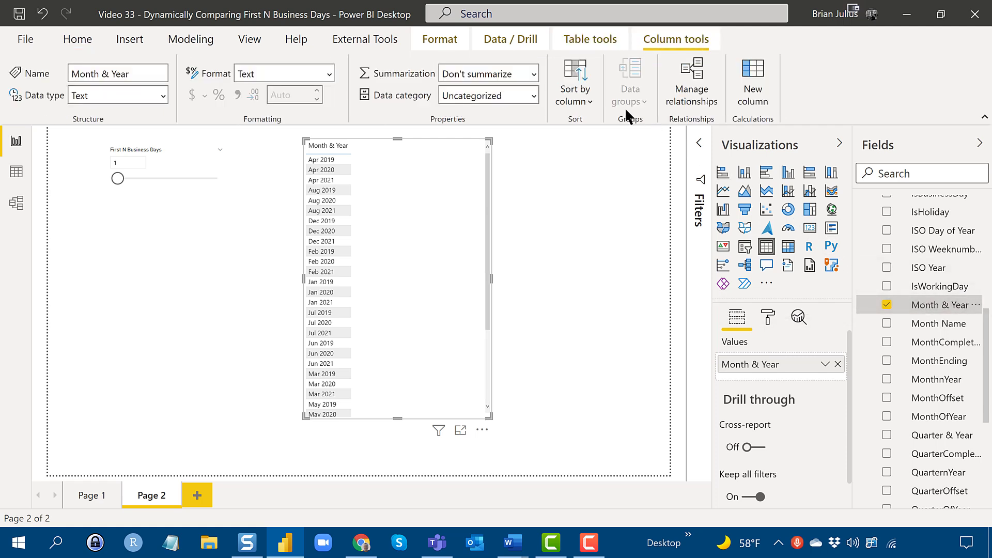
{"action": "left_click", "coordinate": [575, 81]}
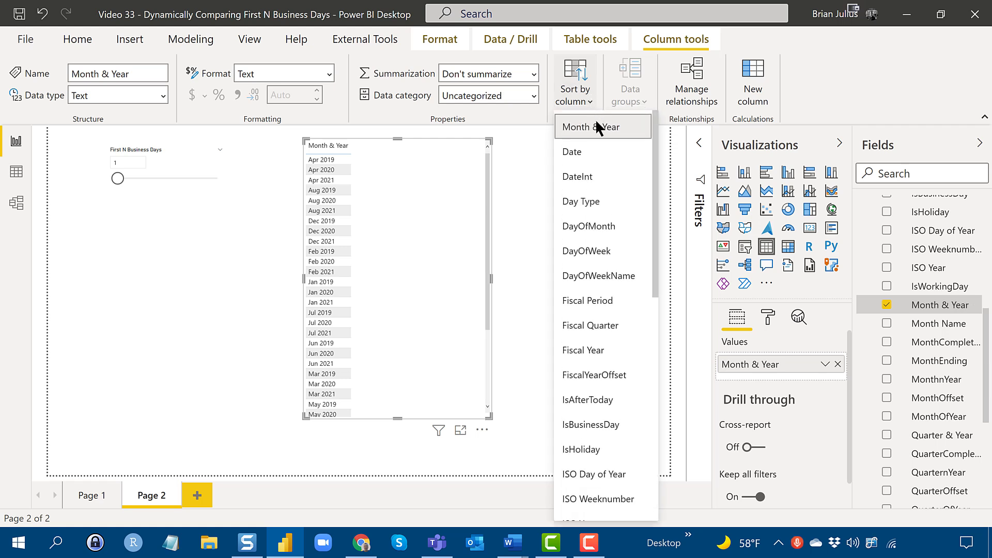
{"action": "scroll", "scroll_direction": "down", "scroll_amount": 3}
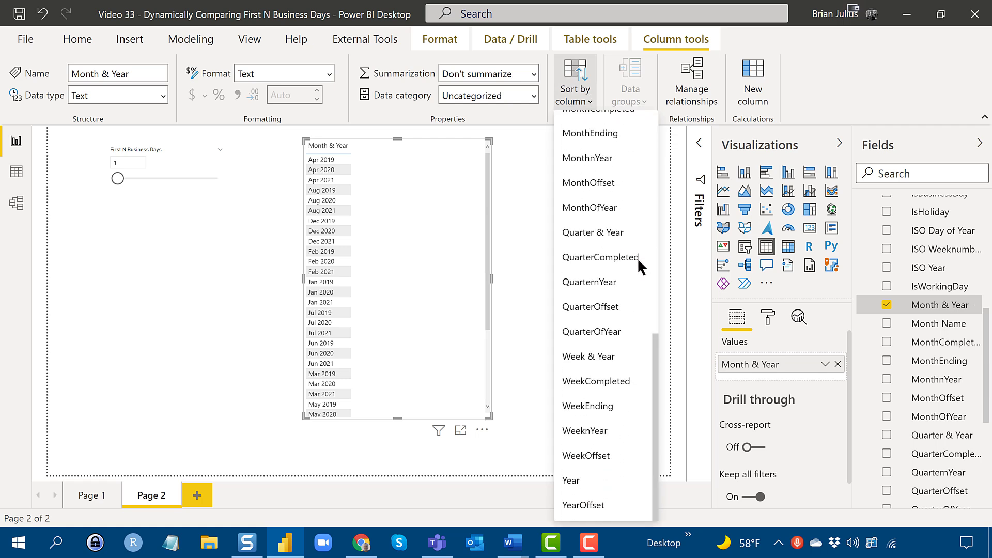
{"action": "scroll", "scroll_direction": "up", "scroll_amount": 3}
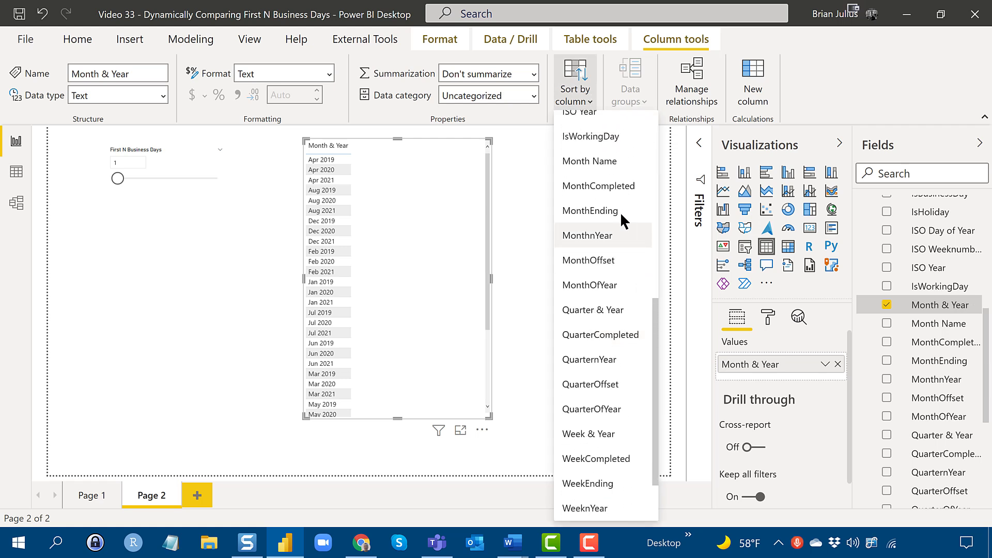
{"action": "mouse_move", "coordinate": [601, 236]}
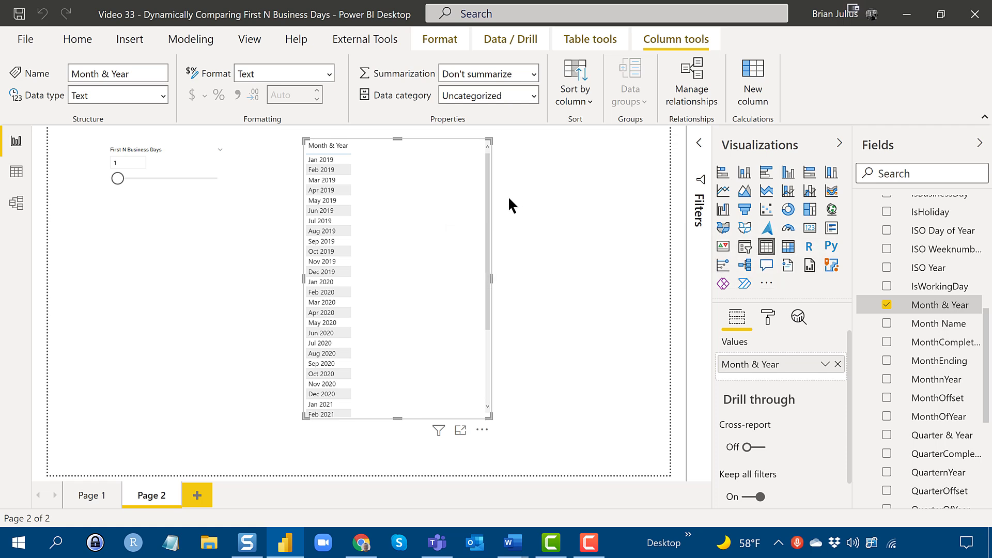
{"action": "mouse_move", "coordinate": [874, 218]}
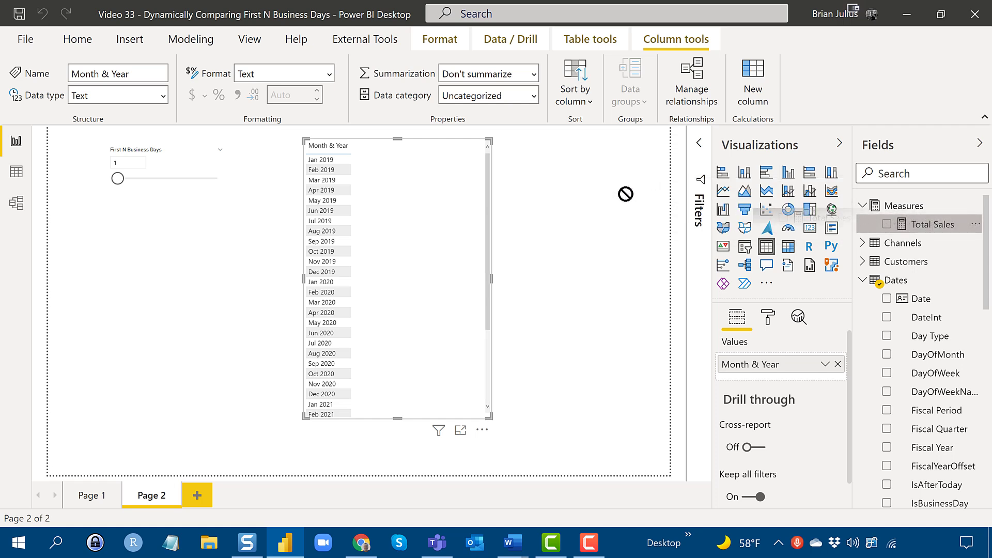
{"action": "mouse_move", "coordinate": [383, 184]}
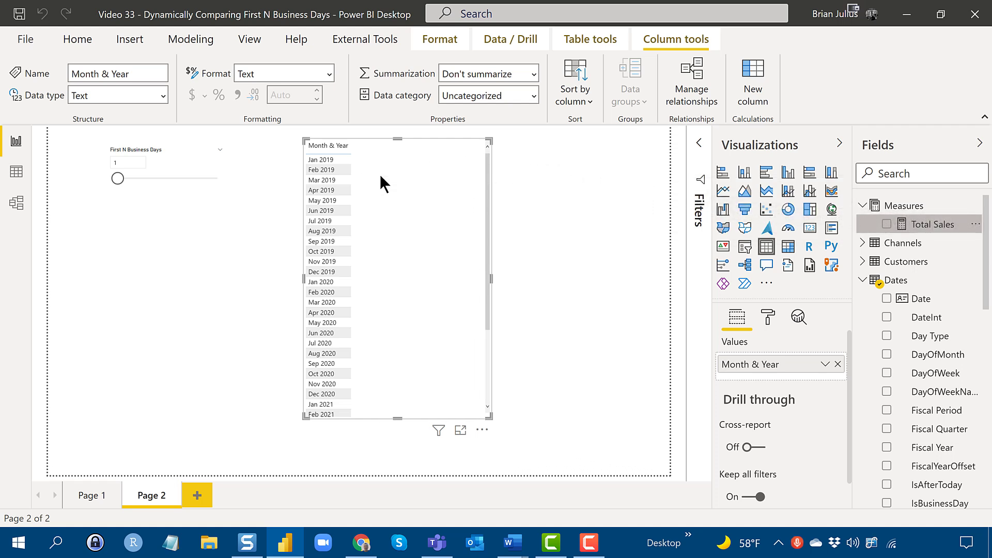
- Add the Total Sales measure to the table and start a new measure in Measures
{"action": "left_click", "coordinate": [886, 224]}
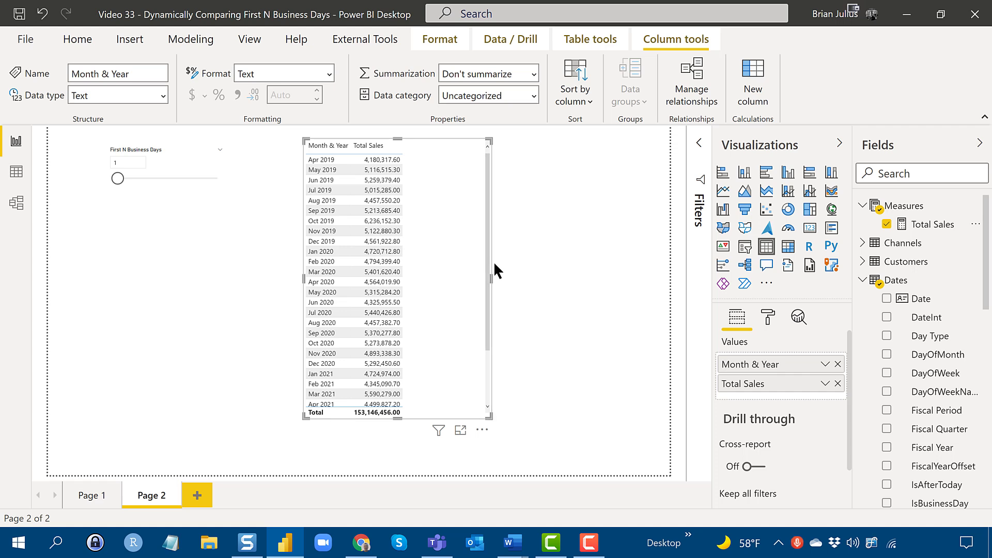
{"action": "mouse_move", "coordinate": [492, 281]}
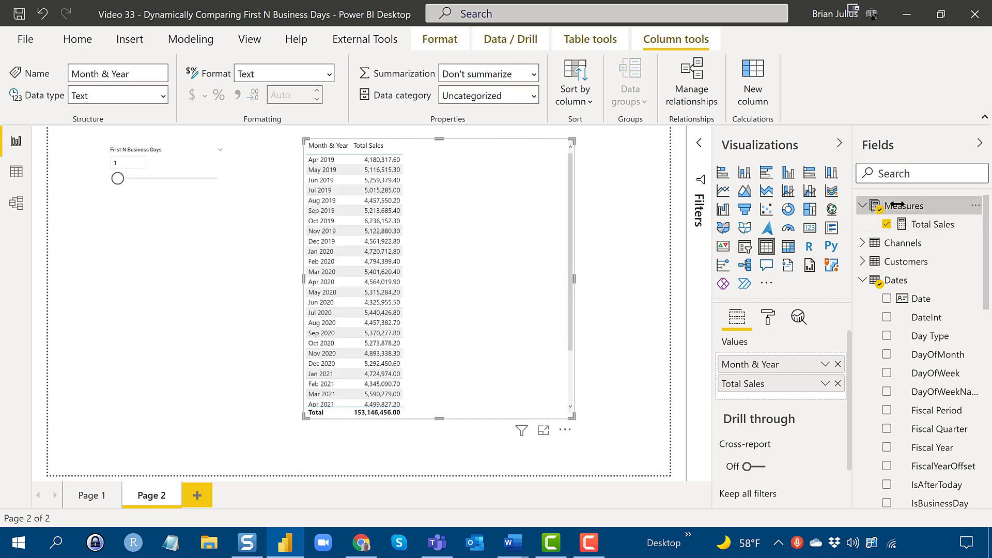
{"action": "right_click", "coordinate": [906, 204]}
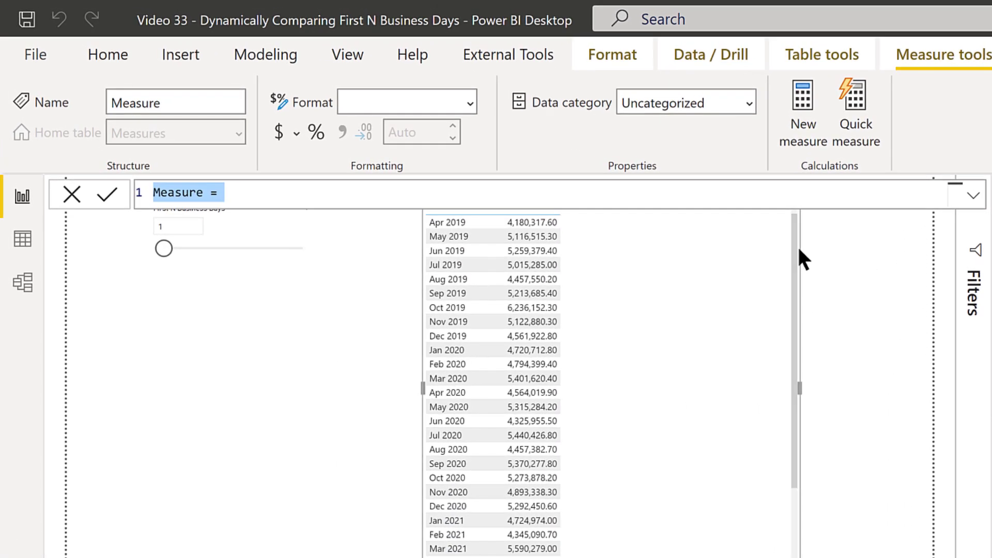
- Name the measure Total Sales N Bus Days and begin CALCULATE([Total Sales], ...)
{"action": "type", "text": "Total"}
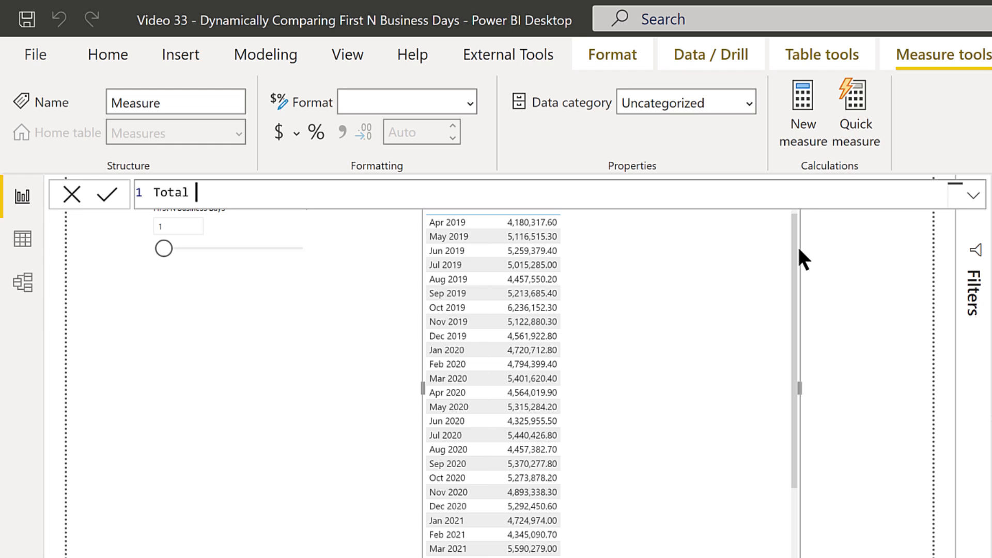
{"action": "type", "text": "Sales"}
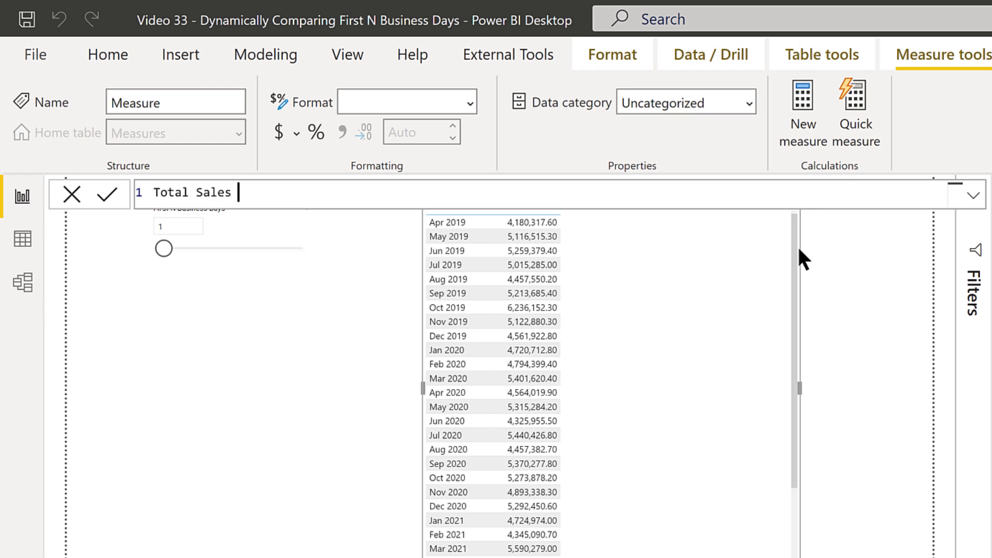
{"action": "type", "text": "N Bus"}
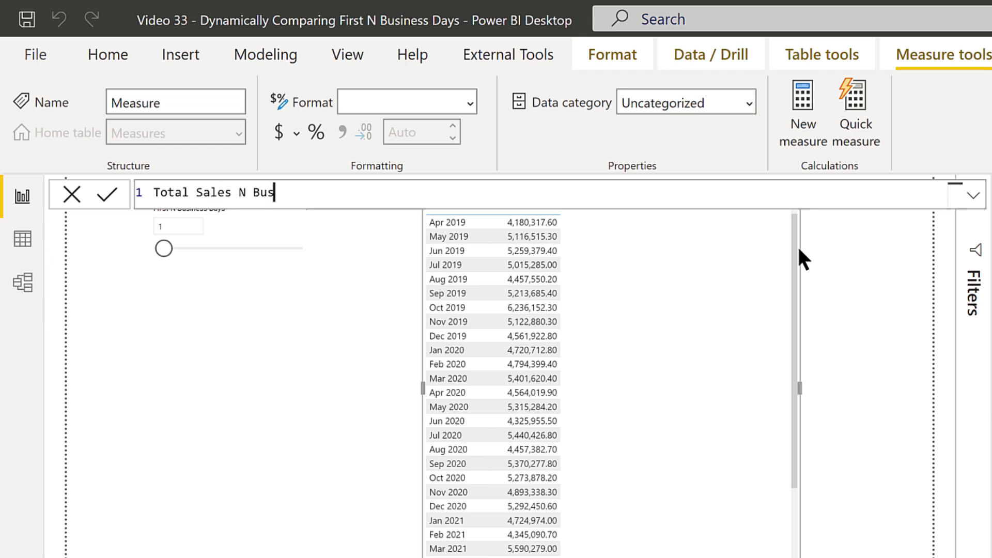
{"action": "type", "text": "Days ="}
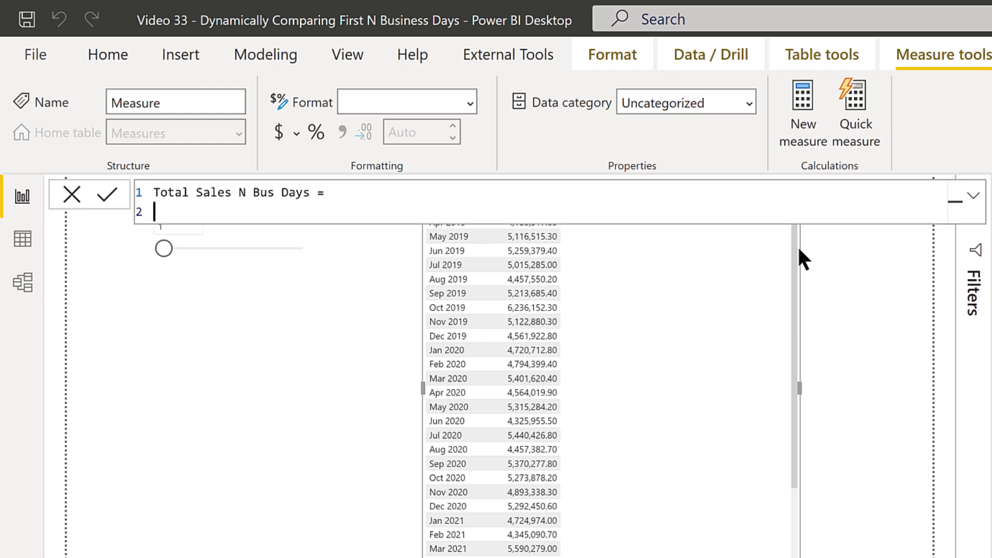
{"action": "type", "text": "C"}
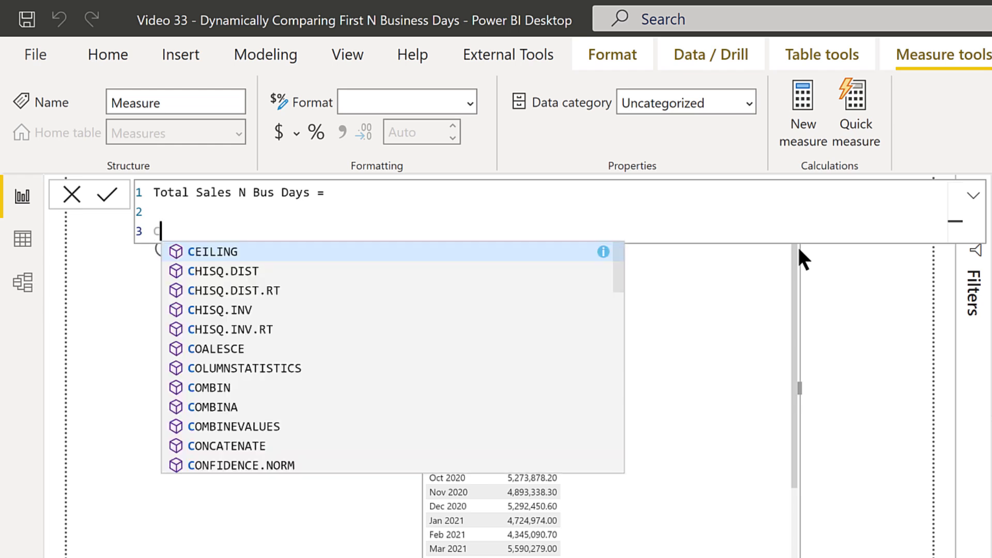
{"action": "type", "text": "CALCULATE("}
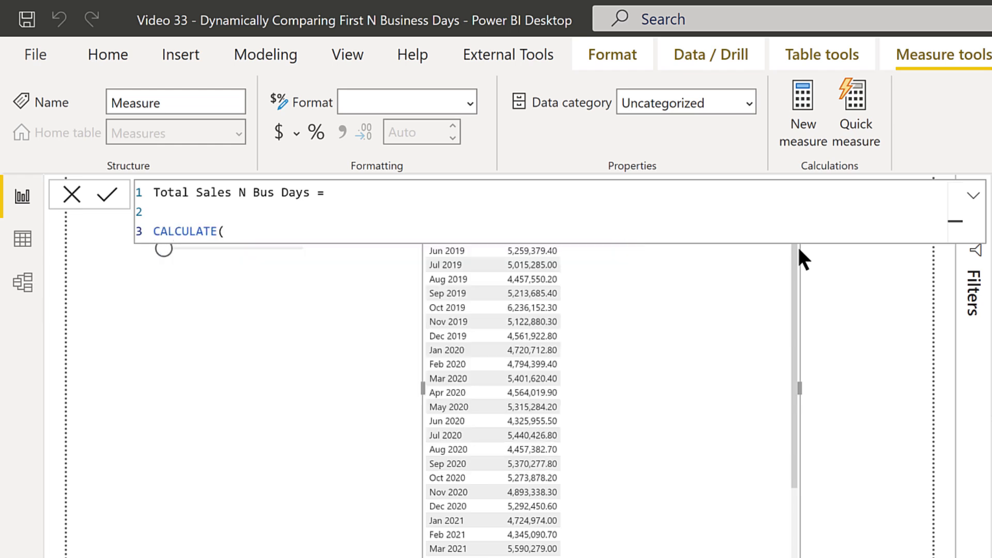
{"action": "key", "text": "Return"}
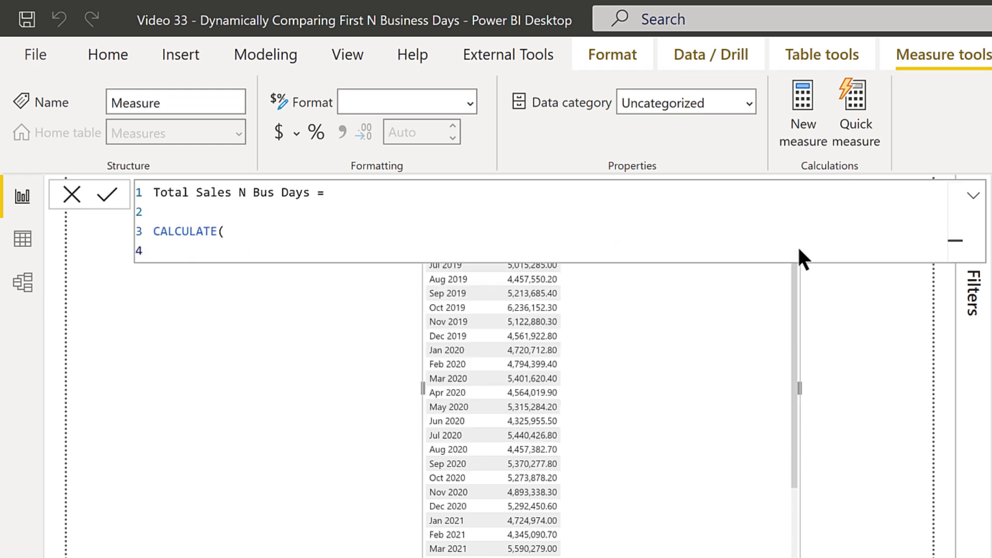
{"action": "type", "text": "[Total Sales]"}
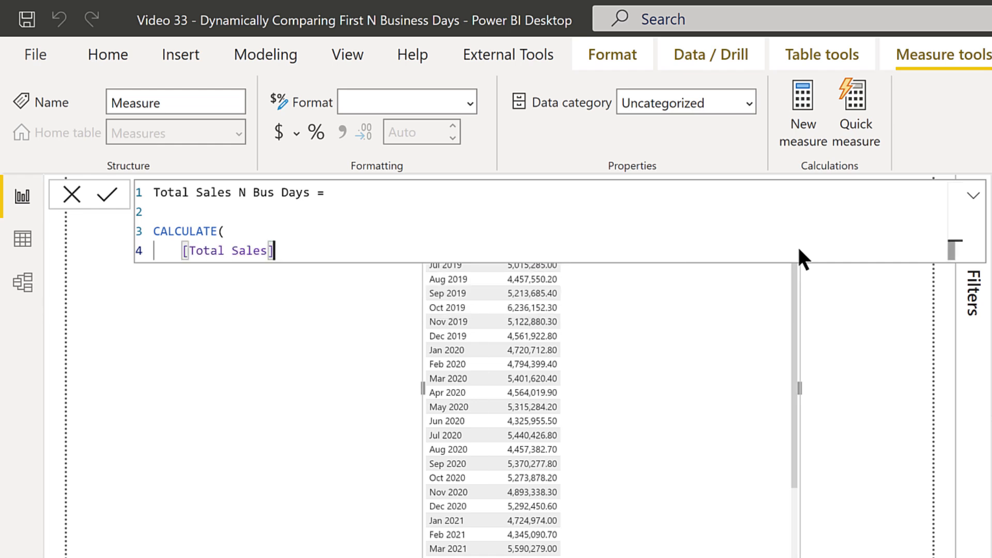
{"action": "key", "text": "enter"}
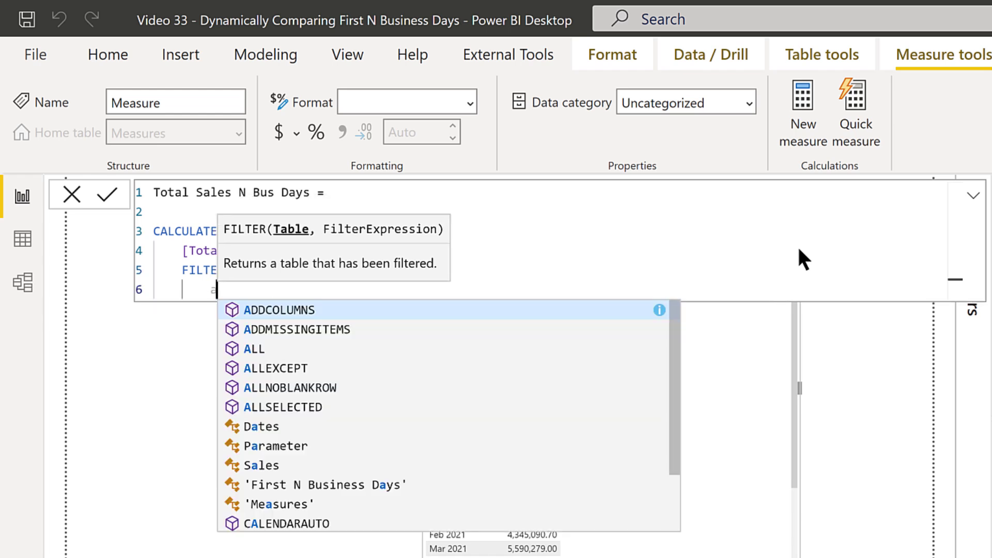
- Write FILTER(ALLSELECTED(Sales), DayIndex <= [First N Business Days Value] && RELATED(Dates[IsBusinessDay]) = TRUE)
{"action": "type", "text": "all"}
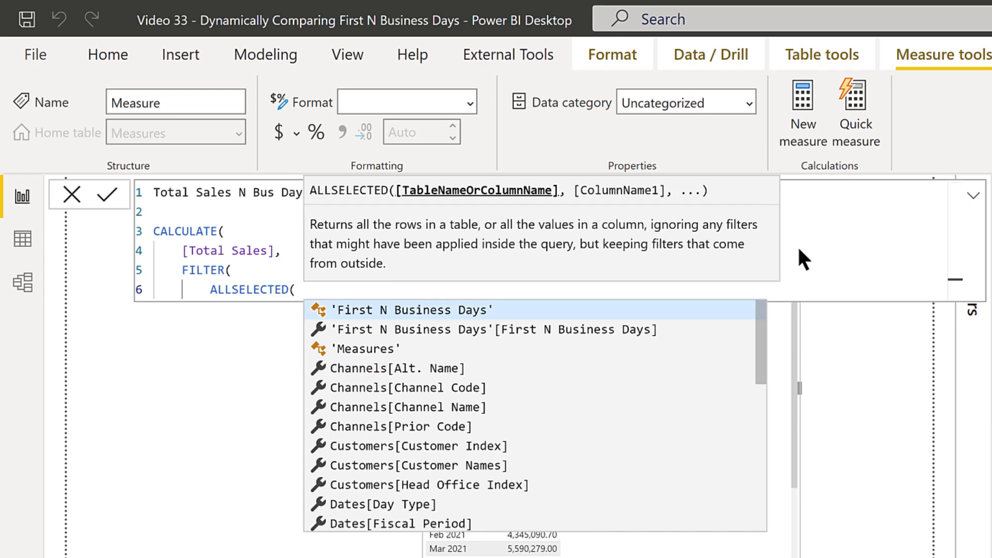
{"action": "type", "text": "Sales"}
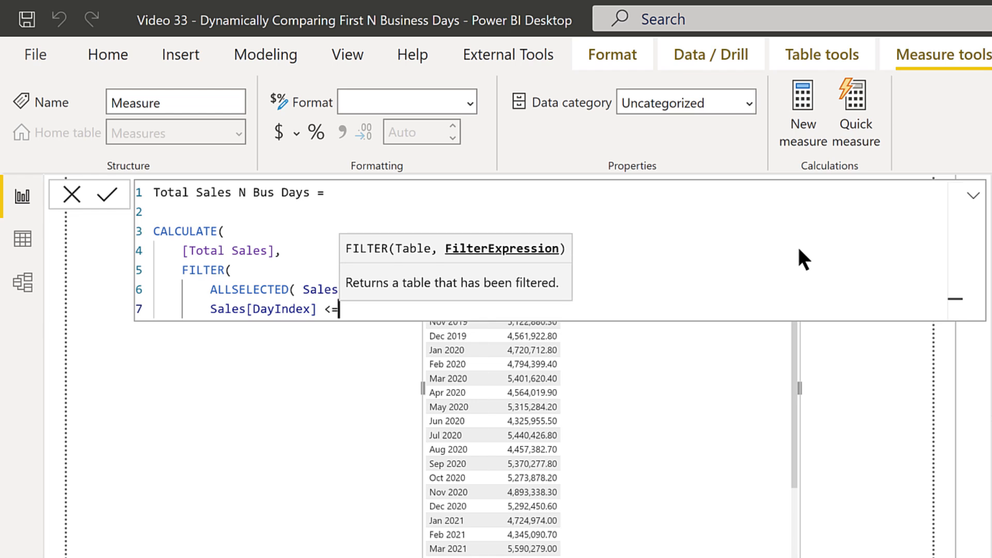
{"action": "mouse_move", "coordinate": [844, 258]}
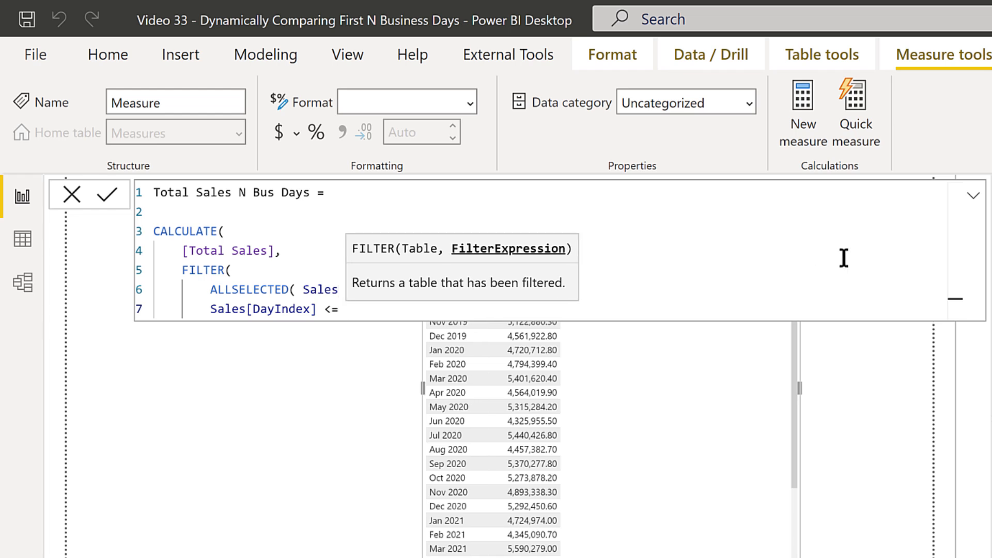
{"action": "type", "text": "["}
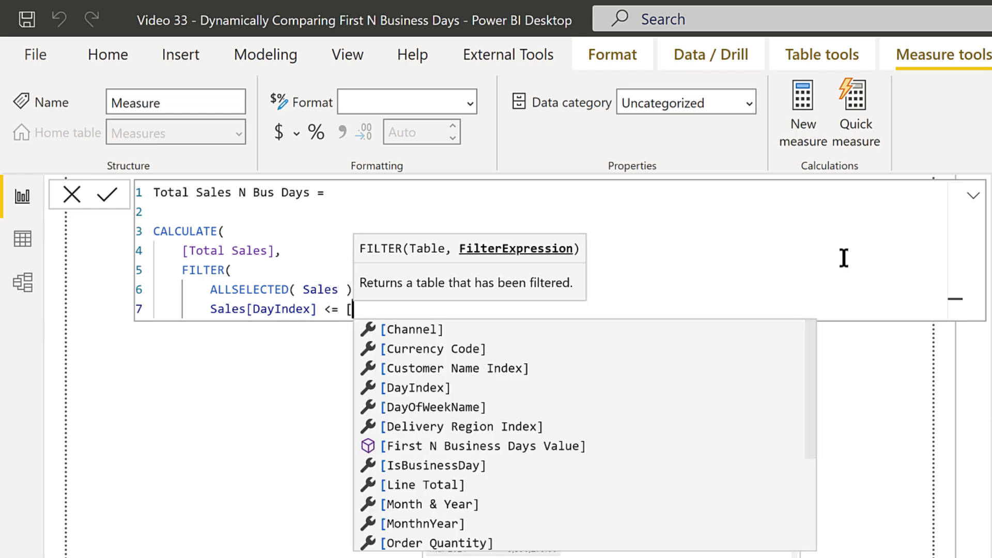
{"action": "mouse_move", "coordinate": [696, 396]}
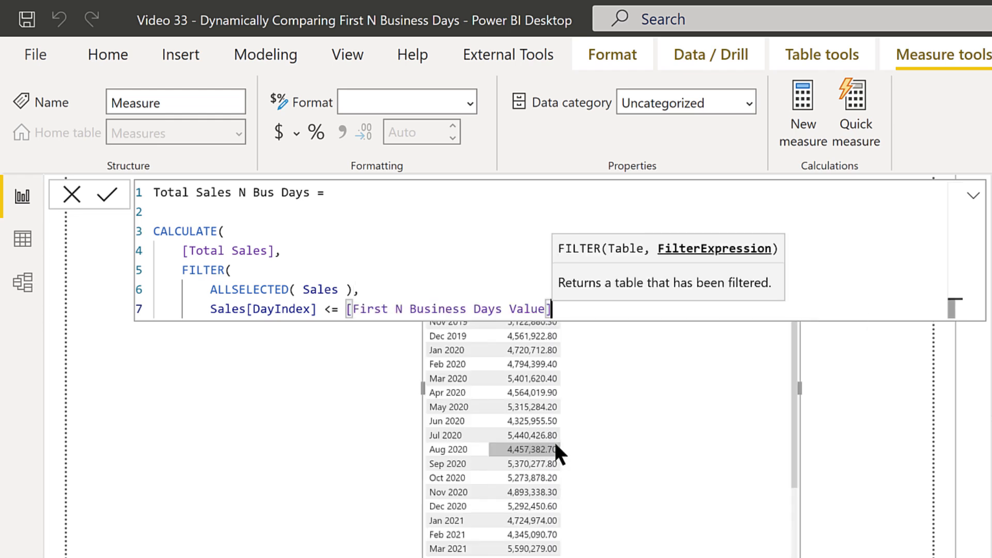
{"action": "mouse_move", "coordinate": [658, 386]}
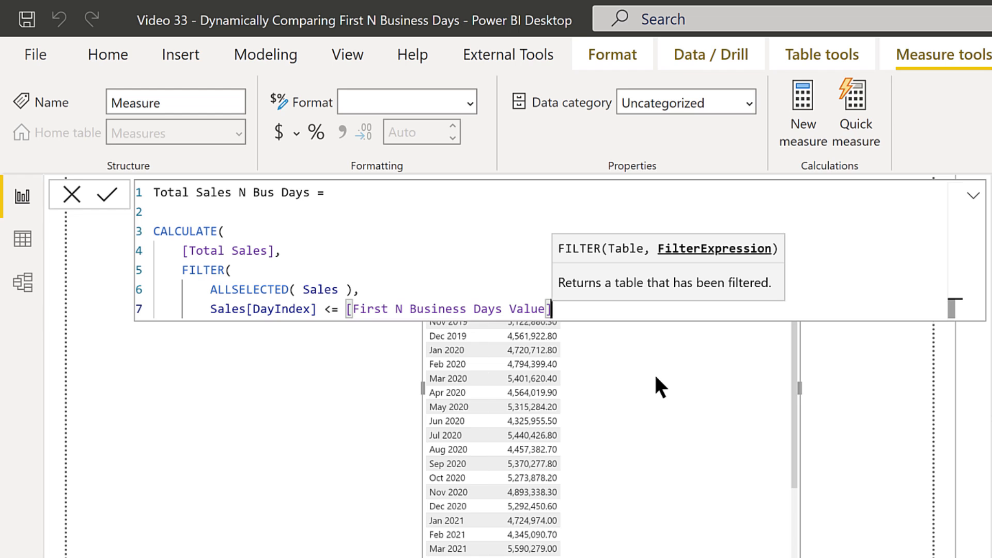
{"action": "mouse_move", "coordinate": [663, 352]}
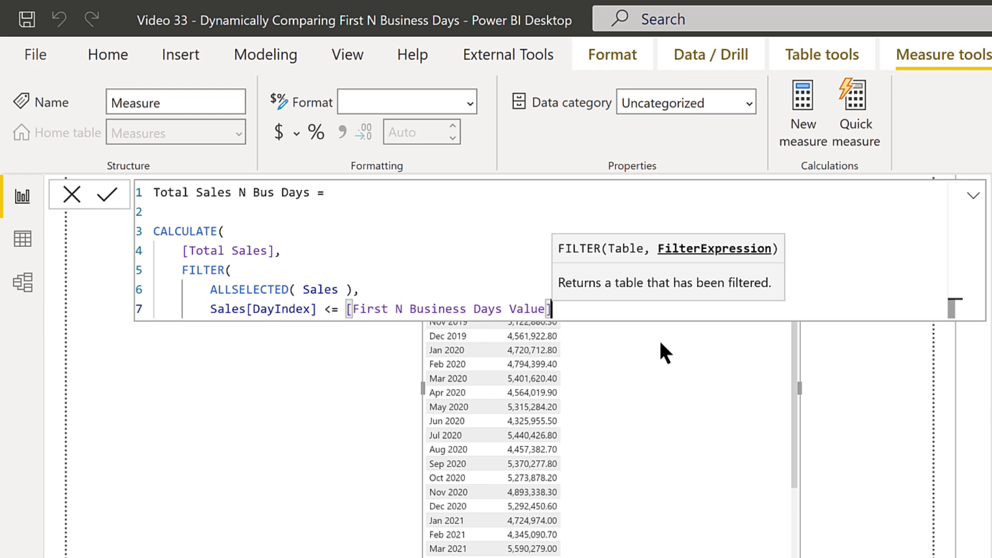
{"action": "type", "text": ","}
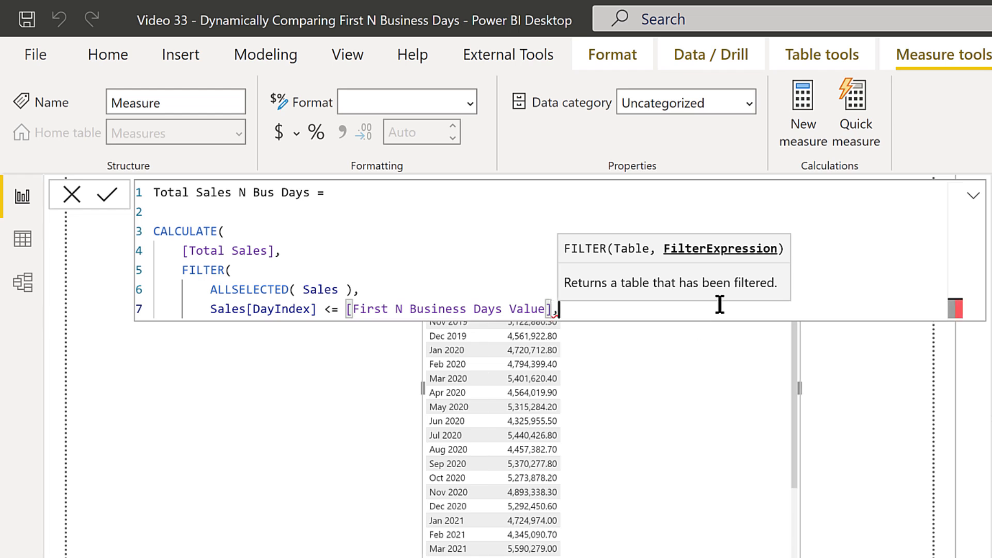
{"action": "key", "text": "Return"}
{"action": "type", "text": "RELATED("}
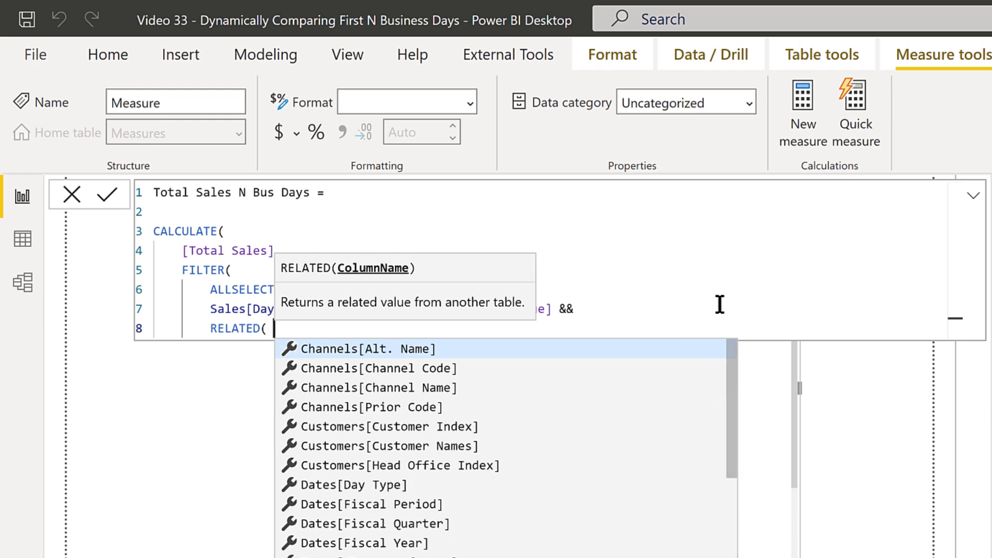
{"action": "type", "text": "is"}
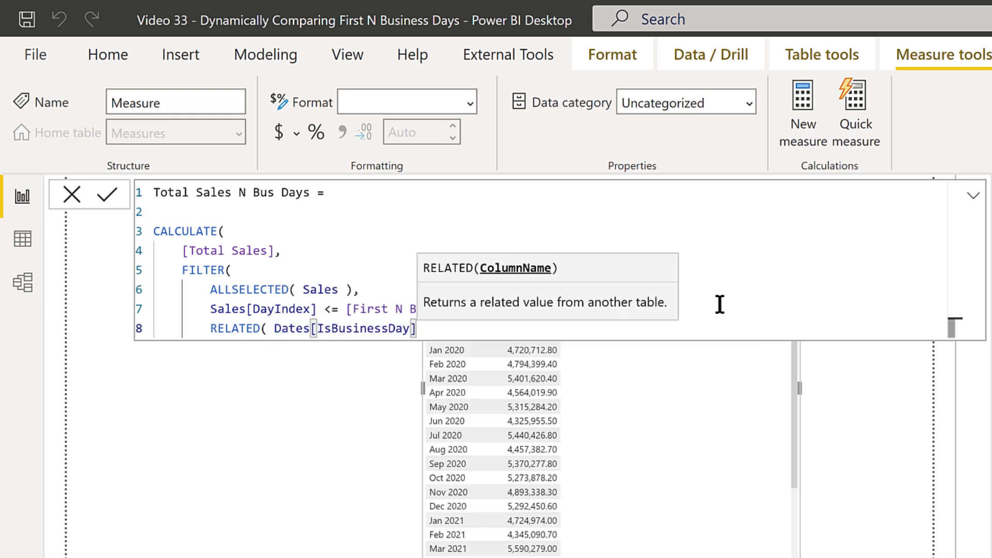
{"action": "type", "text": ") ="}
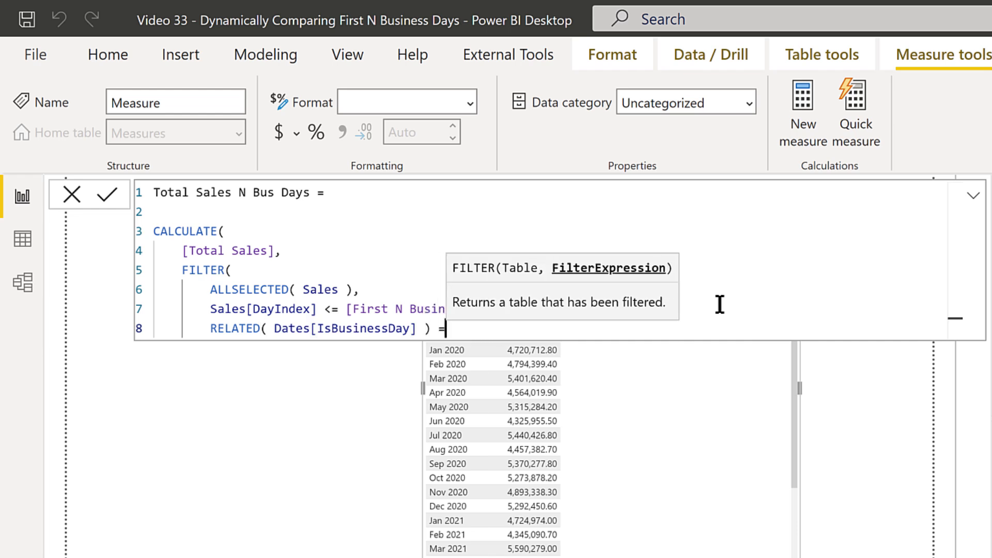
{"action": "type", "text": "TRU"}
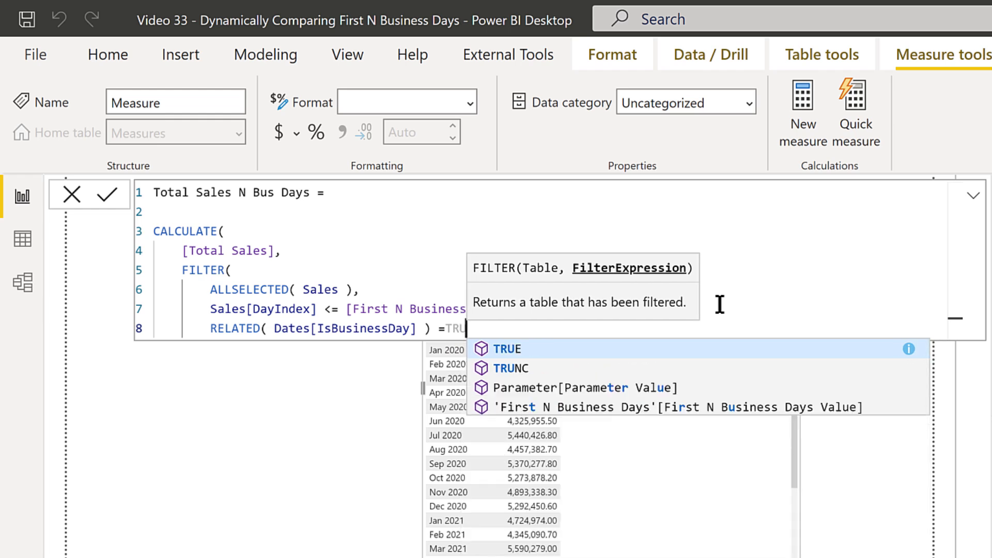
{"action": "type", "text": "E"}
{"action": "type", "text": "VALUES("}
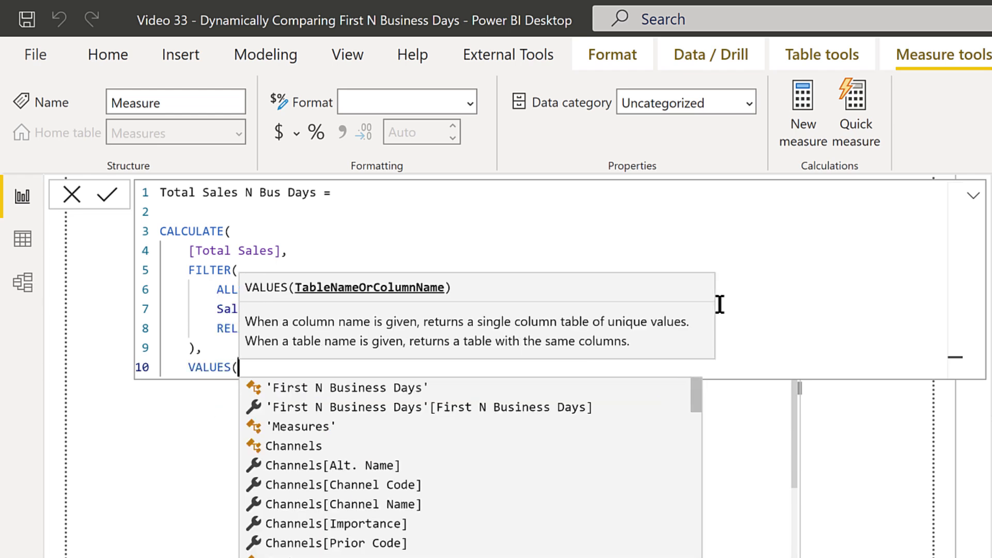
- Finish with VALUES(Dates[Month & Year]) and commit the measure
{"action": "type", "text": "mon"}
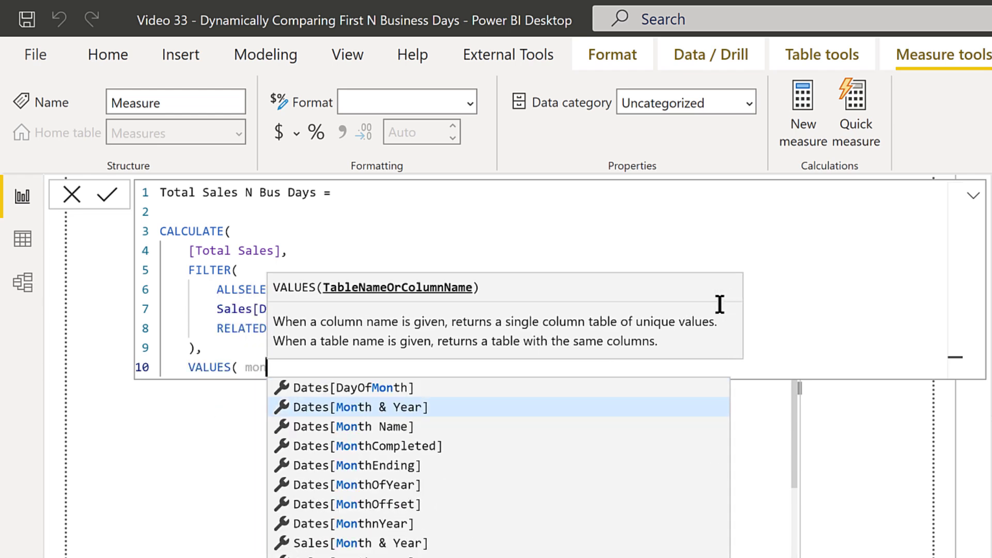
{"action": "left_click", "coordinate": [357, 407]}
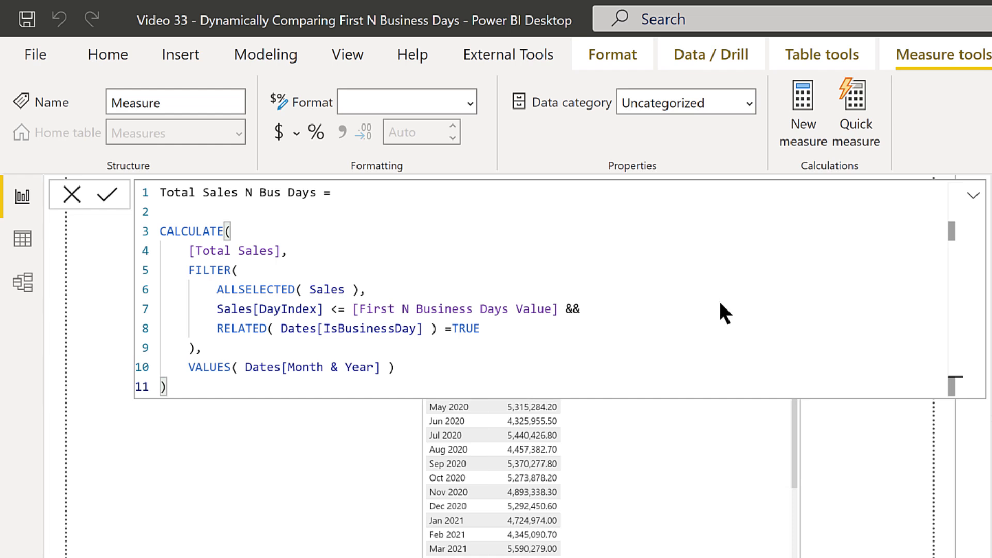
{"action": "left_click", "coordinate": [95, 194]}
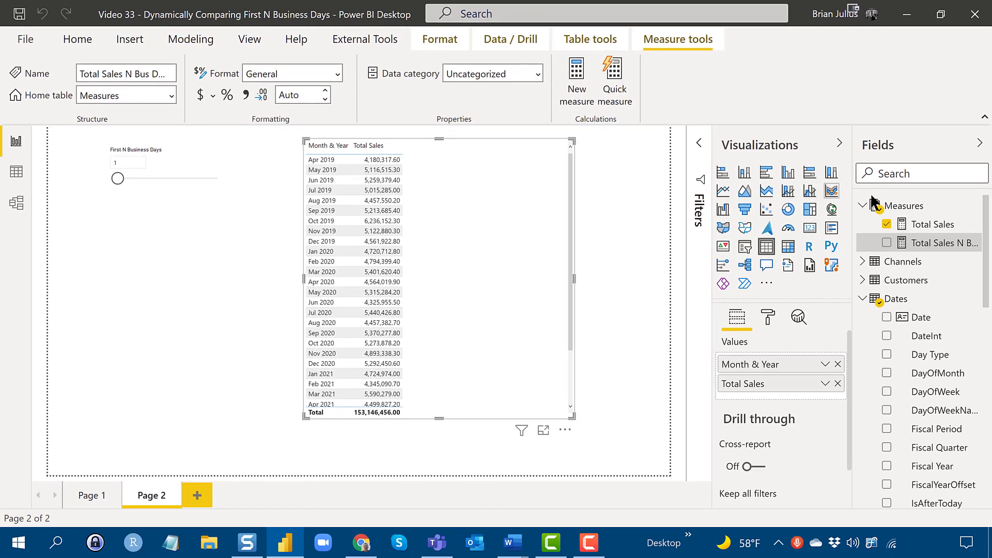
{"action": "mouse_move", "coordinate": [936, 243]}
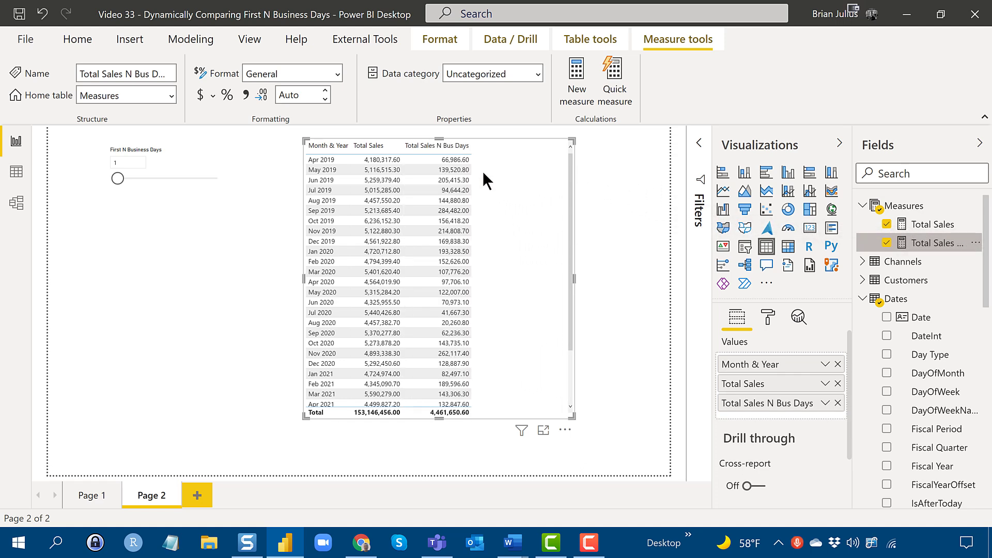
{"action": "mouse_move", "coordinate": [541, 212]}
{"action": "type", "text": "5"}
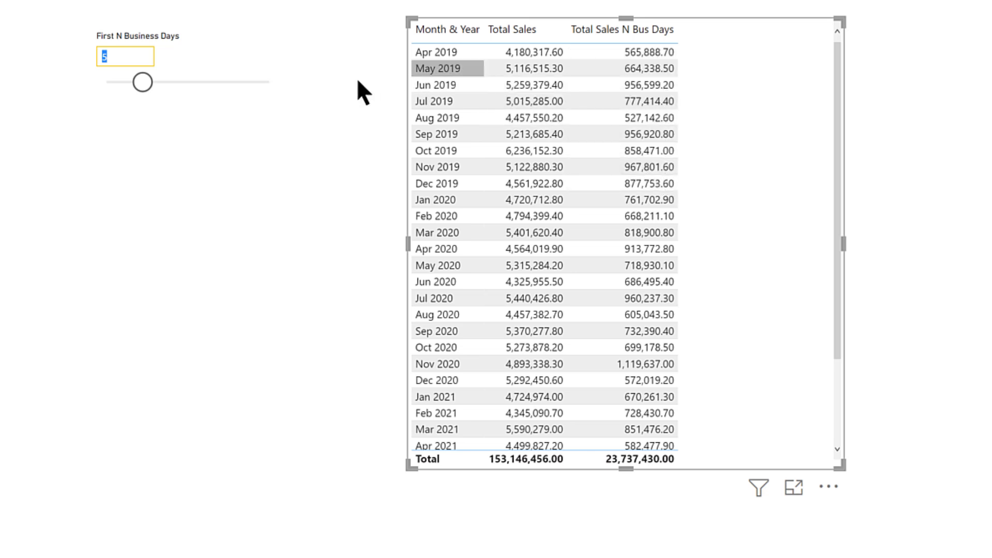
{"action": "mouse_move", "coordinate": [141, 83]}
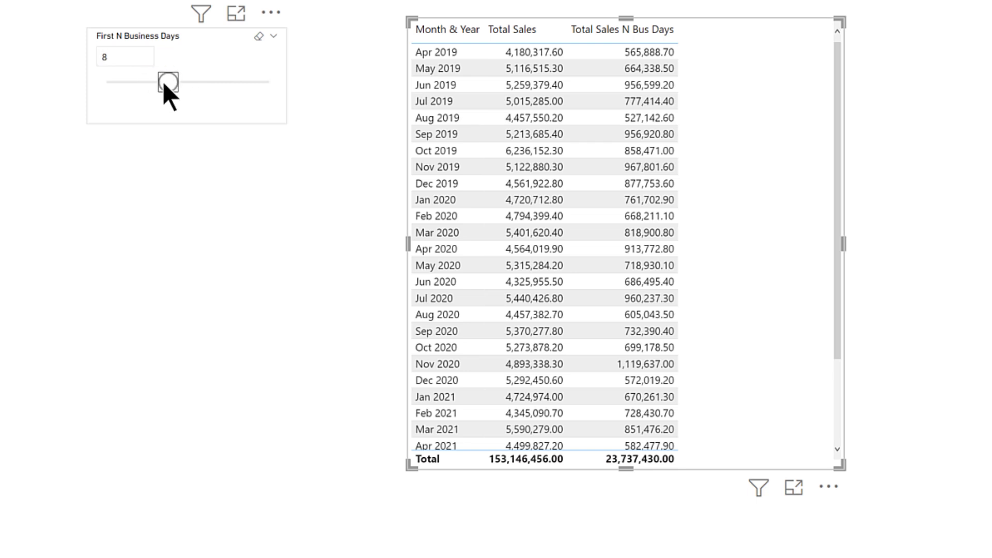
- Slide First N Business Days through 9 and 10, then set it to 15 so the table recalculates
{"action": "left_click_drag", "start_coordinate": [167, 83], "coordinate": [176, 83]}
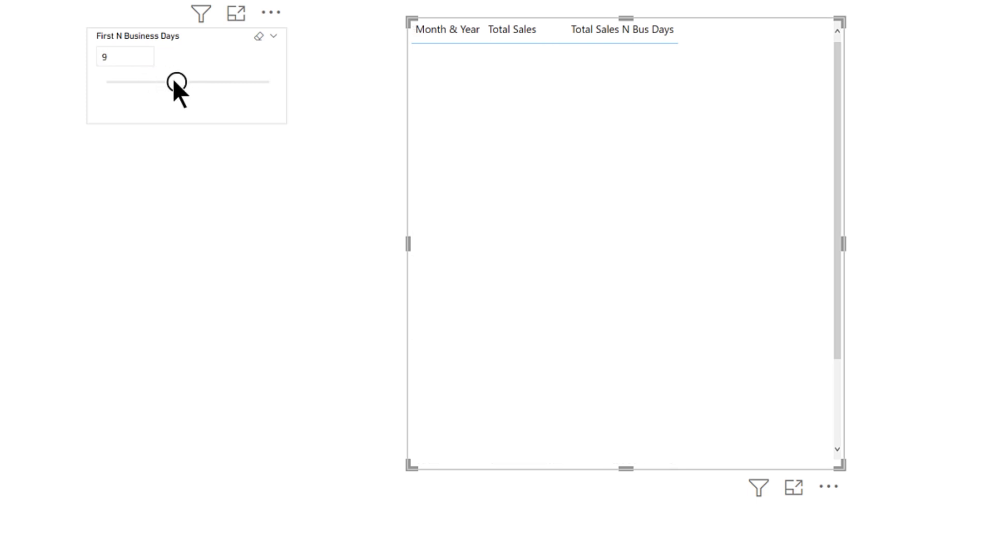
{"action": "left_click_drag", "start_coordinate": [176, 83], "coordinate": [185, 83]}
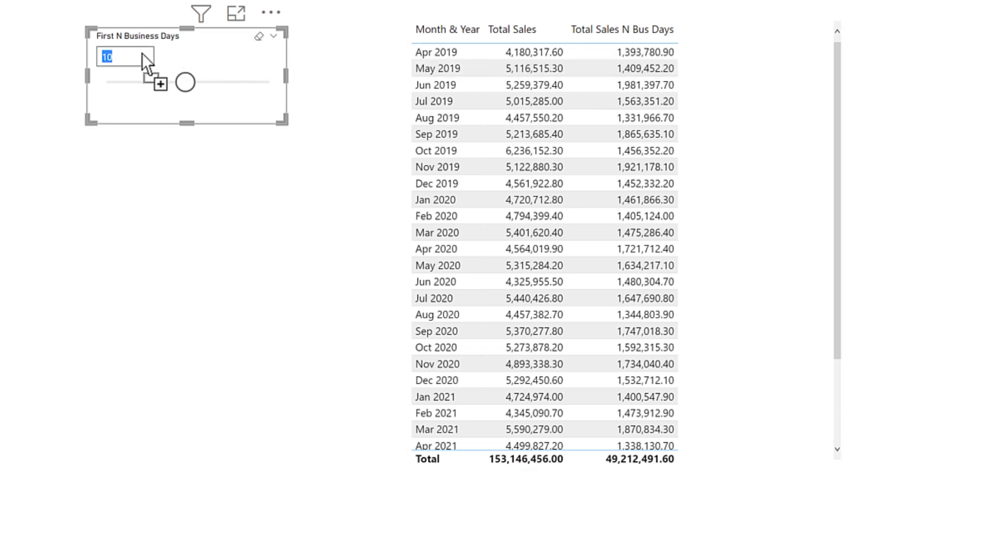
{"action": "type", "text": "15"}
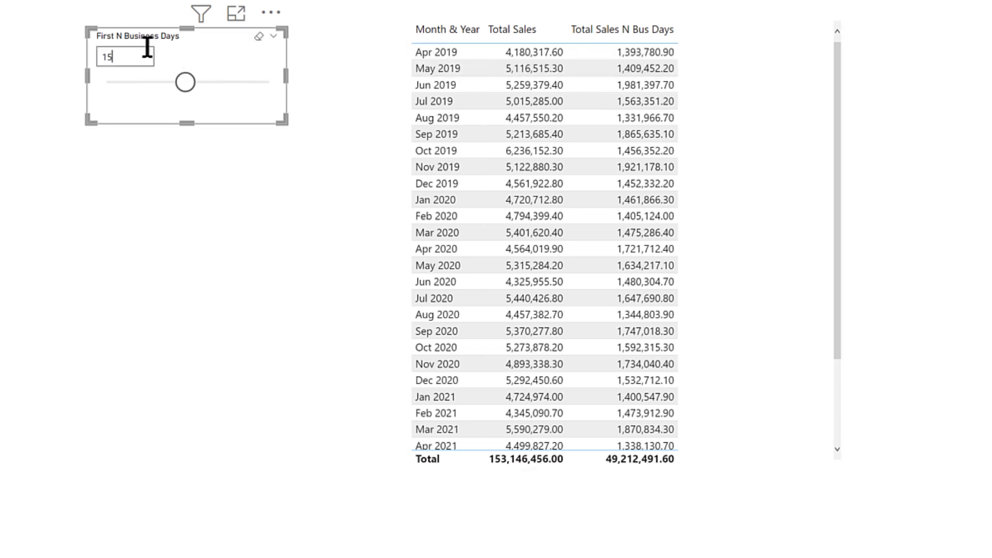
{"action": "left_click_drag", "start_coordinate": [183, 82], "coordinate": [228, 81]}
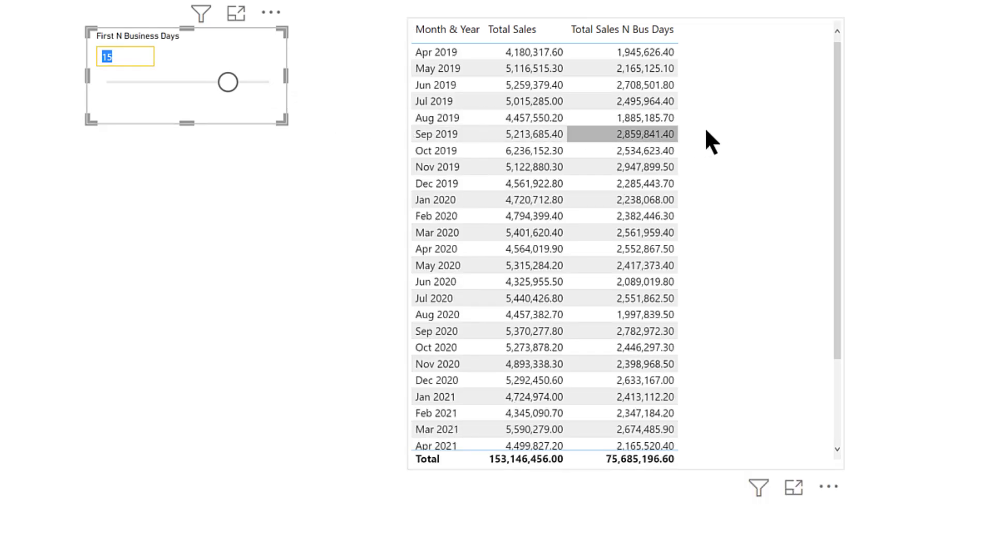
{"action": "mouse_move", "coordinate": [768, 128]}
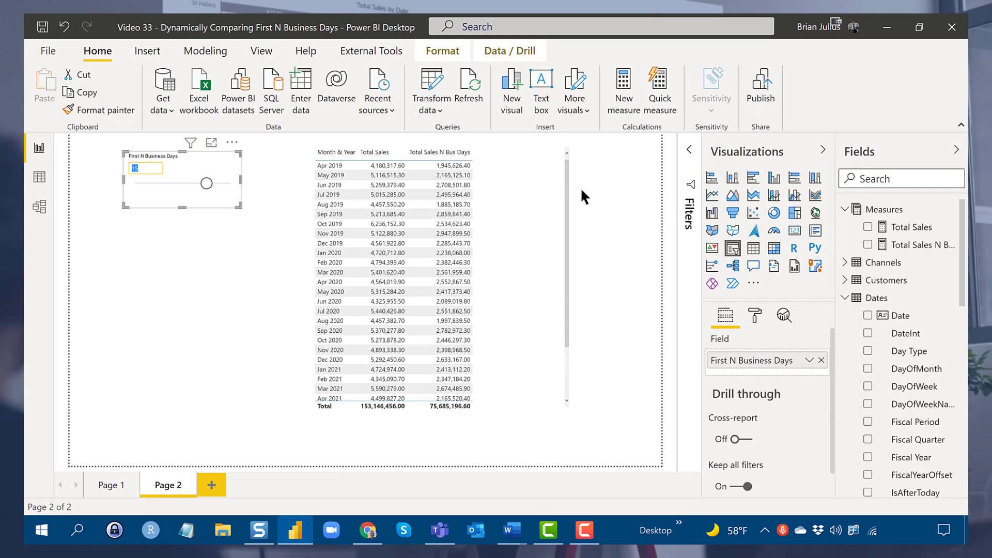
{"action": "mouse_move", "coordinate": [593, 188]}
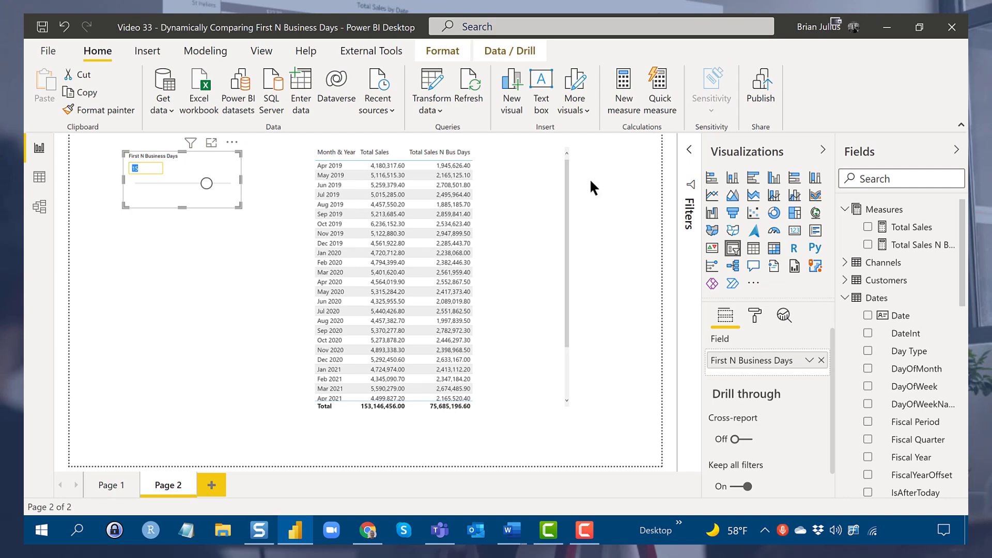